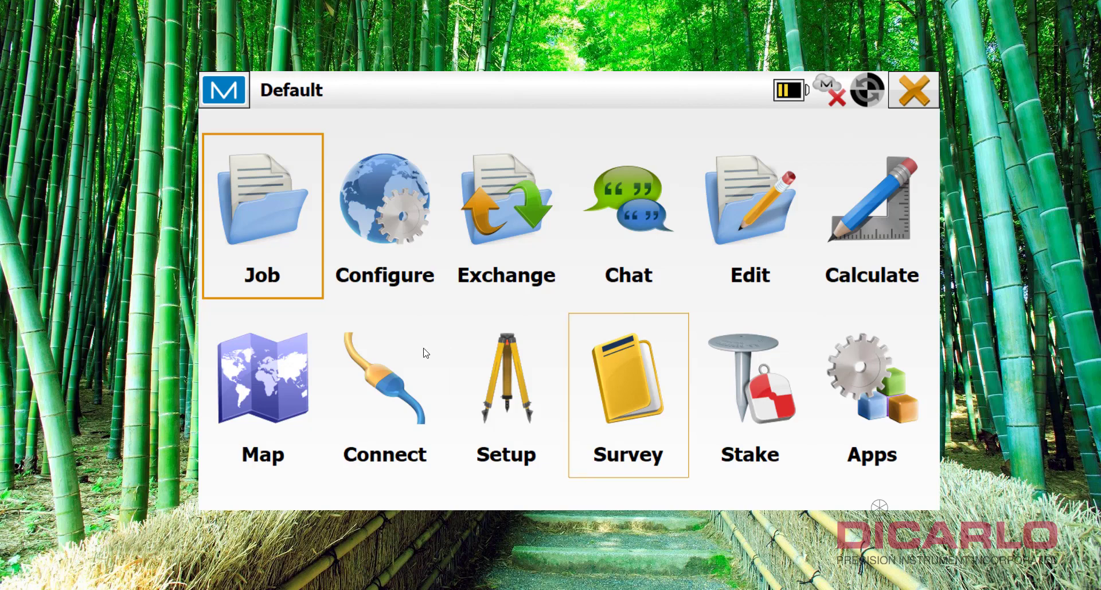
- Open Configure > Survey and choose Select from Library for the GNSS configuration
click(384, 214)
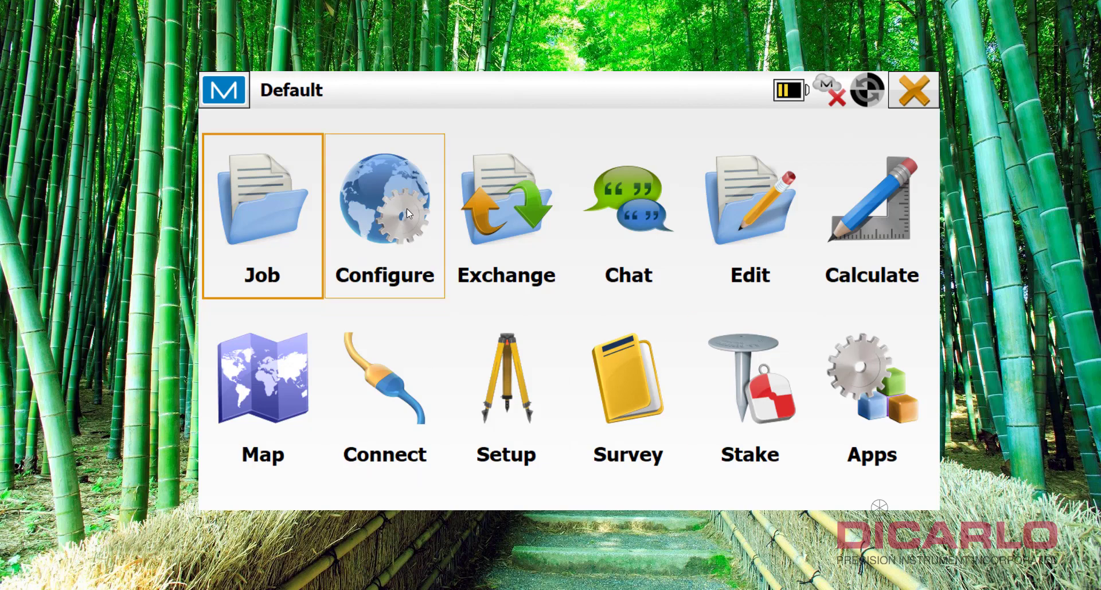
mouse_move(395, 205)
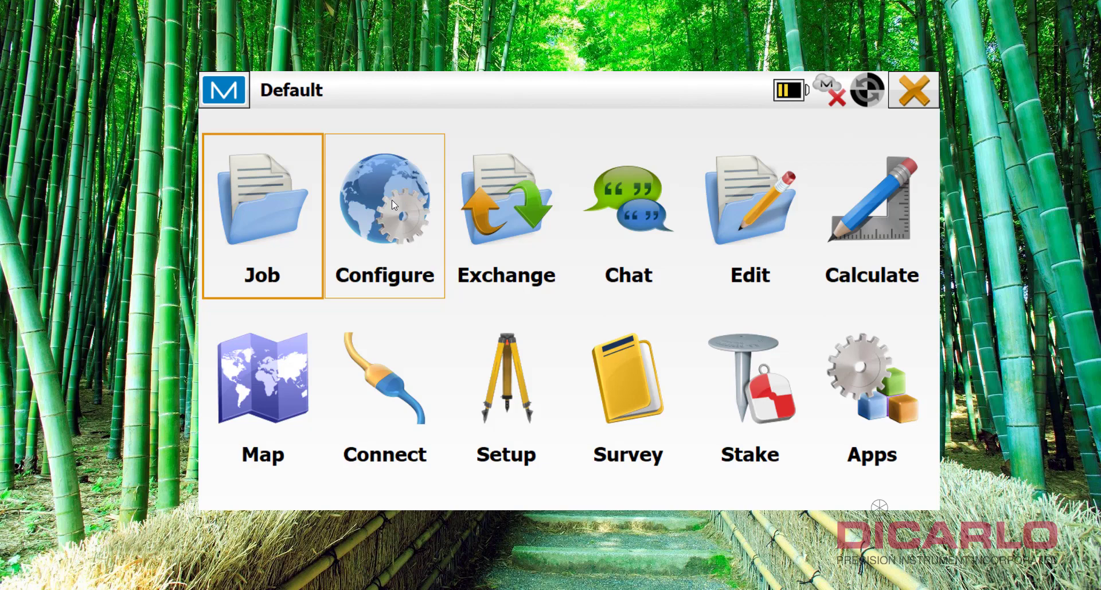
click(383, 203)
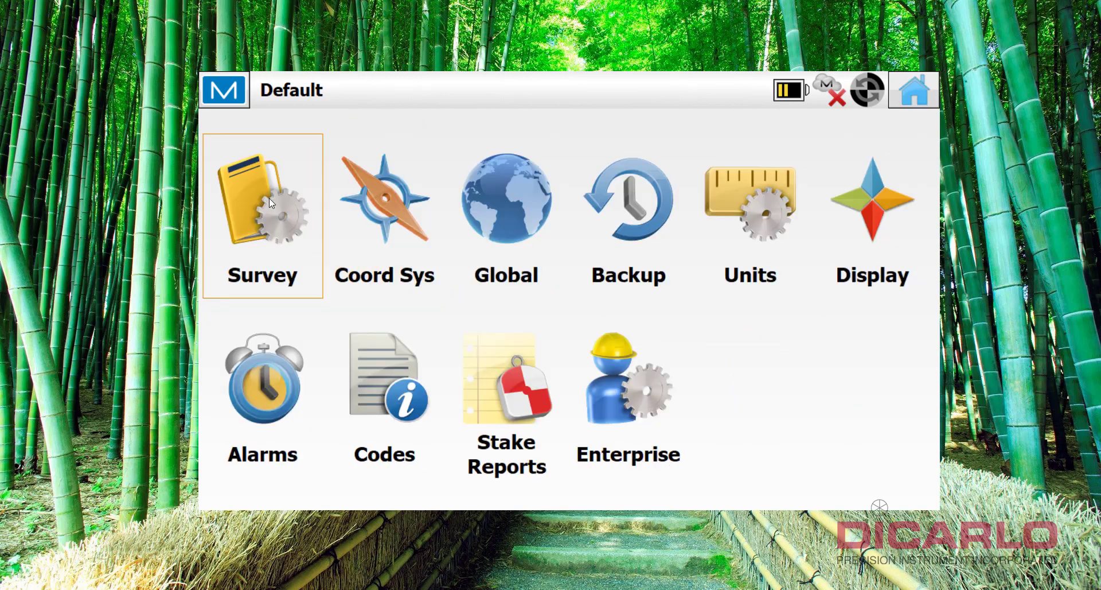
click(262, 199)
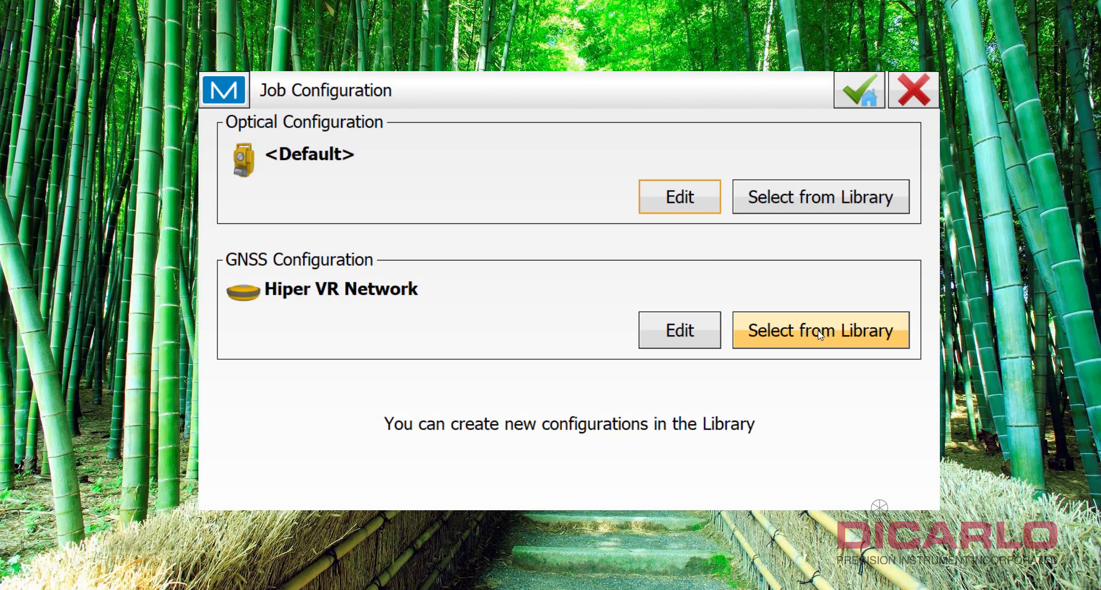
click(820, 330)
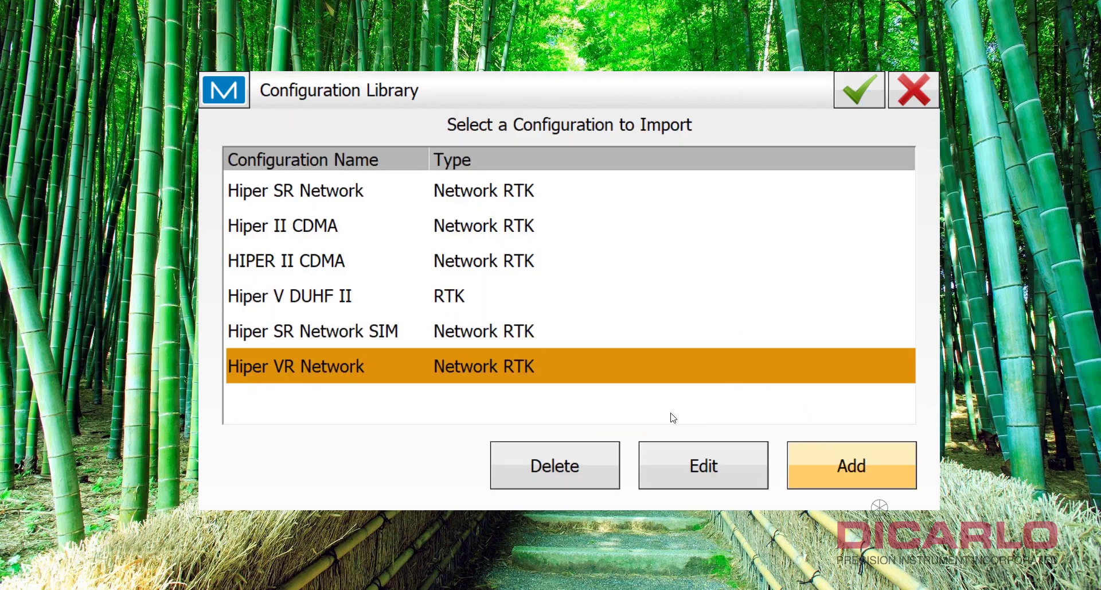
- Add a new configuration and name it 'Hiper VR Base & Rover UHF'
click(850, 464)
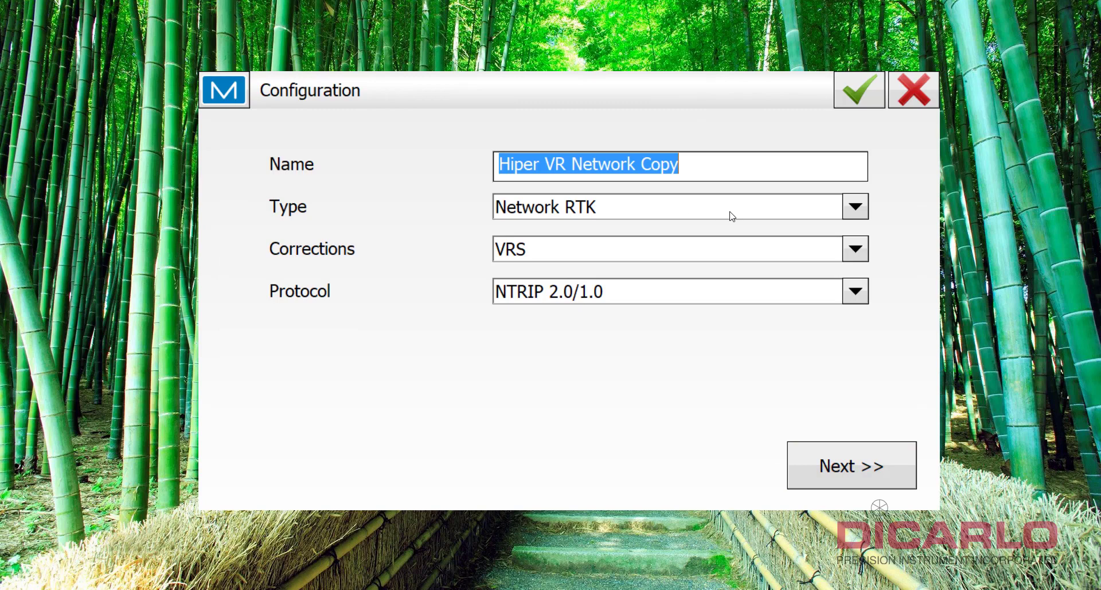
text(Hip)
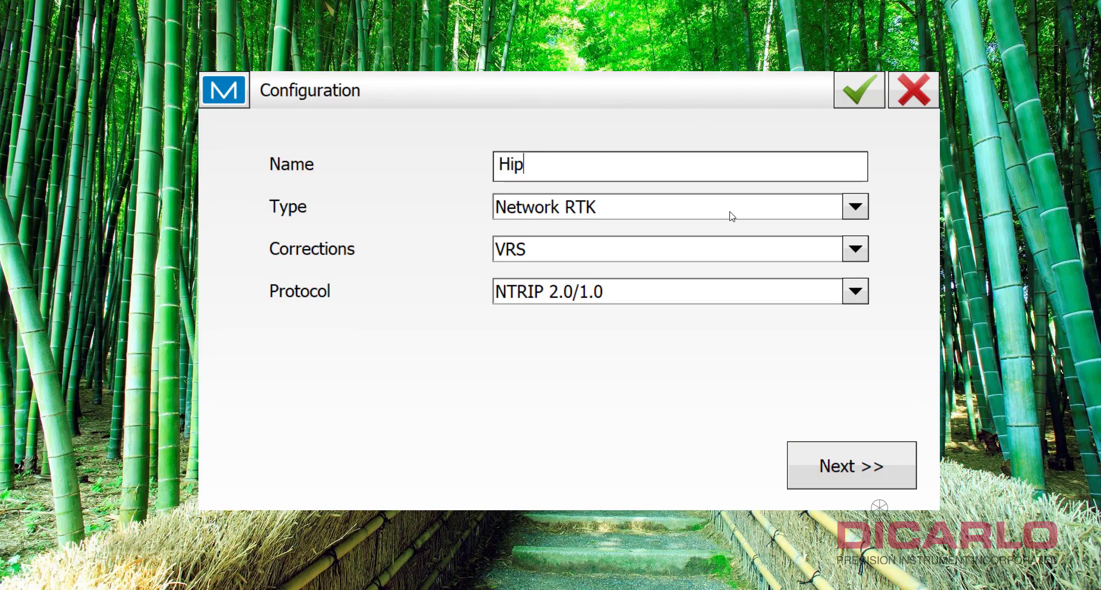
text(er VR)
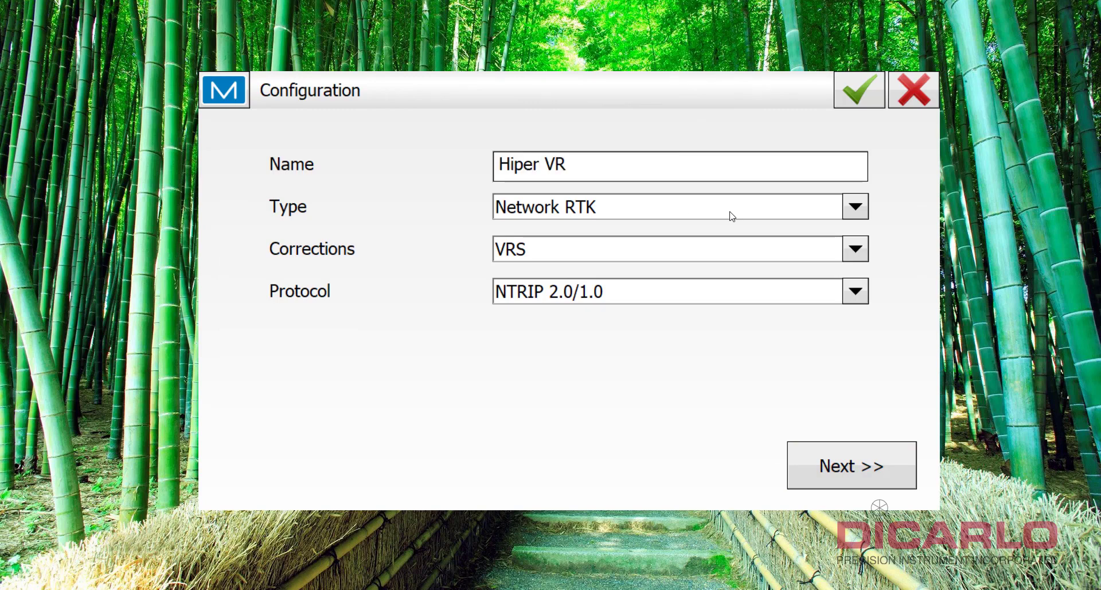
text(Base &)
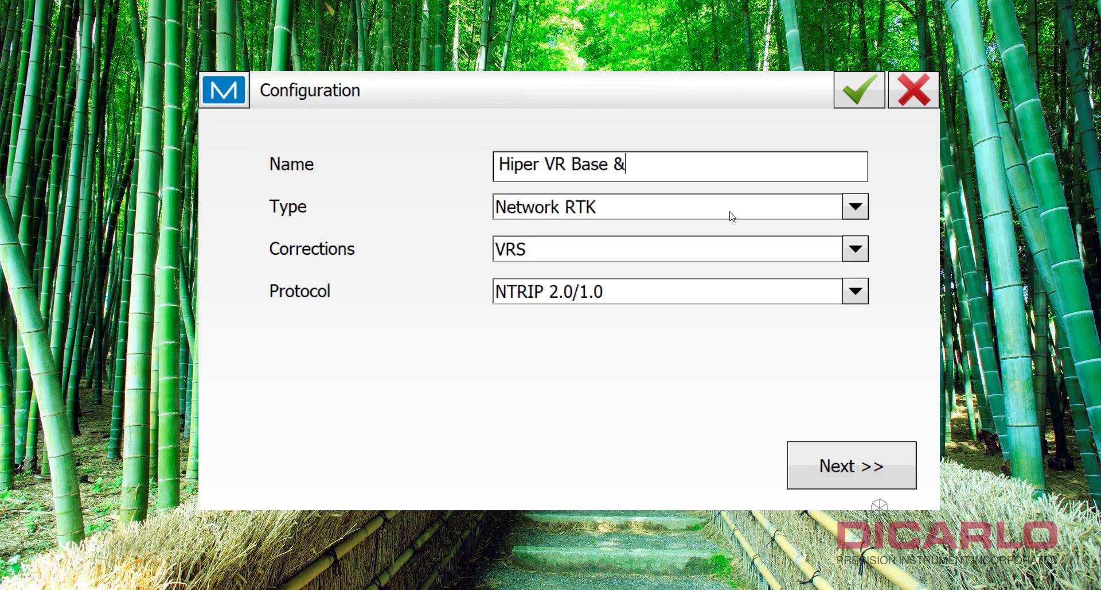
text(Rover)
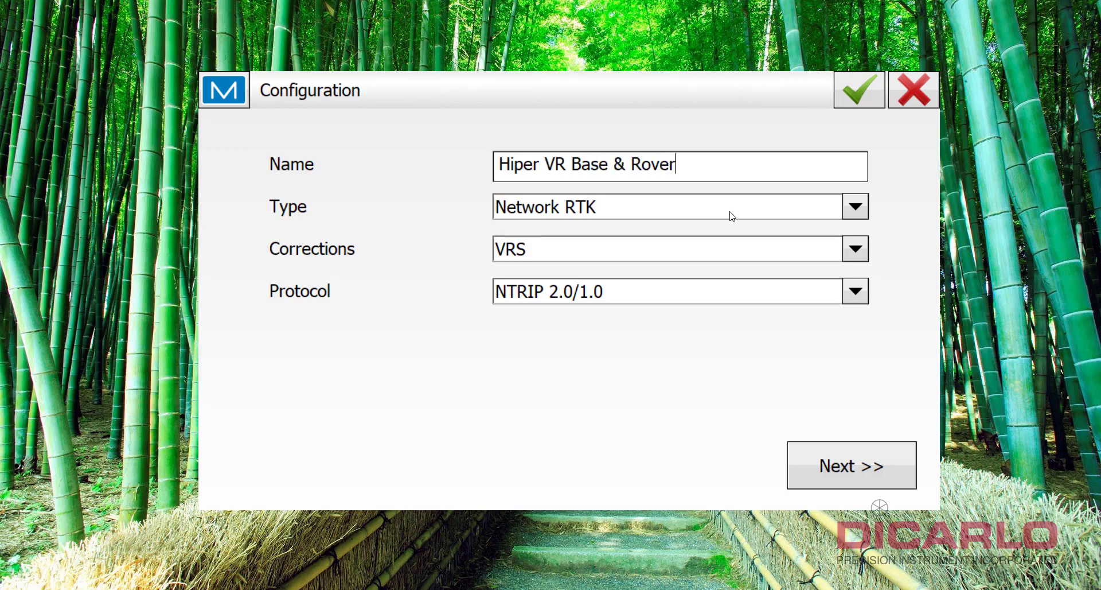
text(U)
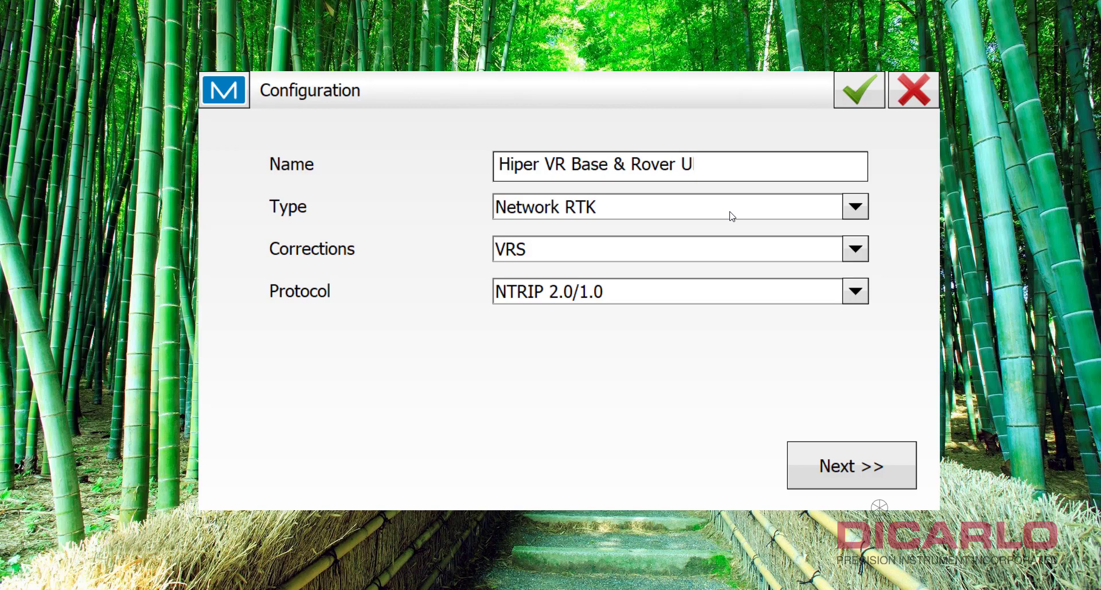
text(HF)
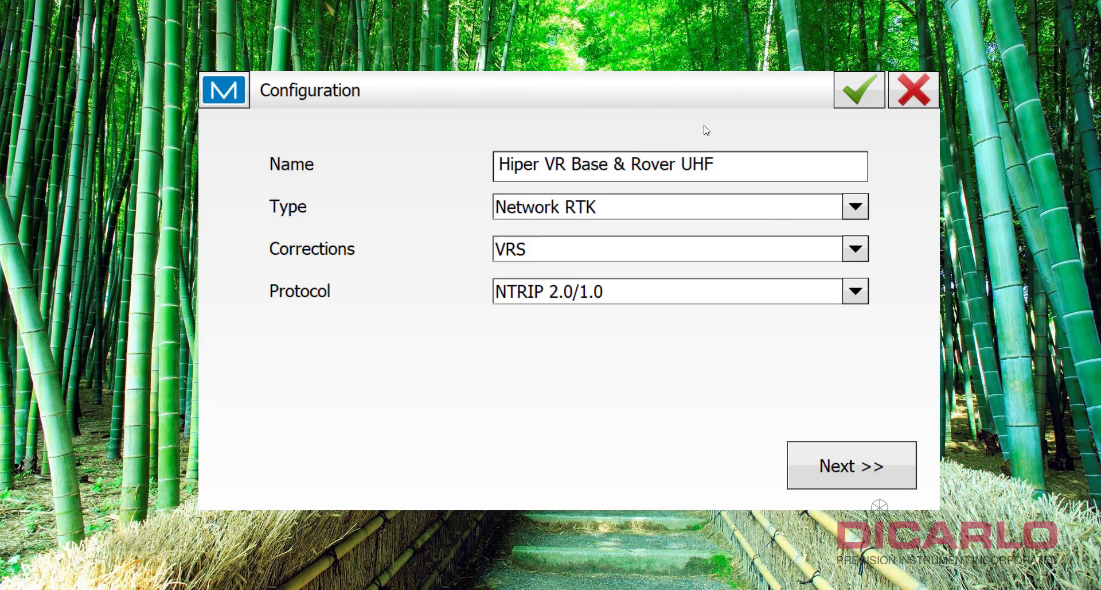
mouse_move(454, 182)
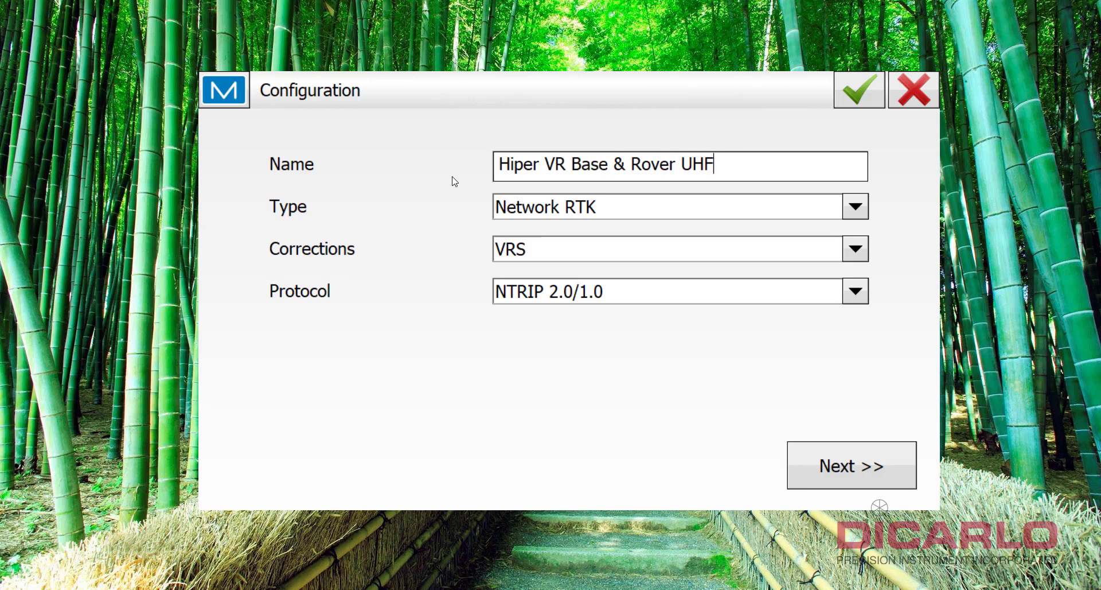
mouse_move(571, 199)
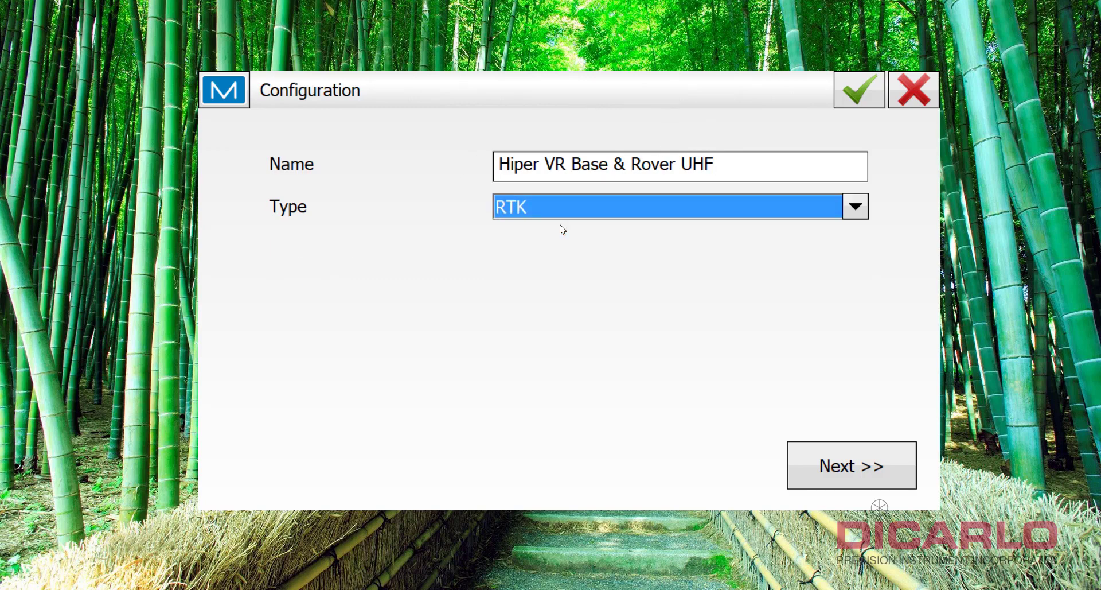
mouse_move(842, 286)
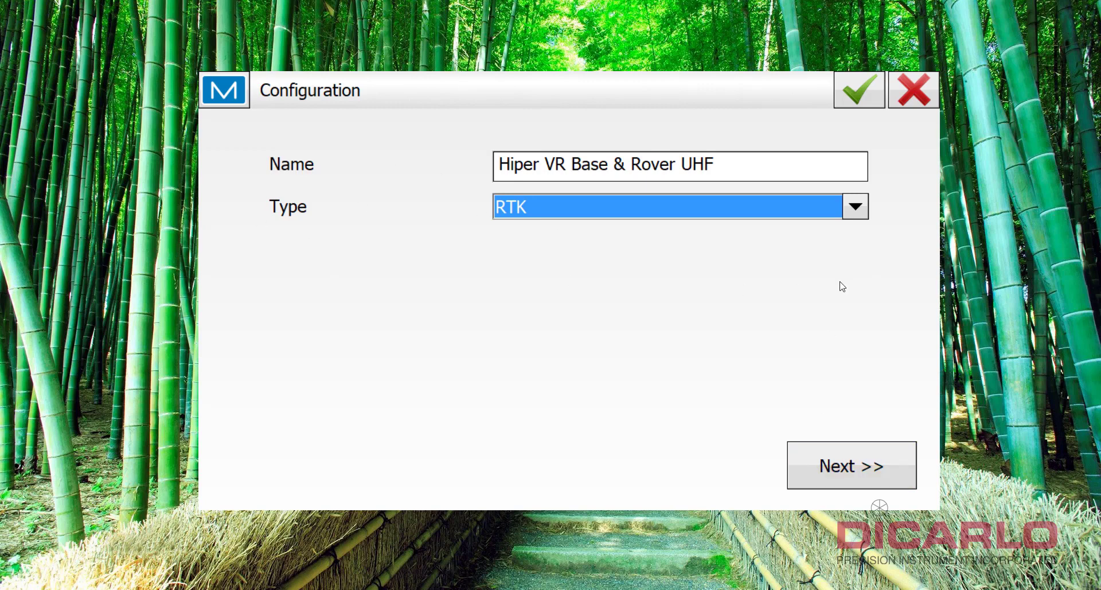
- Keep Topcon as rover and base manufacturer and continue to the base receiver page
click(850, 463)
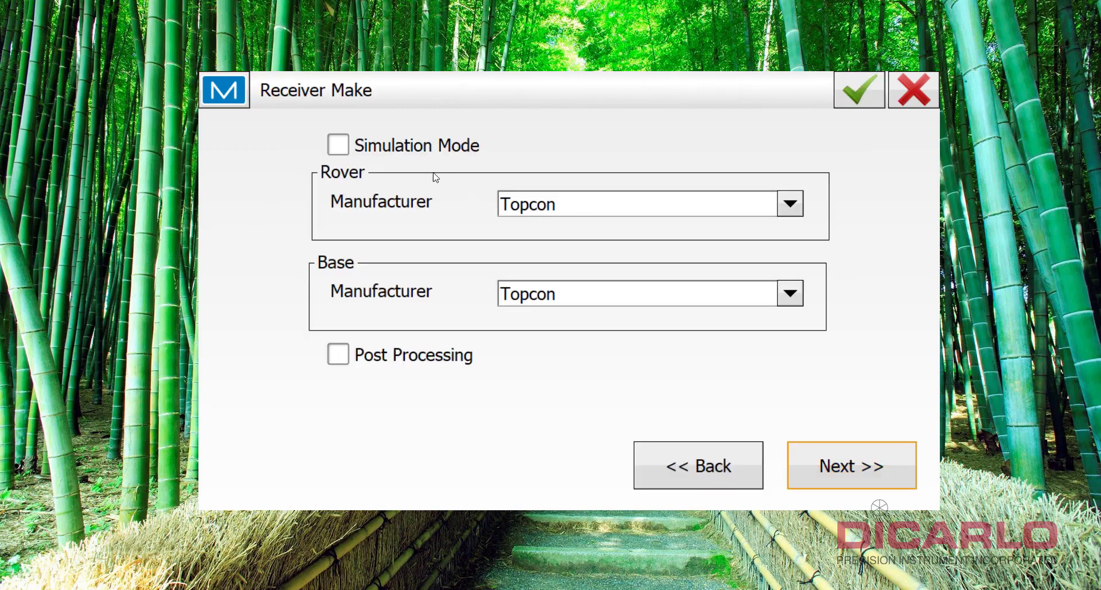
mouse_move(690, 238)
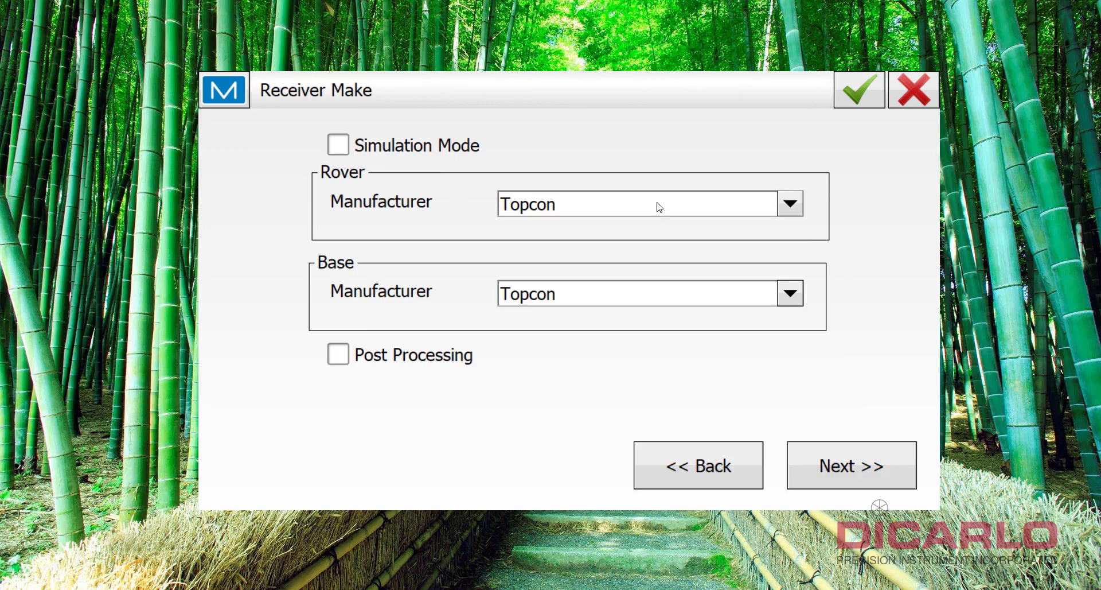
click(639, 294)
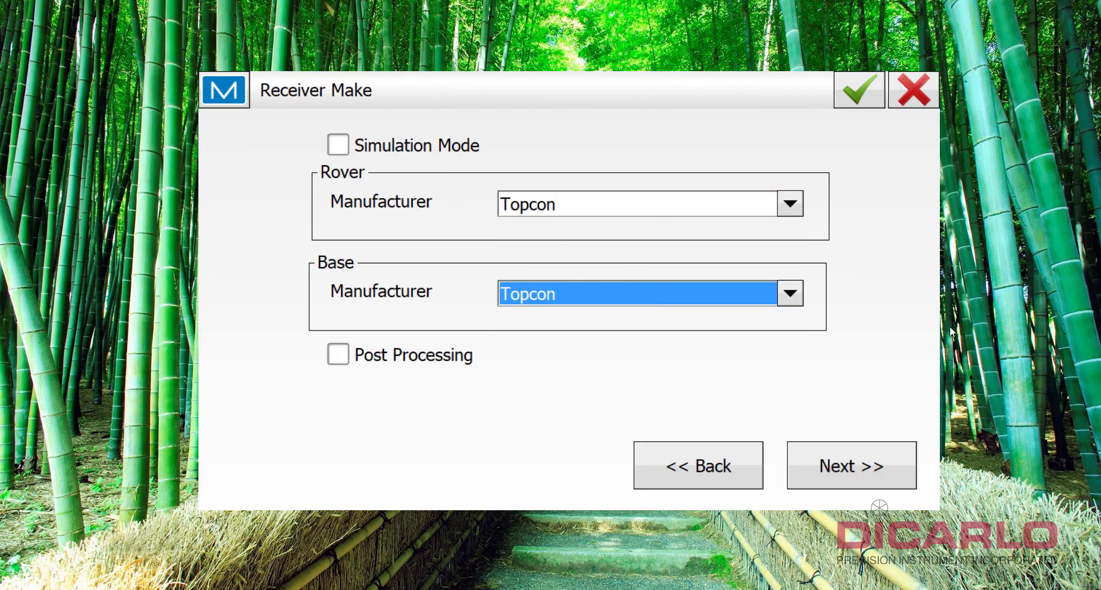
click(850, 463)
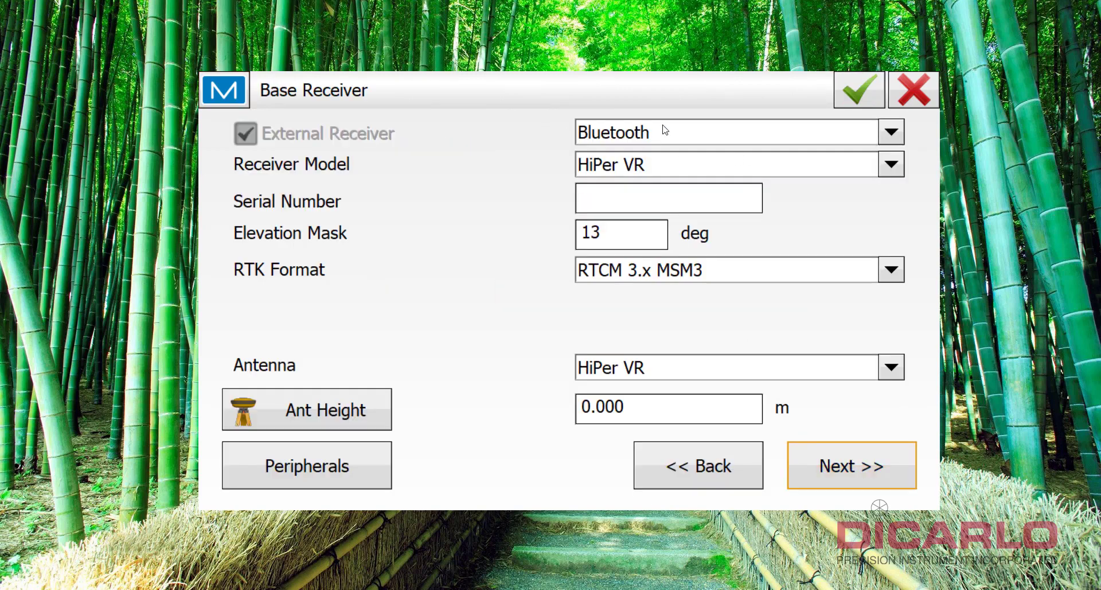
mouse_move(527, 131)
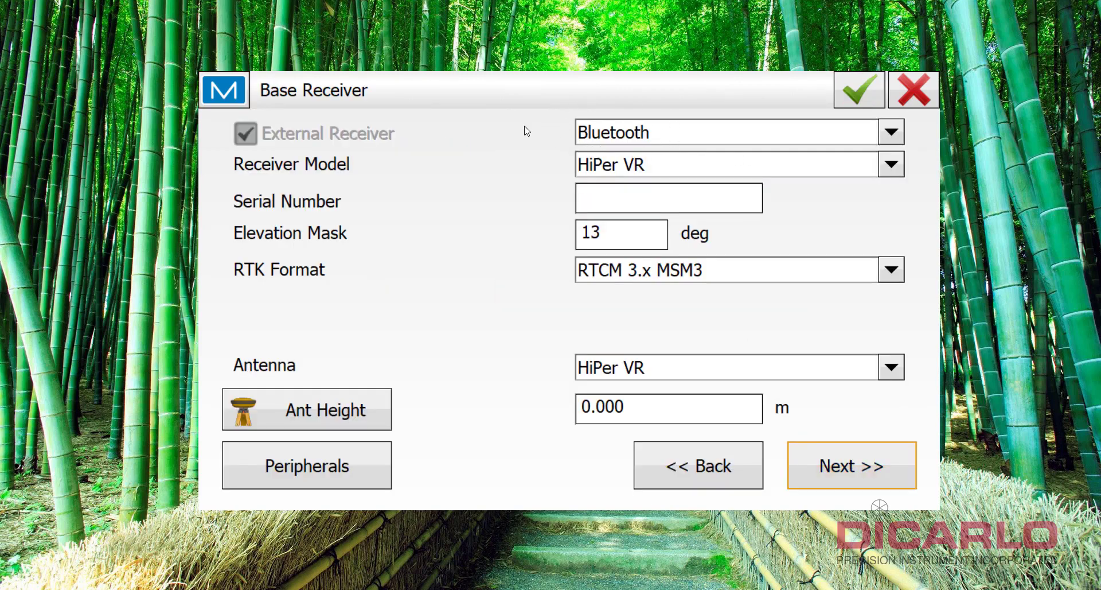
mouse_move(671, 143)
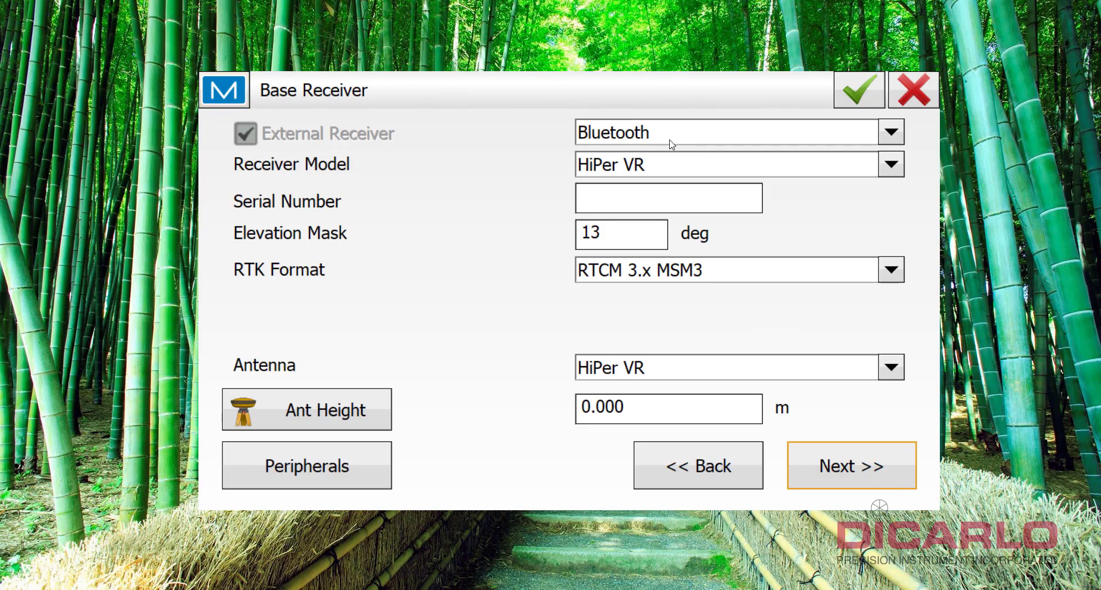
mouse_move(677, 167)
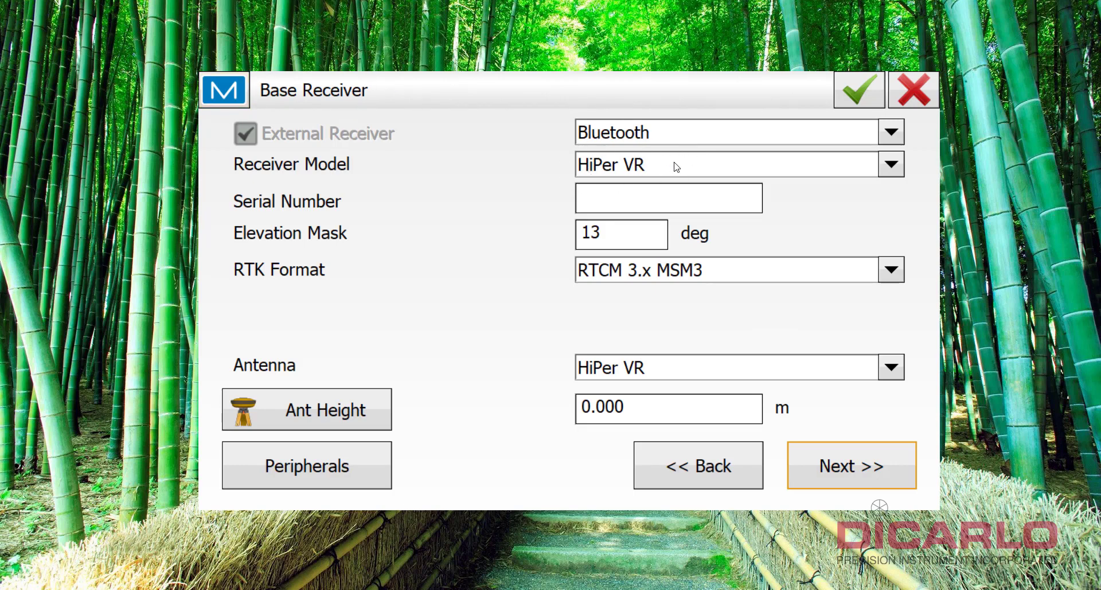
- Set the base receiver model to HiPer VR, RTK format RTCM 3.x MSM3 and antenna HiPer VR
click(890, 164)
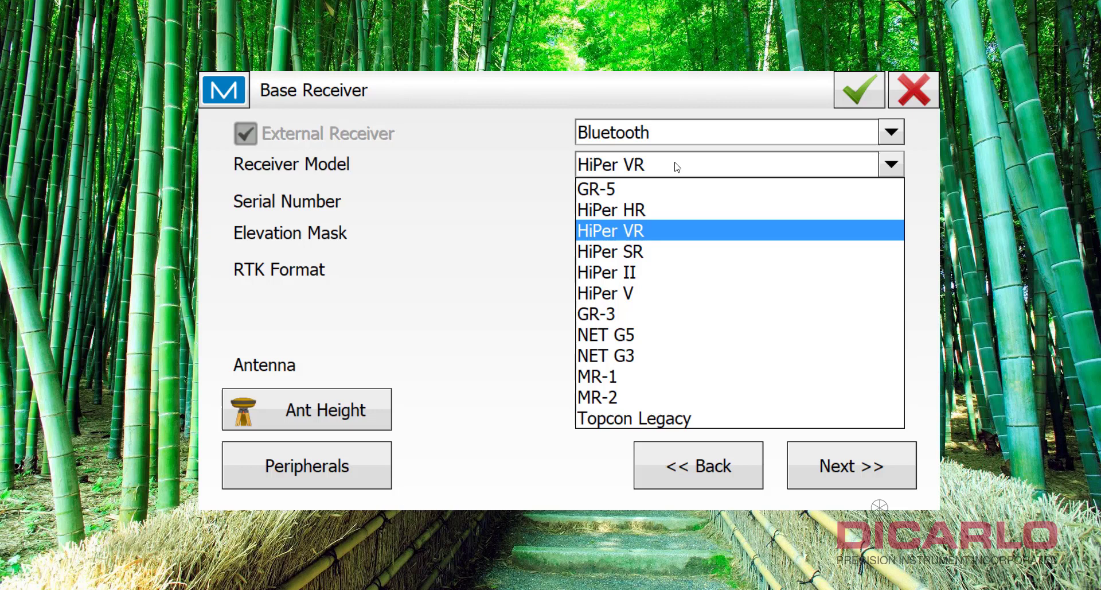
click(609, 231)
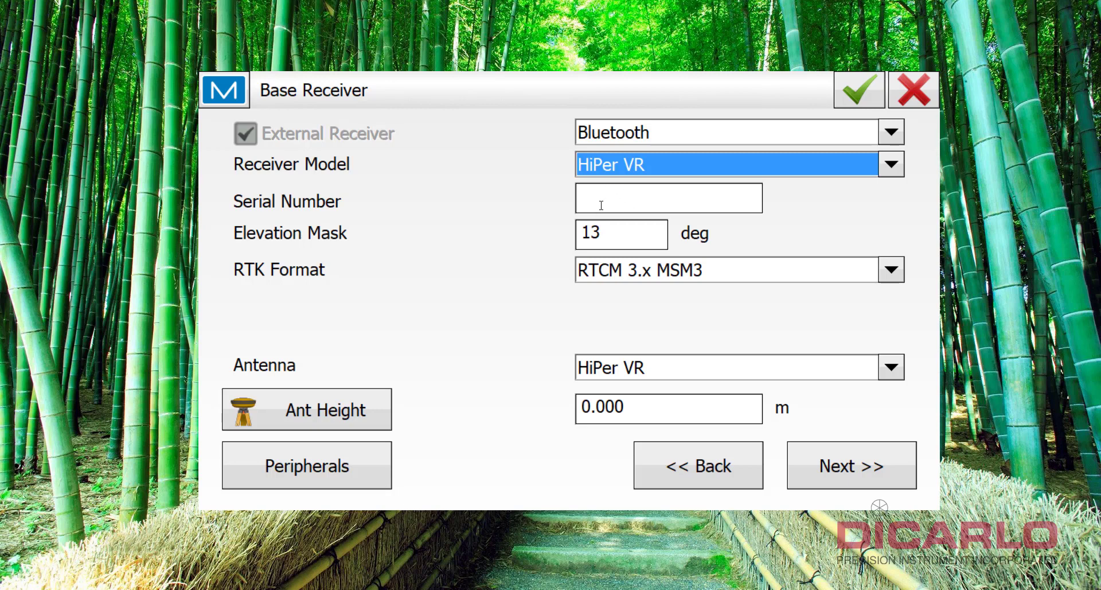
mouse_move(543, 241)
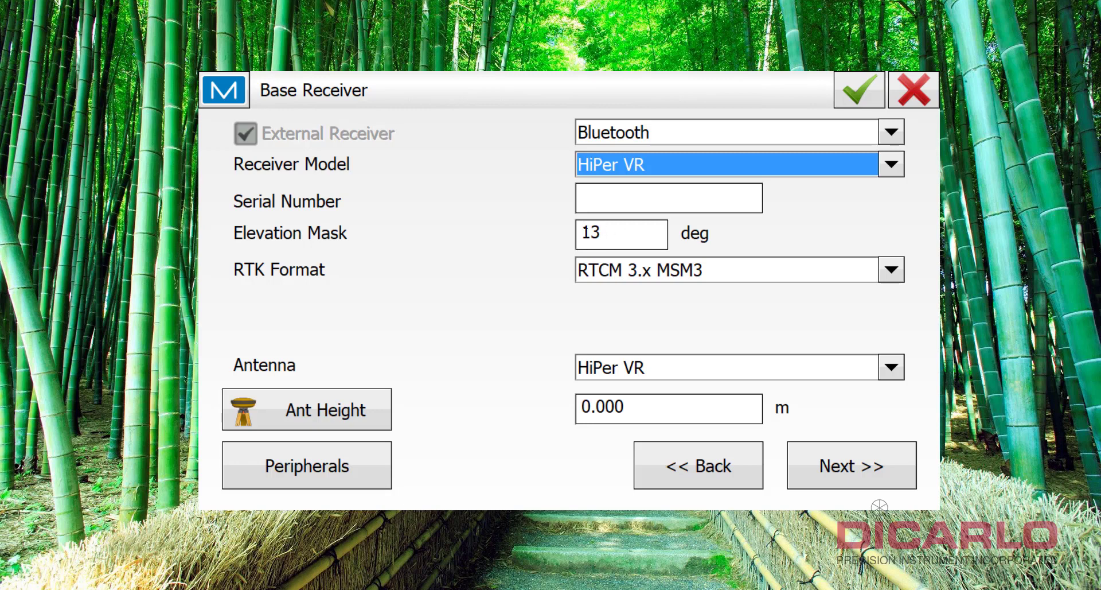
mouse_move(387, 275)
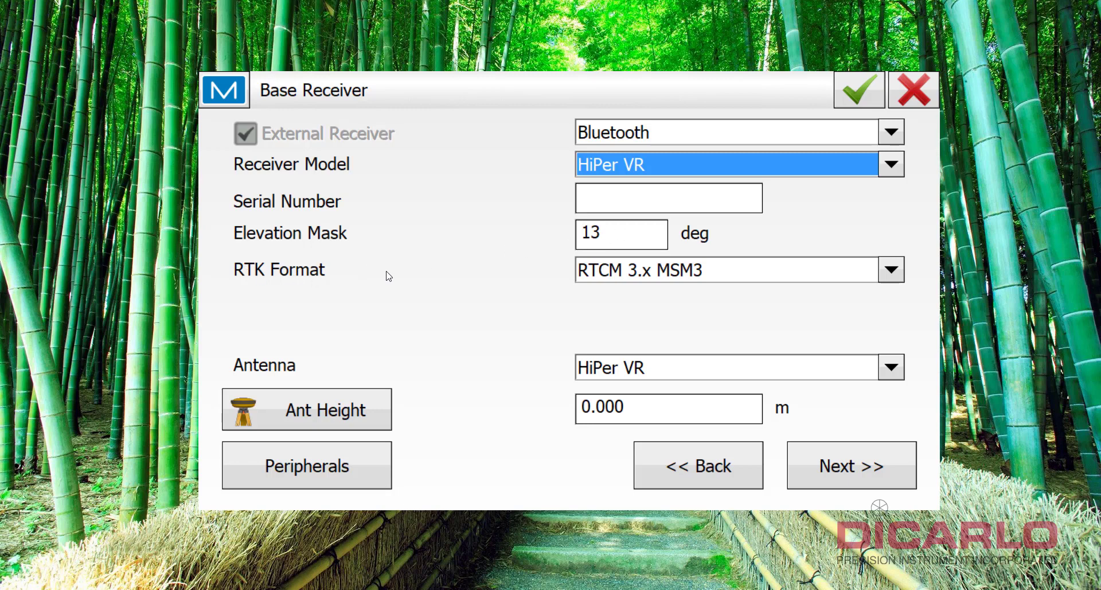
mouse_move(579, 274)
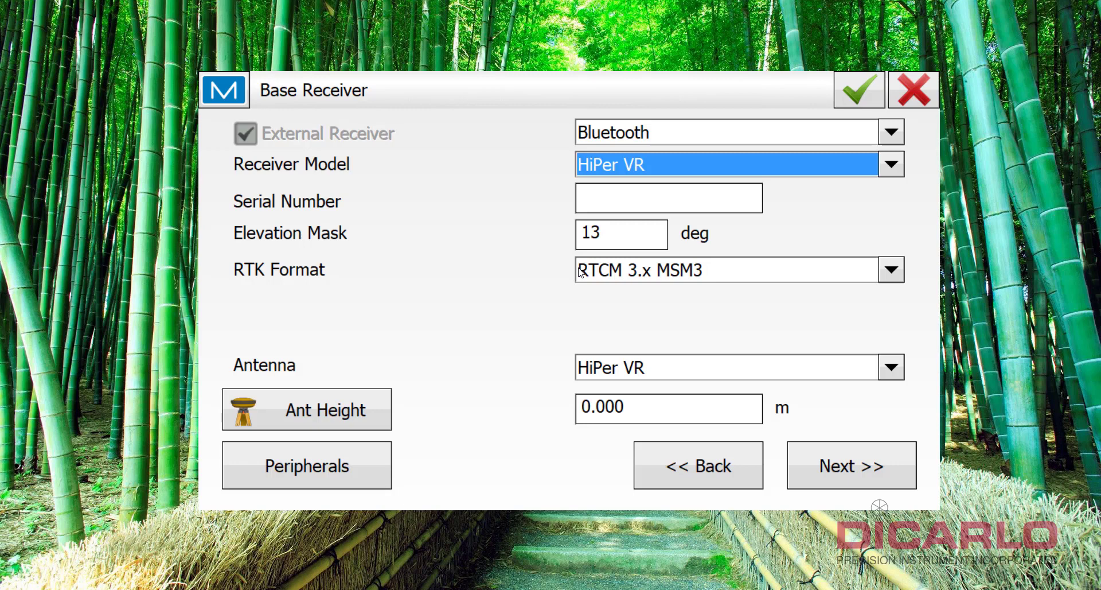
mouse_move(617, 275)
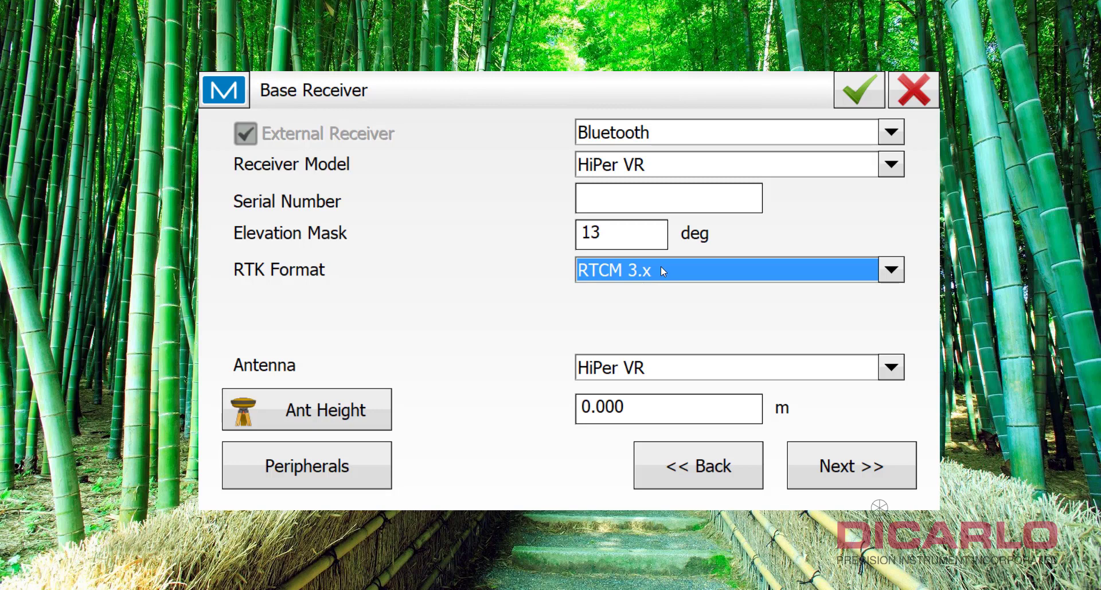
mouse_move(674, 267)
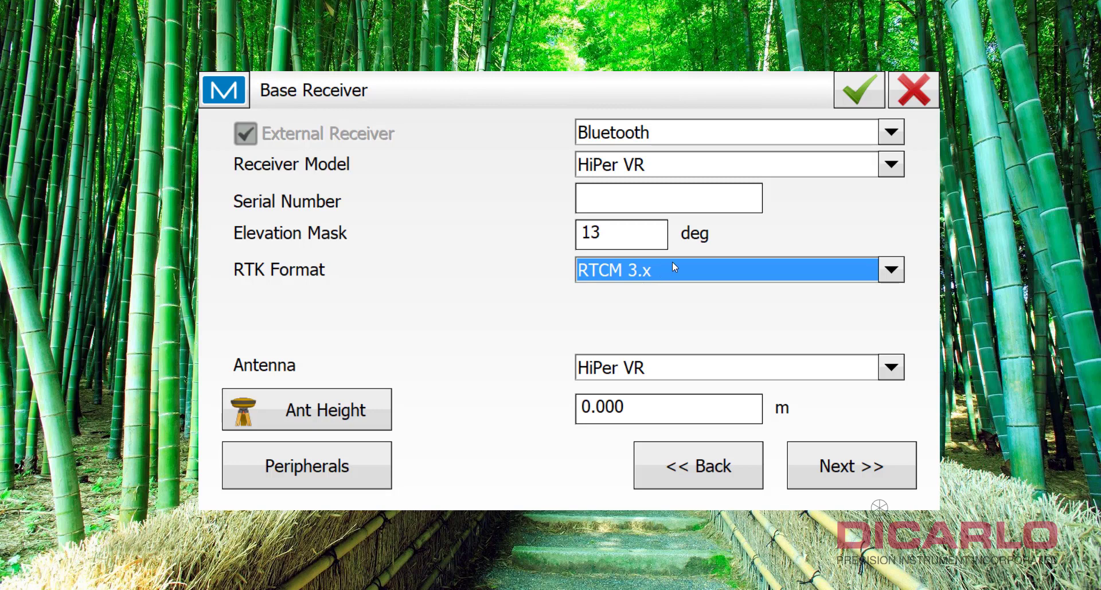
mouse_move(677, 272)
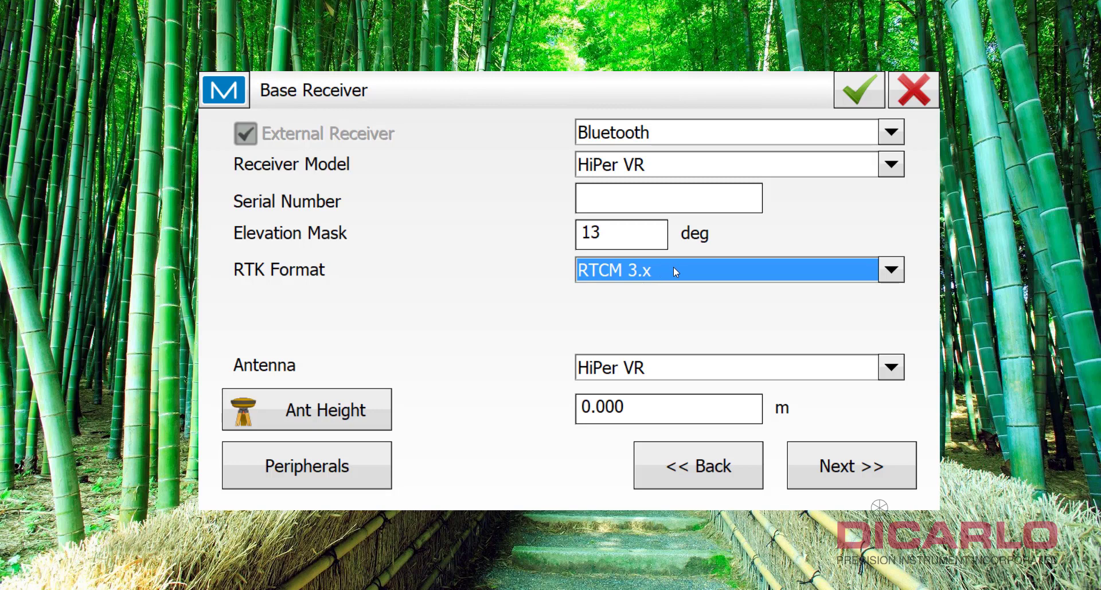
click(890, 268)
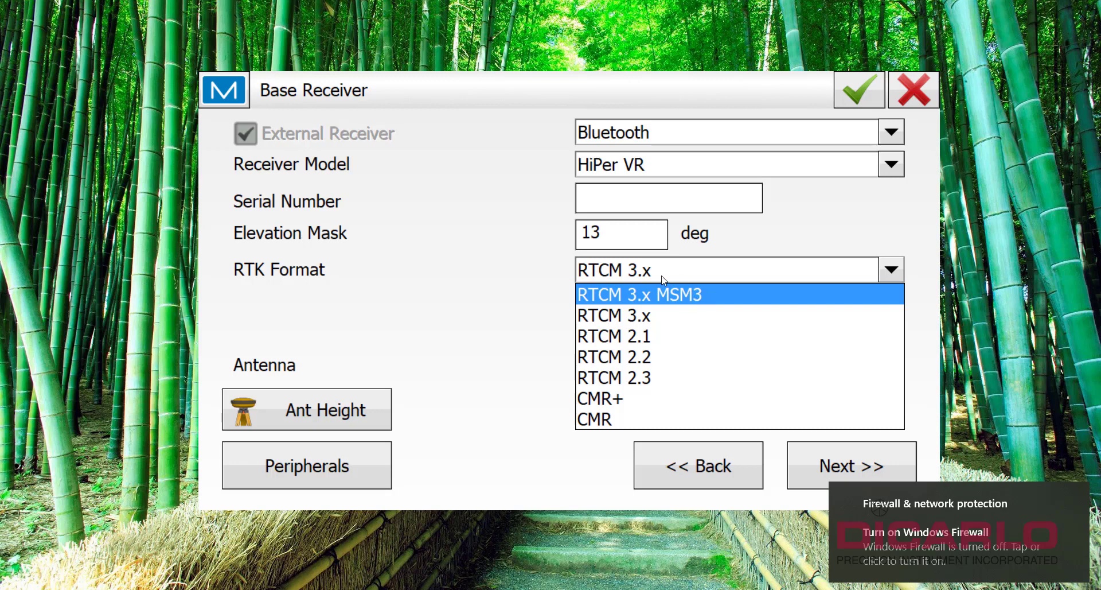
click(638, 294)
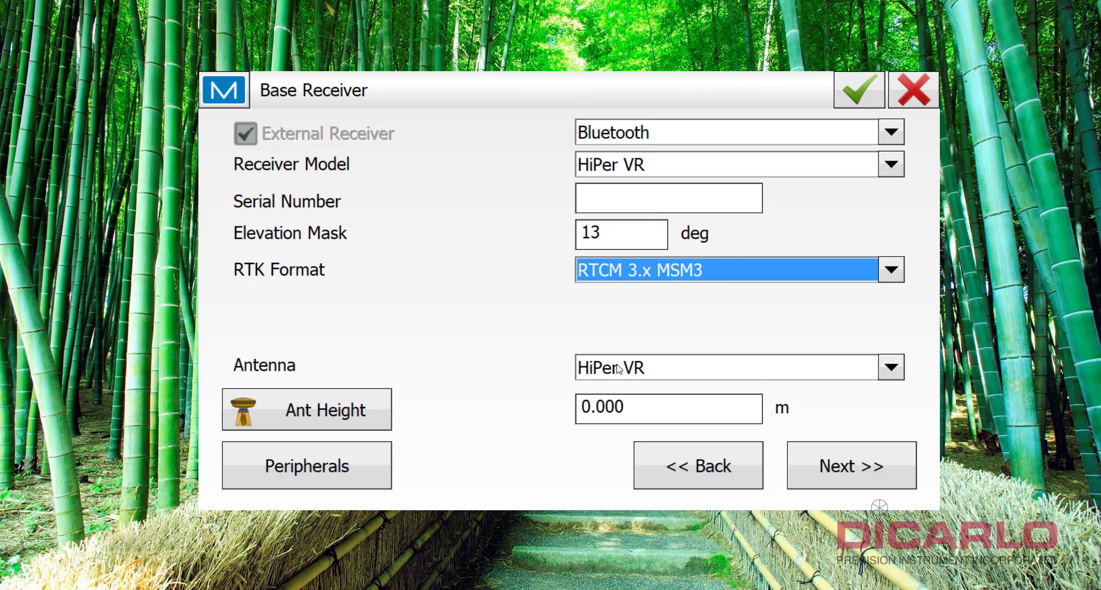
click(738, 366)
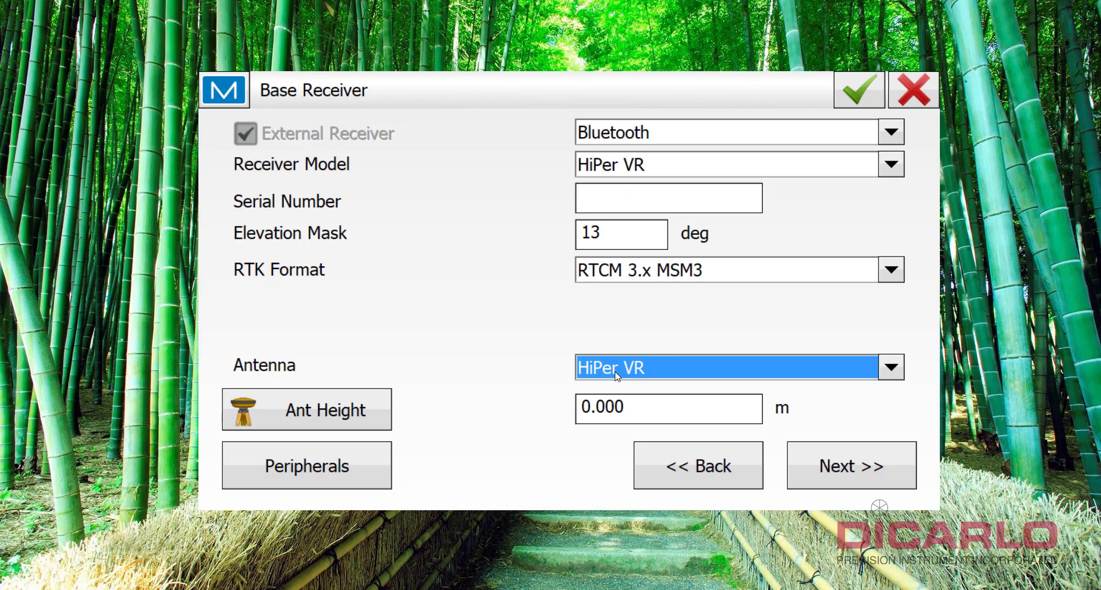
mouse_move(347, 385)
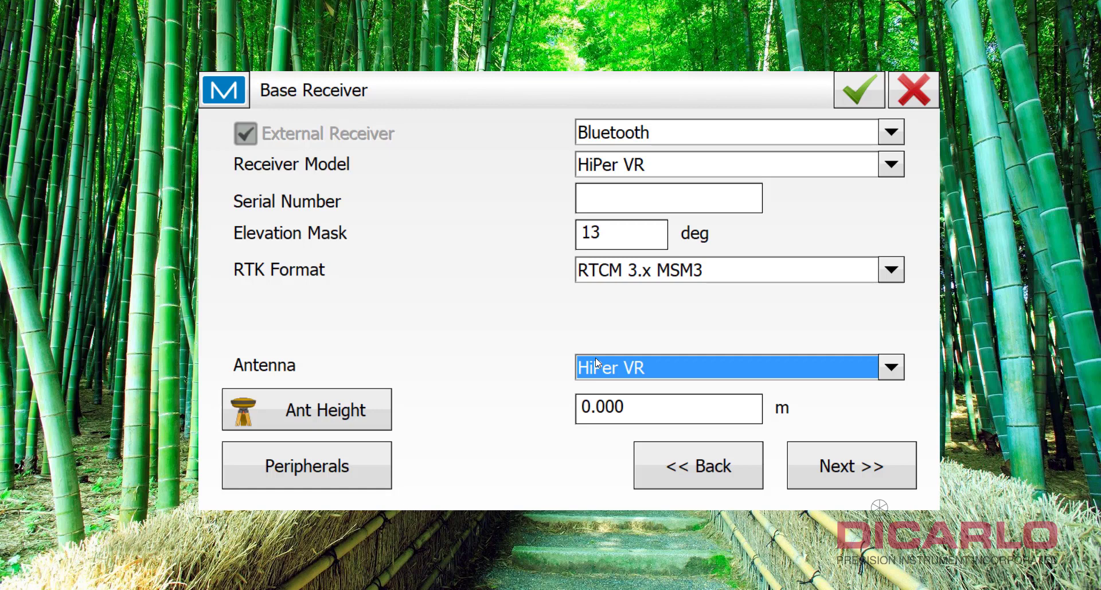
mouse_move(404, 402)
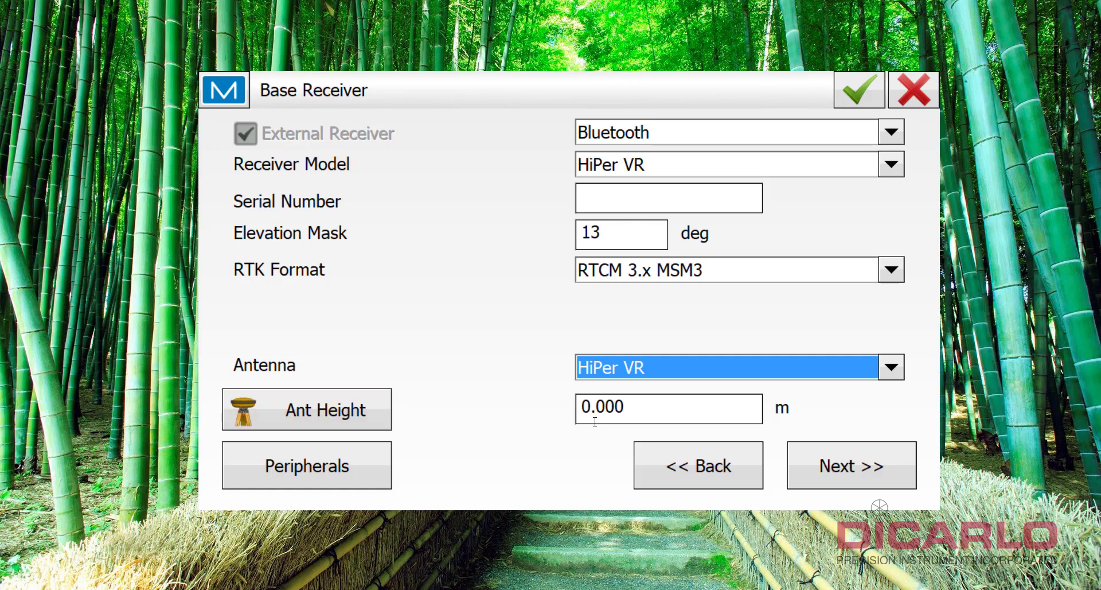
- Enter a base antenna height of 2 m and accept it
click(668, 408)
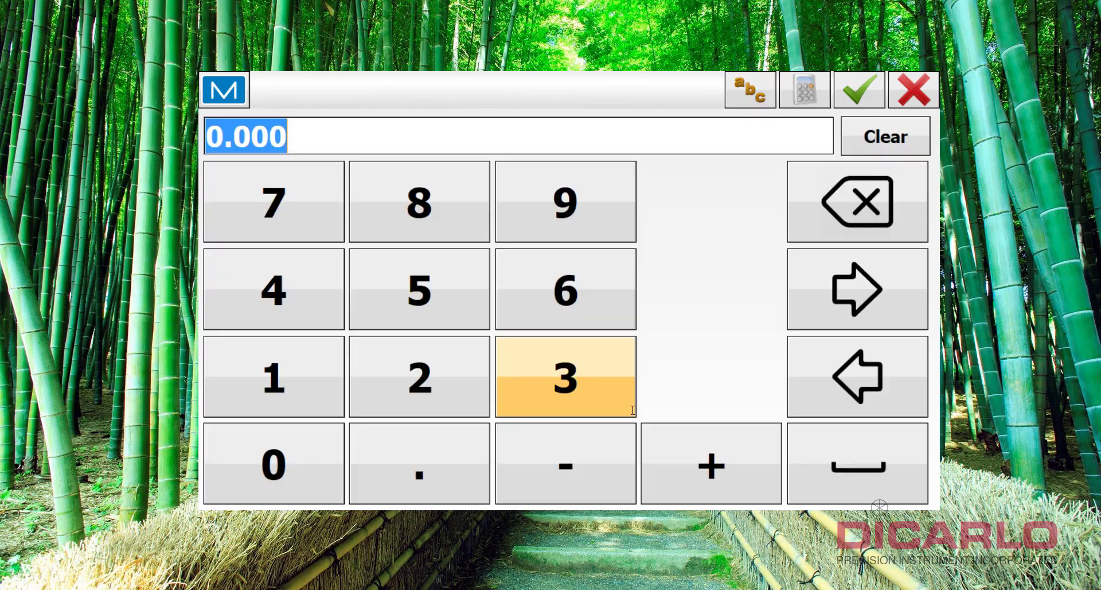
click(418, 375)
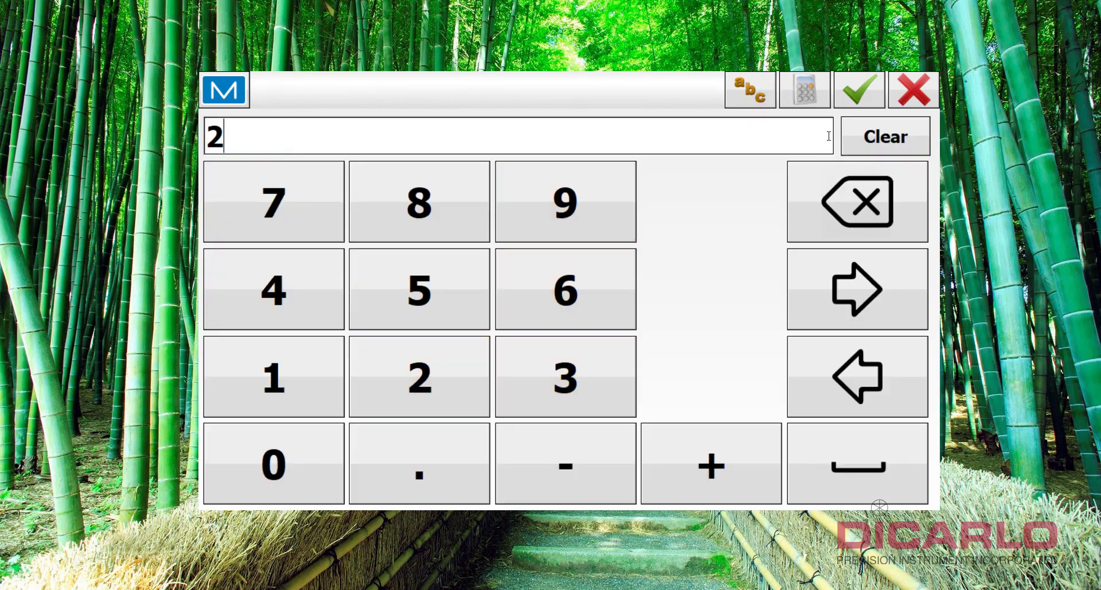
click(858, 89)
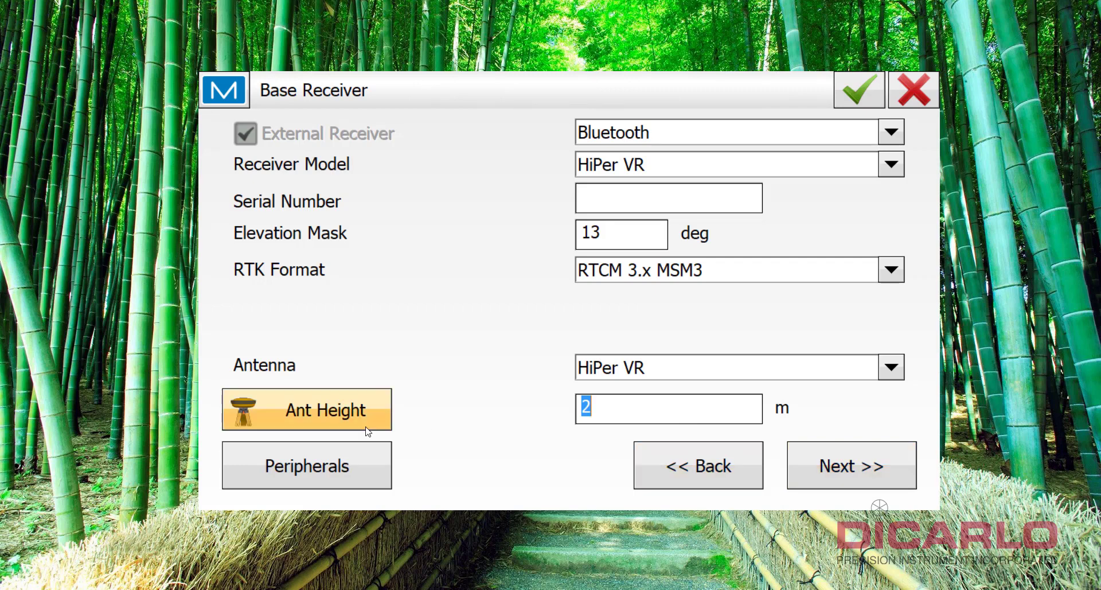
mouse_move(314, 399)
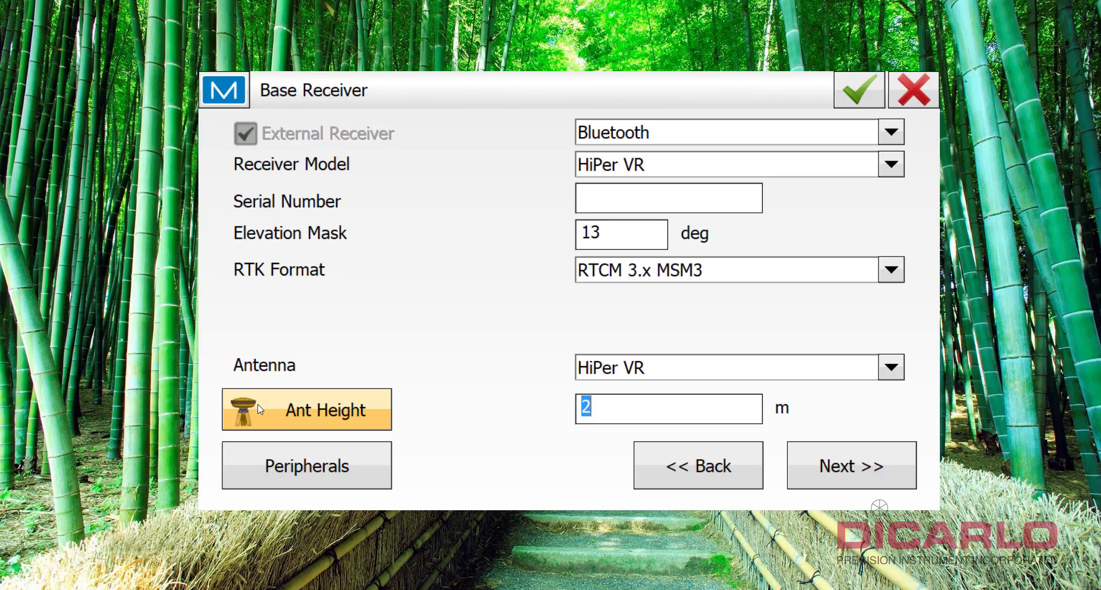
mouse_move(653, 379)
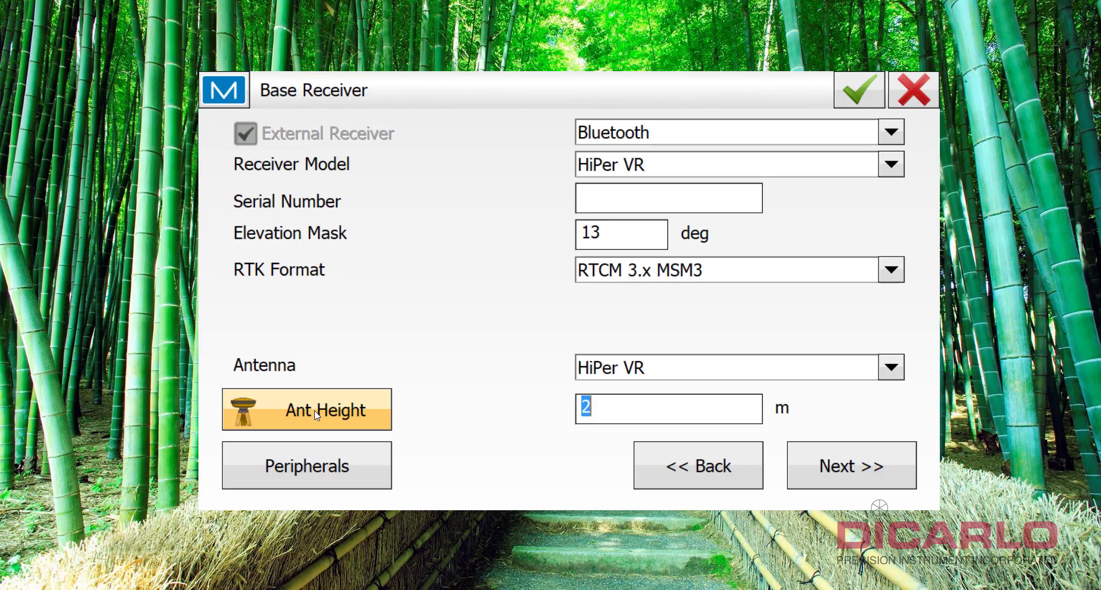
- Review the antenna height setup as vertical then slant, keeping 2.000 m
click(305, 409)
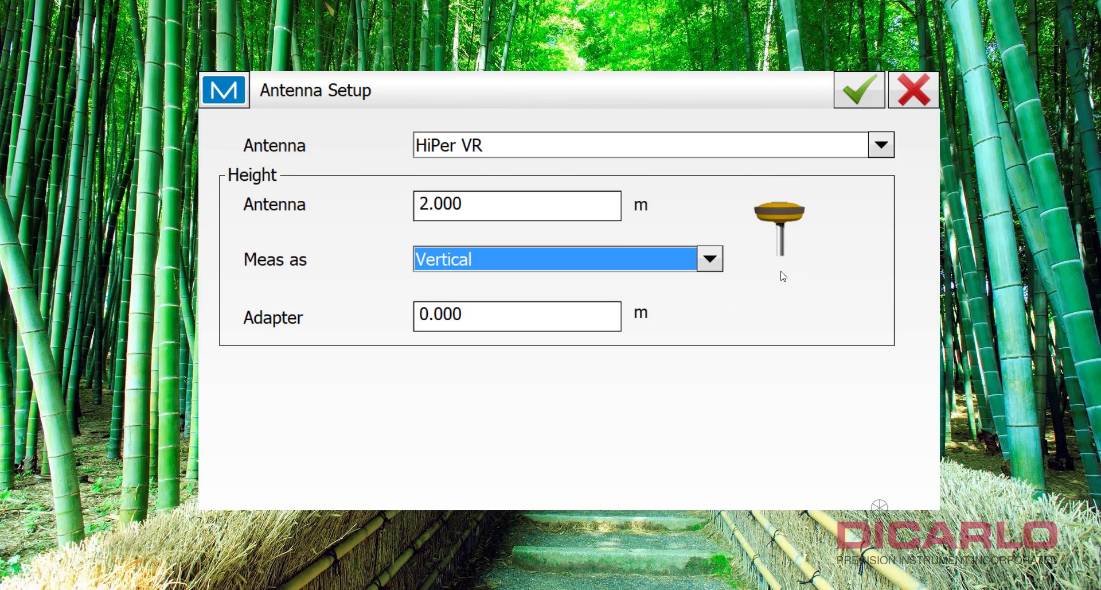
click(858, 90)
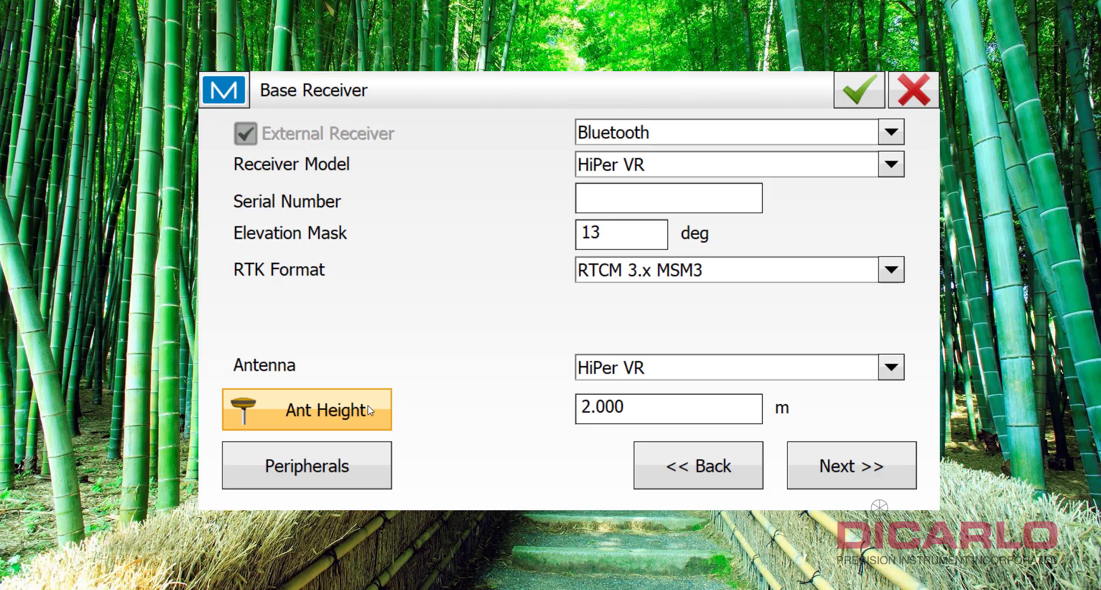
click(306, 410)
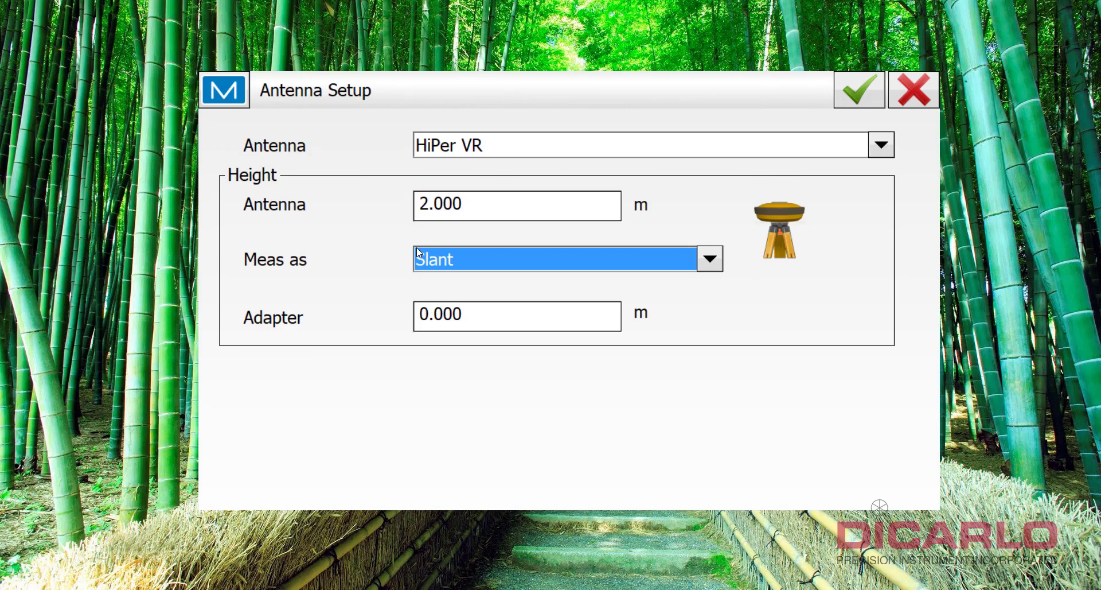
click(858, 89)
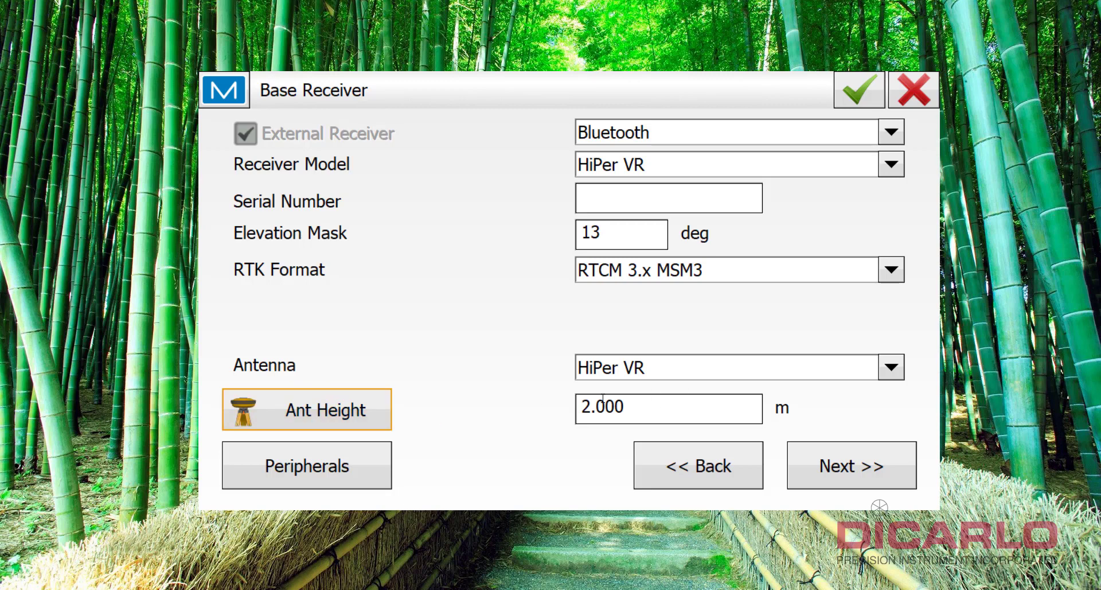
mouse_move(584, 431)
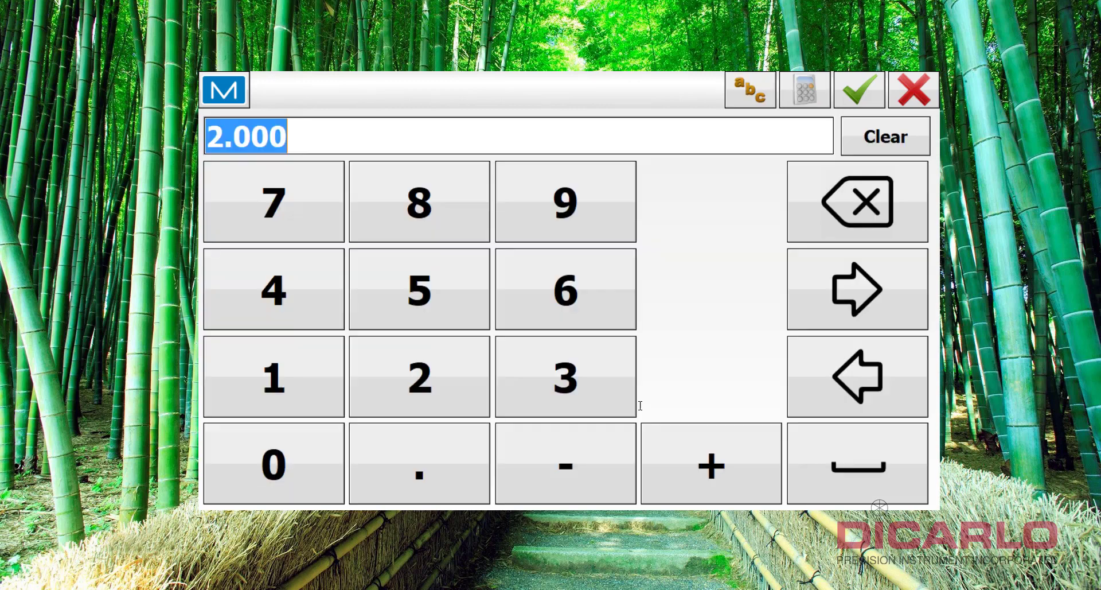
- Change the base antenna height to 0 m and accept it
click(859, 90)
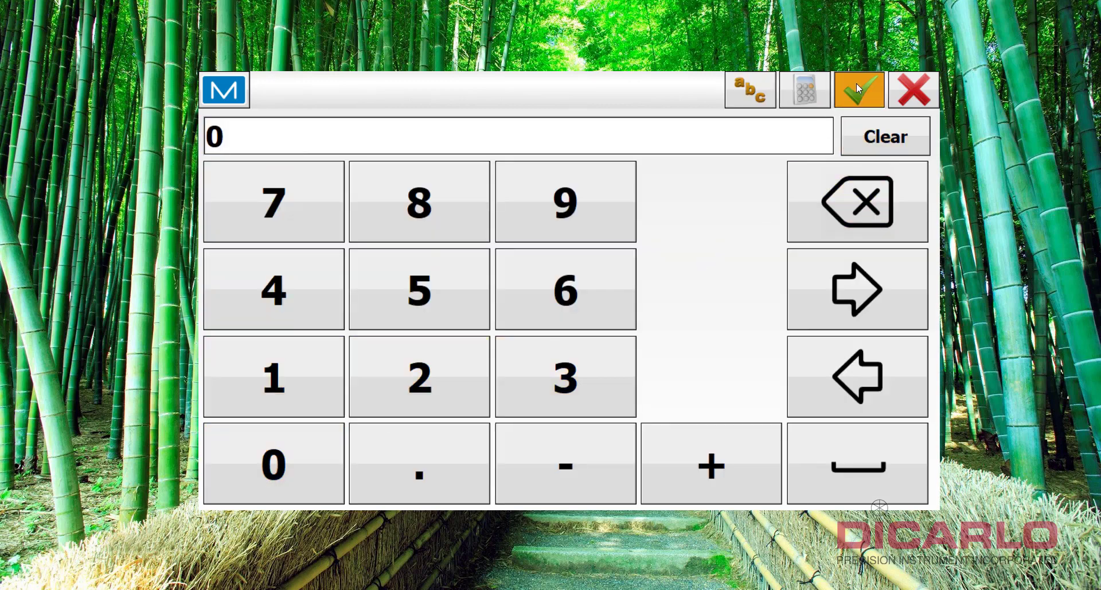
click(858, 90)
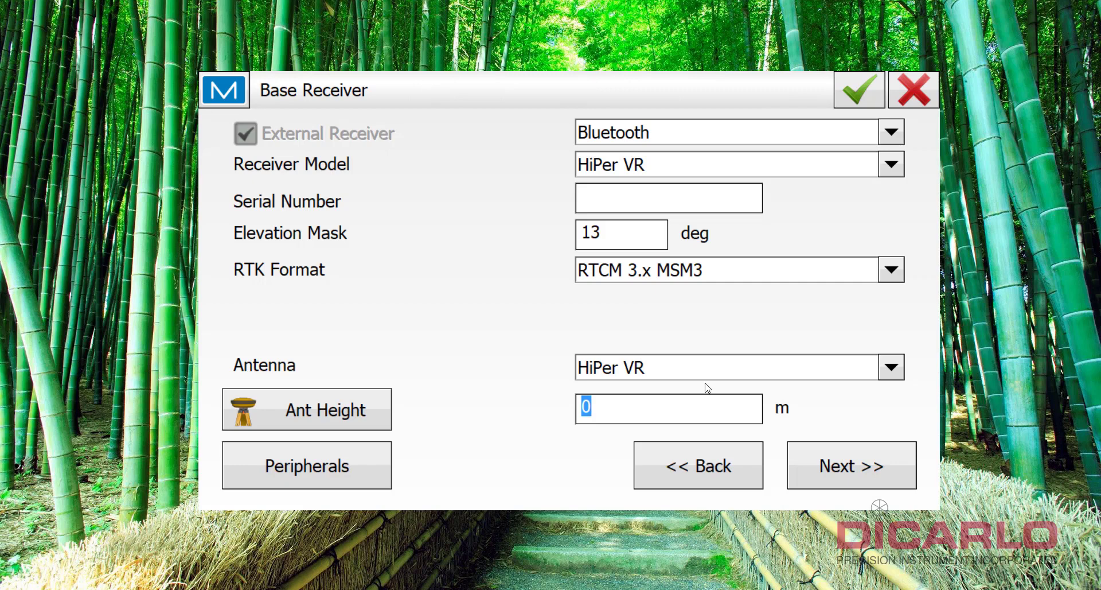
mouse_move(681, 390)
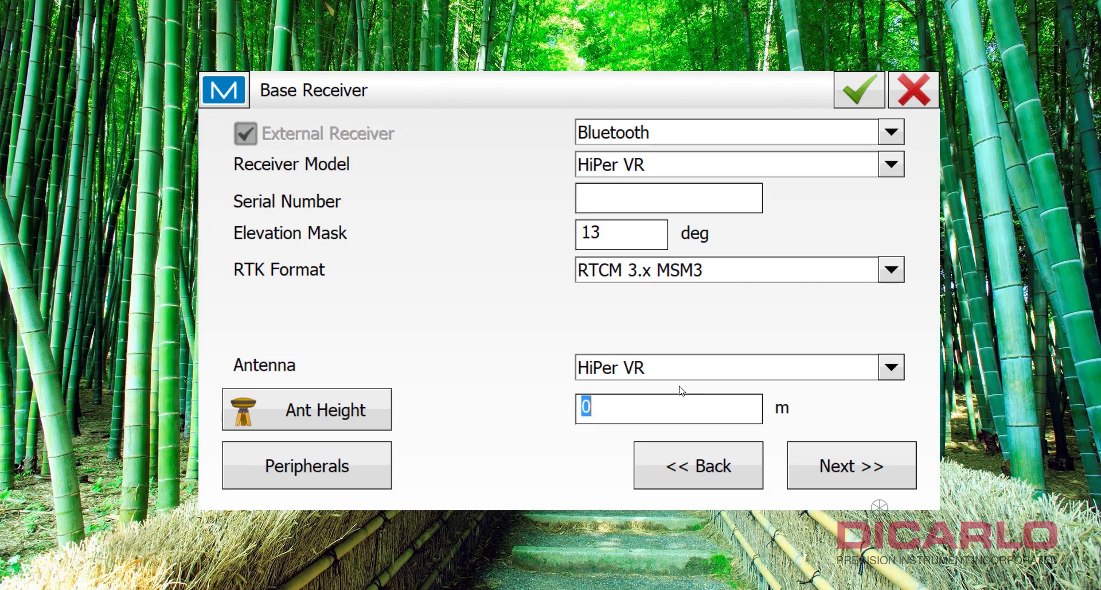
mouse_move(502, 398)
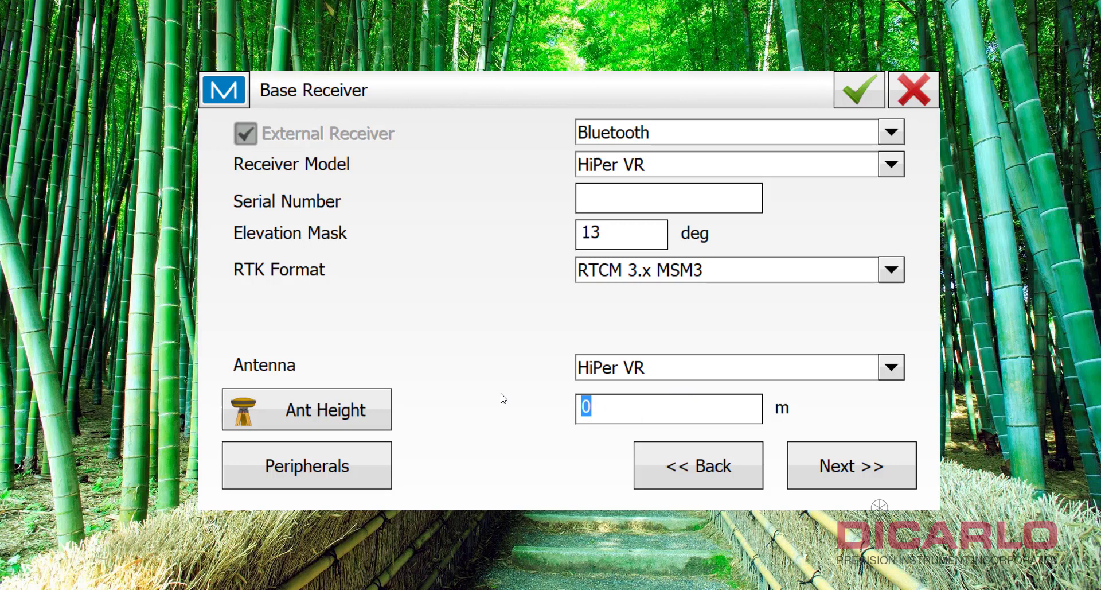
mouse_move(574, 396)
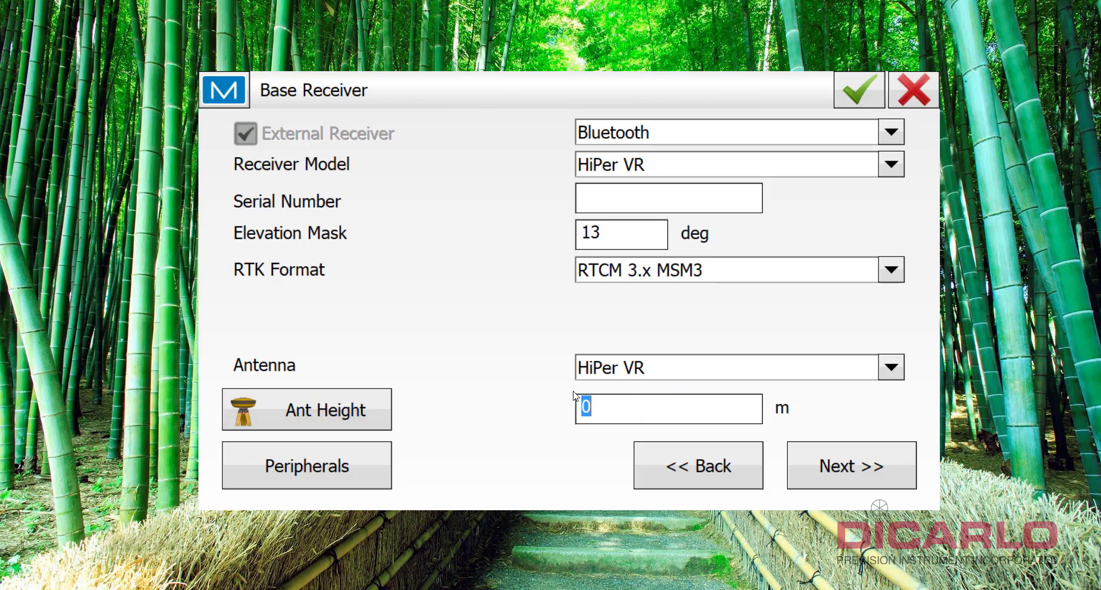
mouse_move(801, 418)
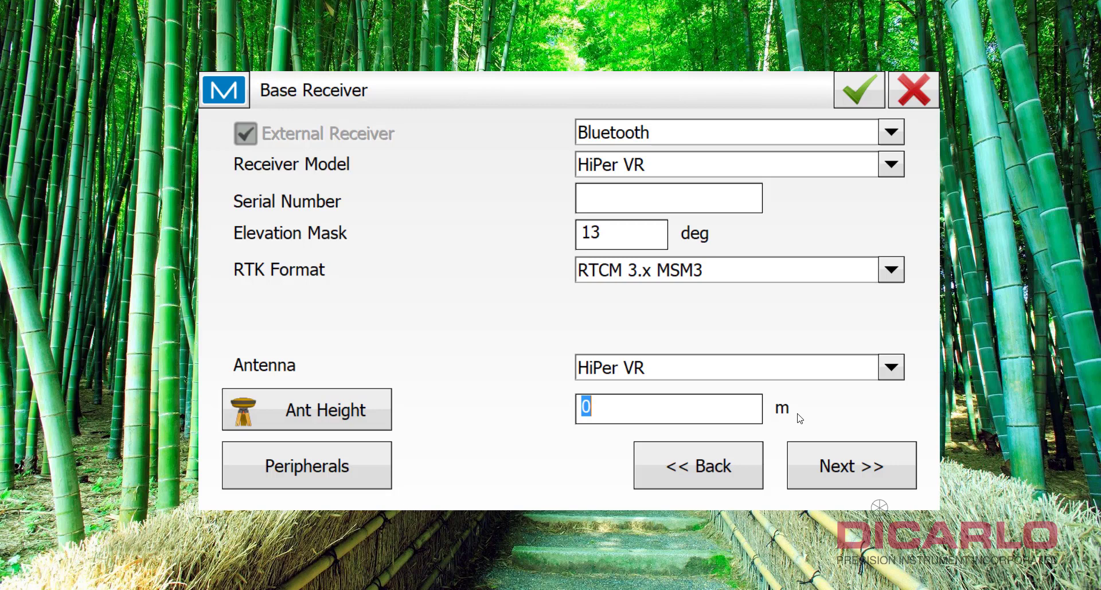
mouse_move(778, 420)
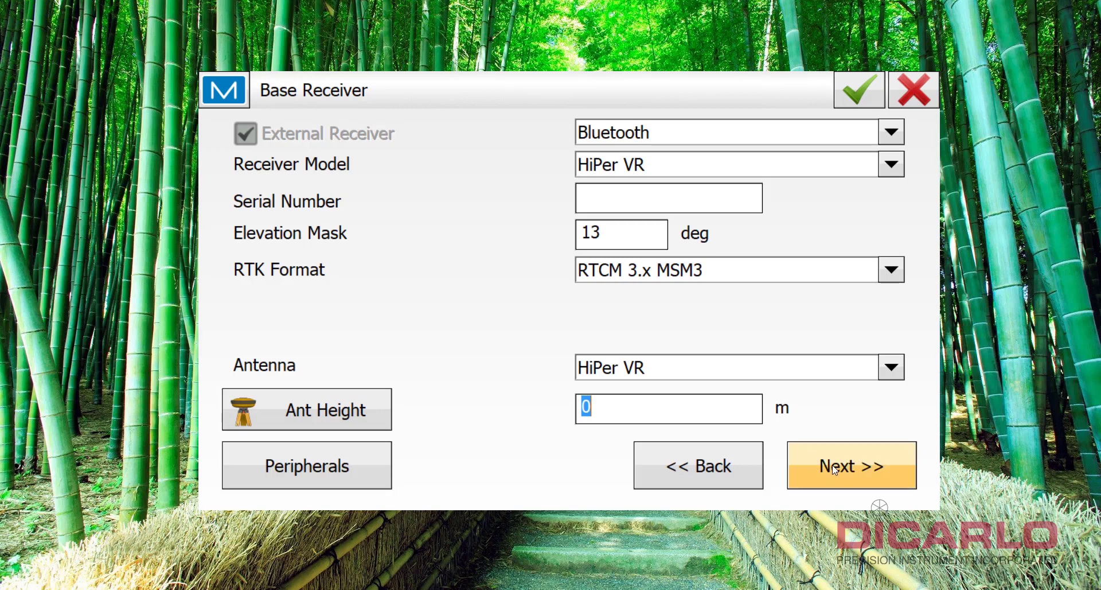
- Set the base radio model to R2 Lite UHF and keep the 115200 baud rate
click(850, 464)
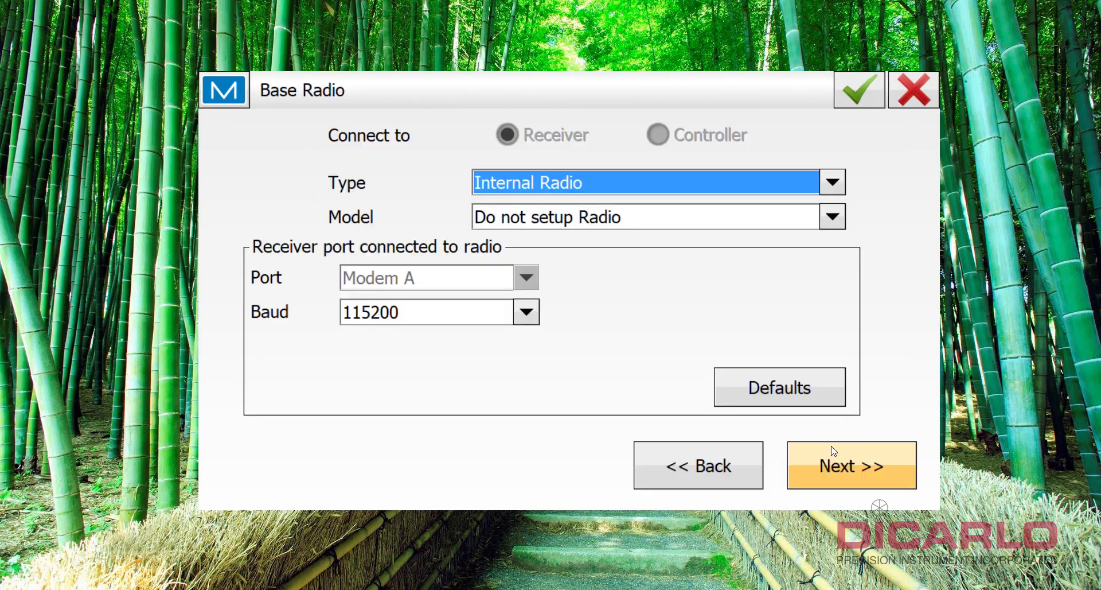
mouse_move(465, 178)
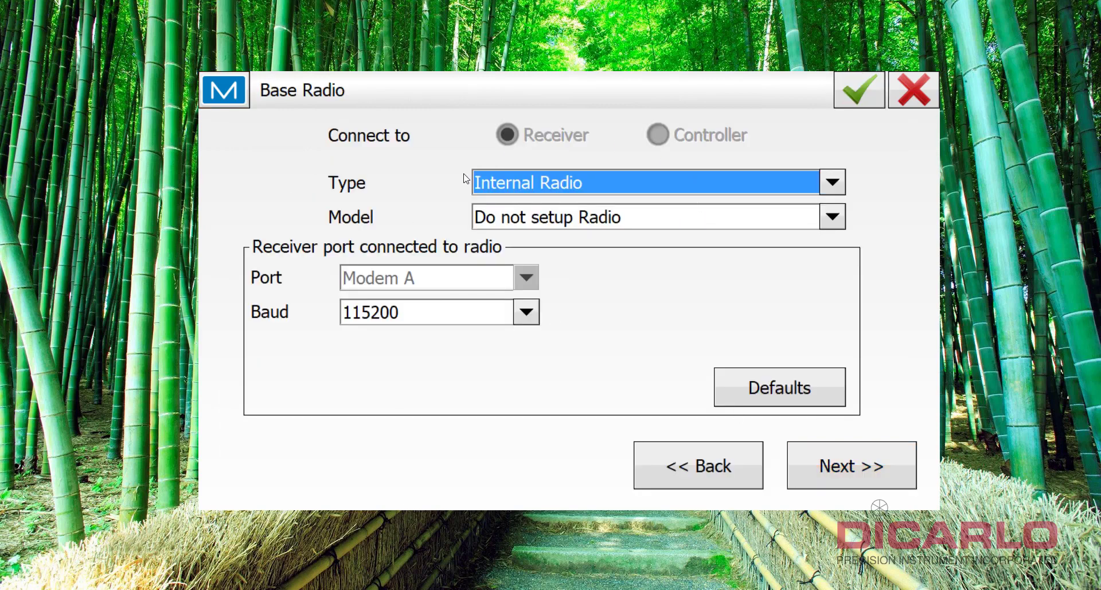
mouse_move(462, 217)
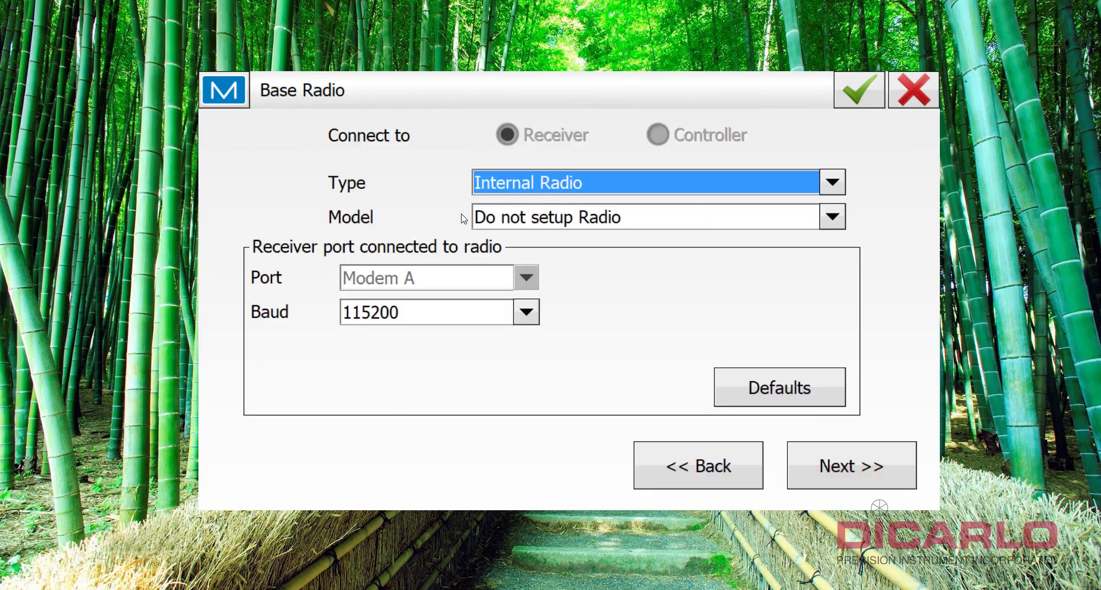
mouse_move(364, 208)
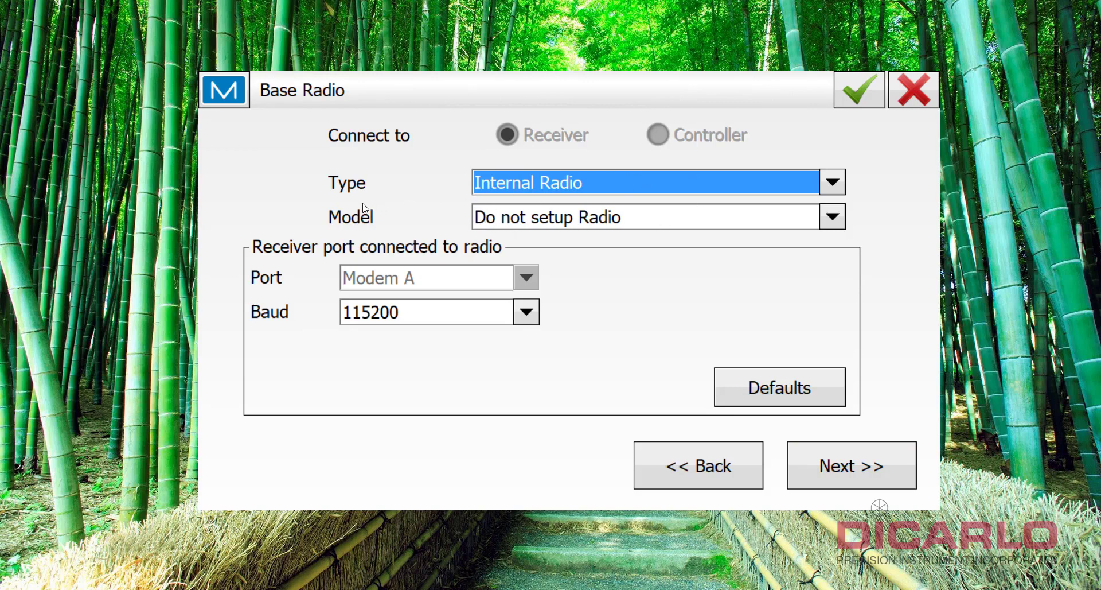
mouse_move(333, 216)
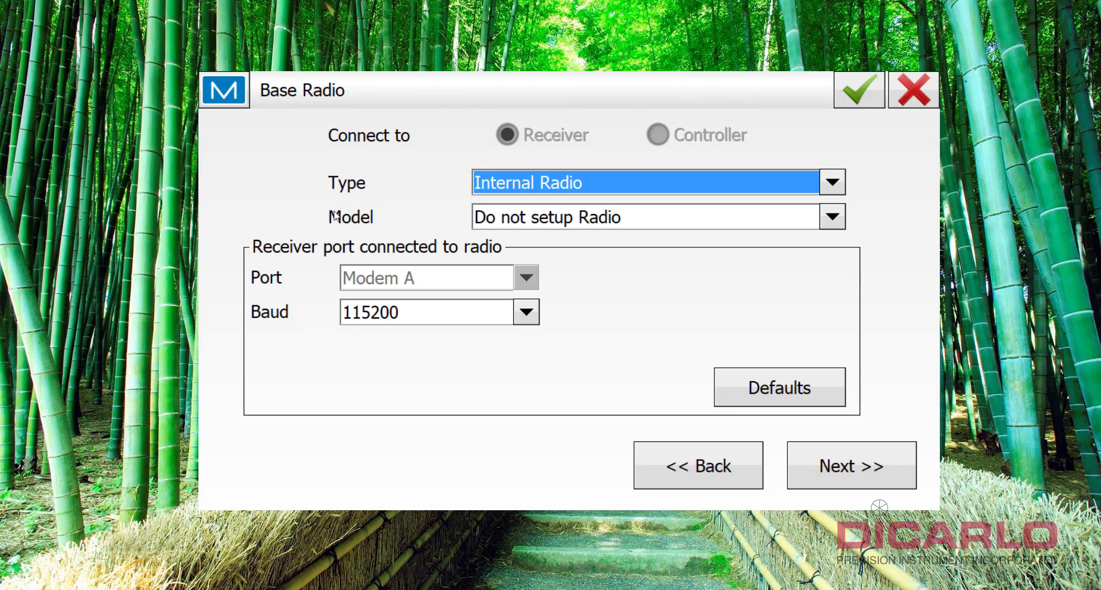
click(832, 216)
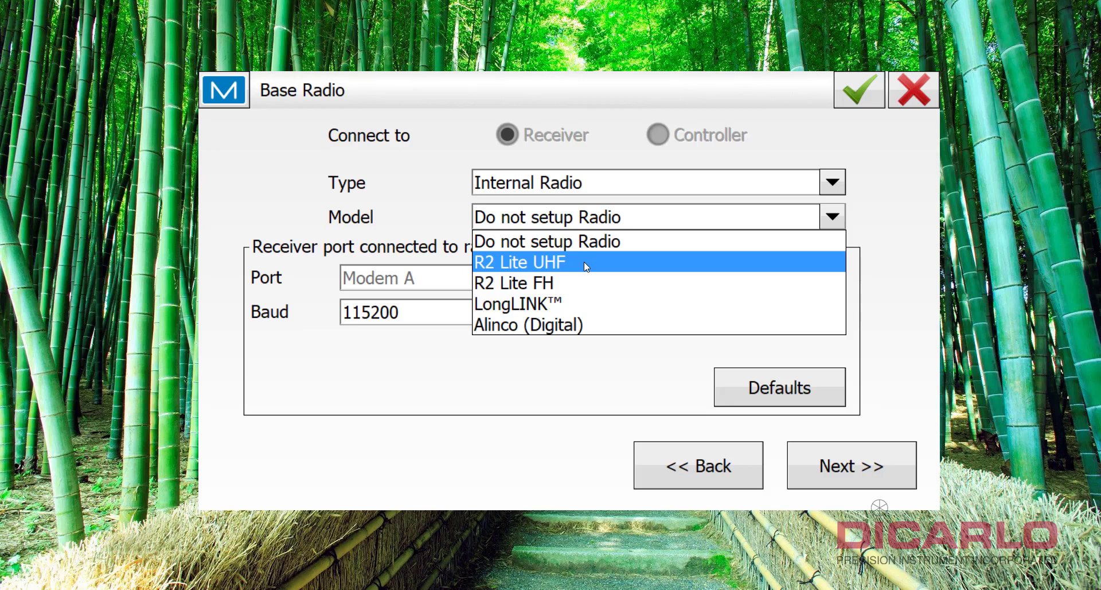
mouse_move(512, 283)
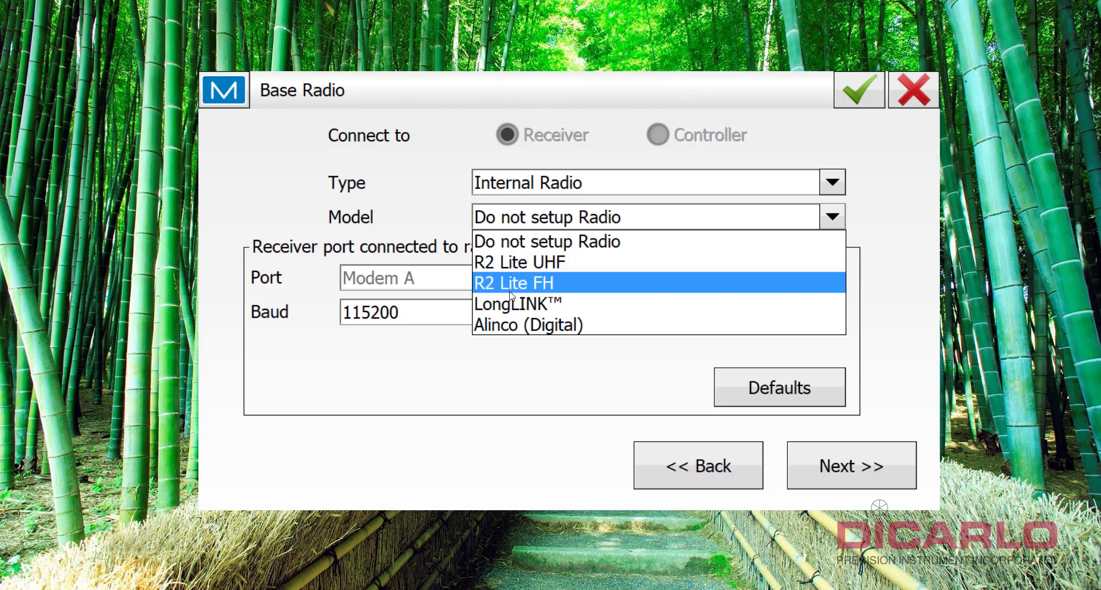
mouse_move(517, 303)
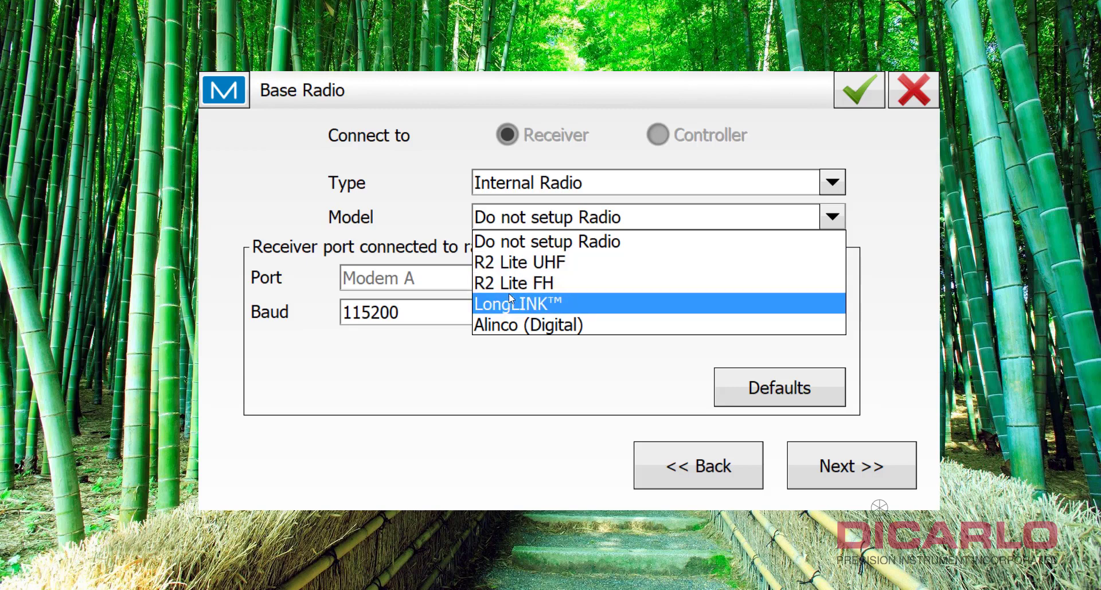
mouse_move(540, 307)
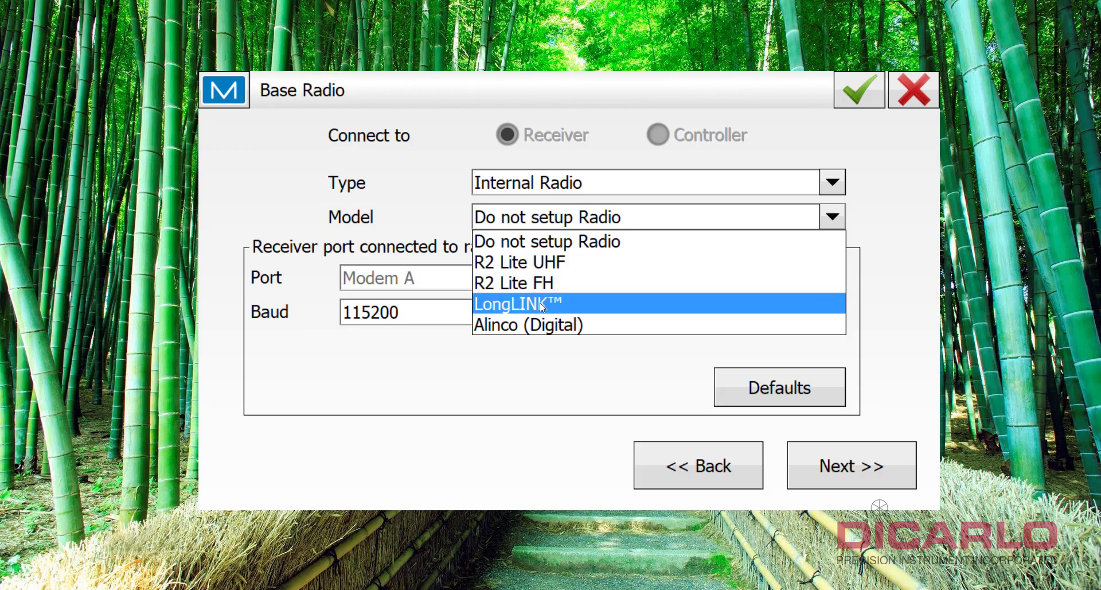
mouse_move(516, 262)
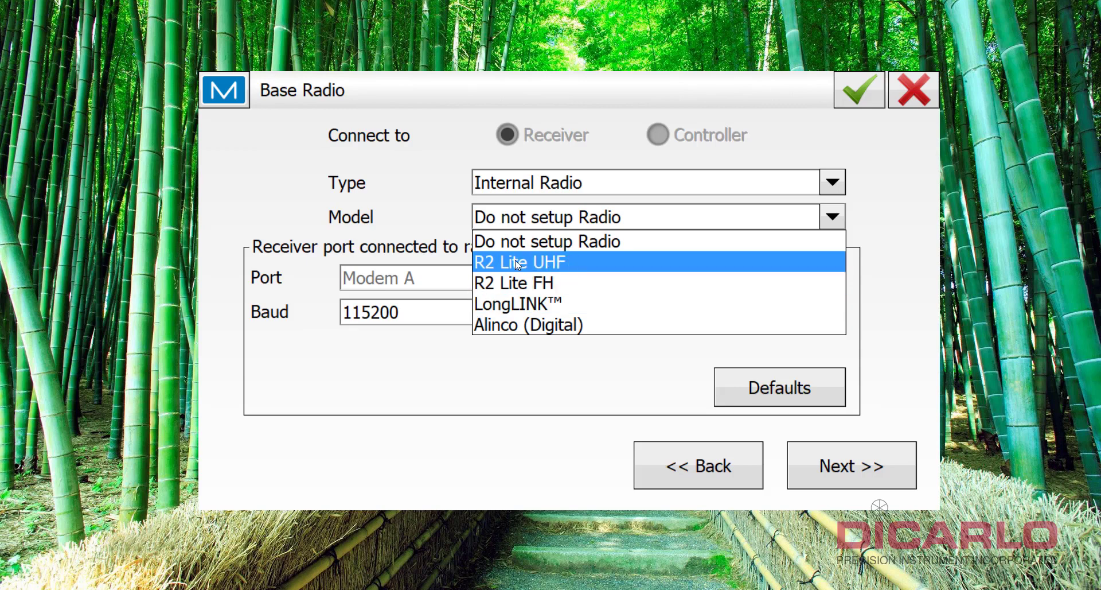
mouse_move(581, 264)
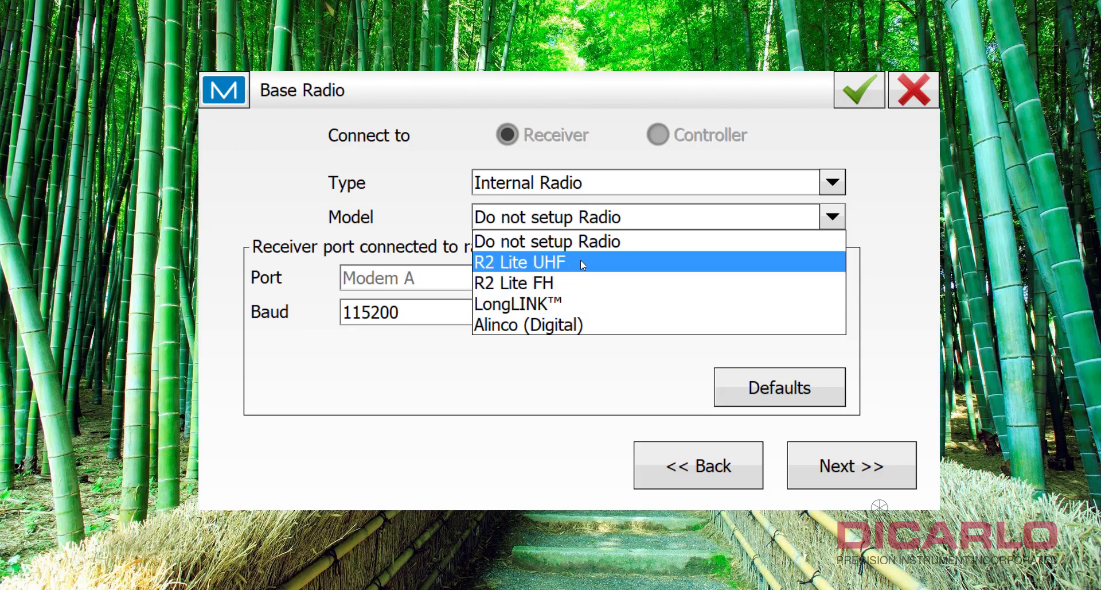
click(519, 262)
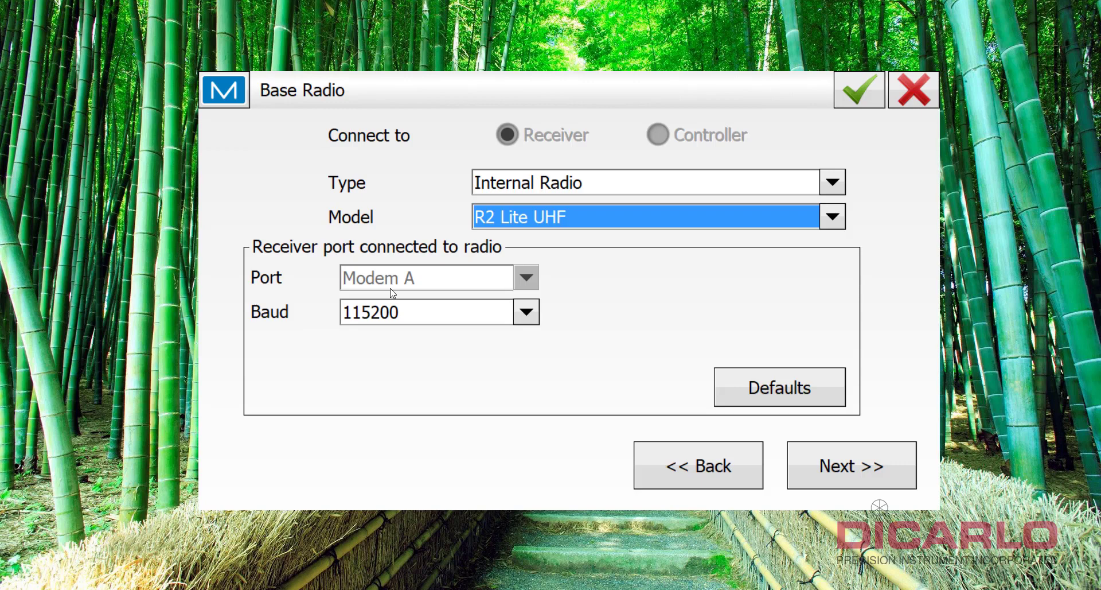
click(525, 311)
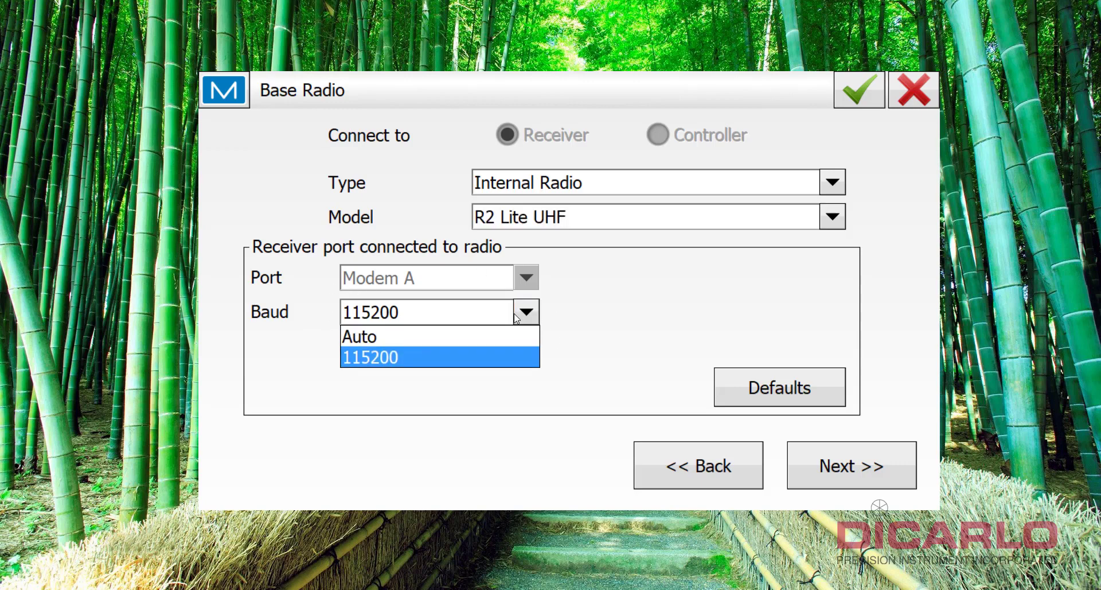
mouse_move(417, 337)
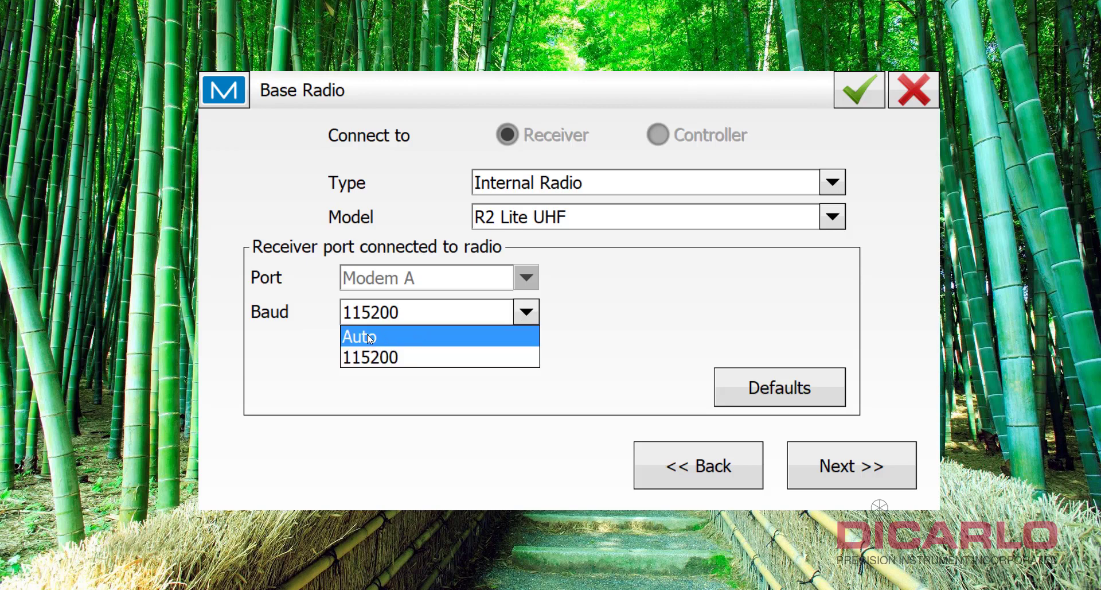
mouse_move(380, 356)
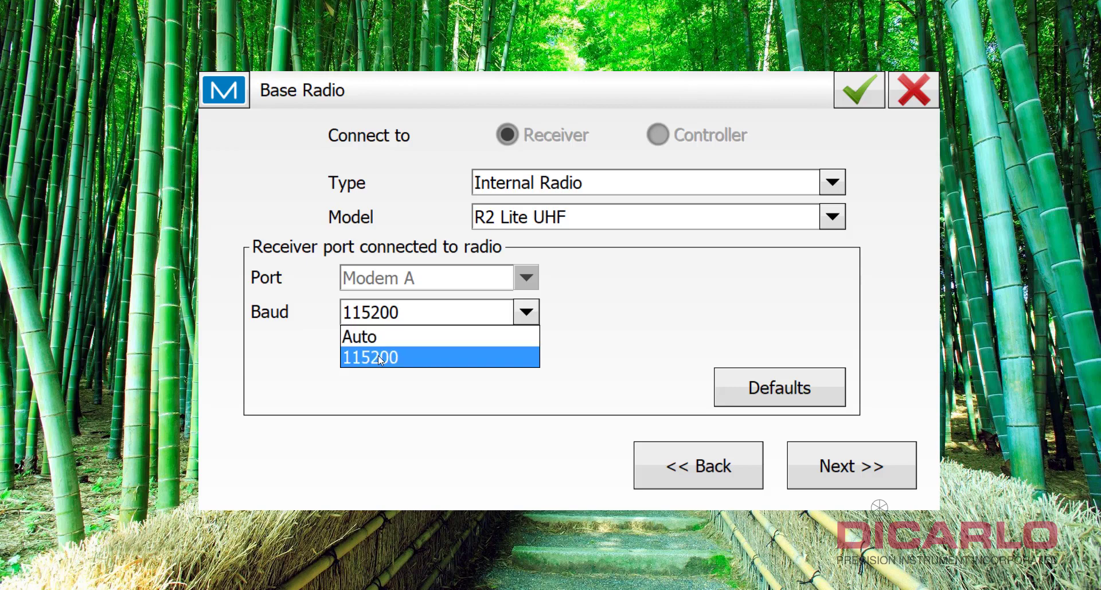
click(368, 357)
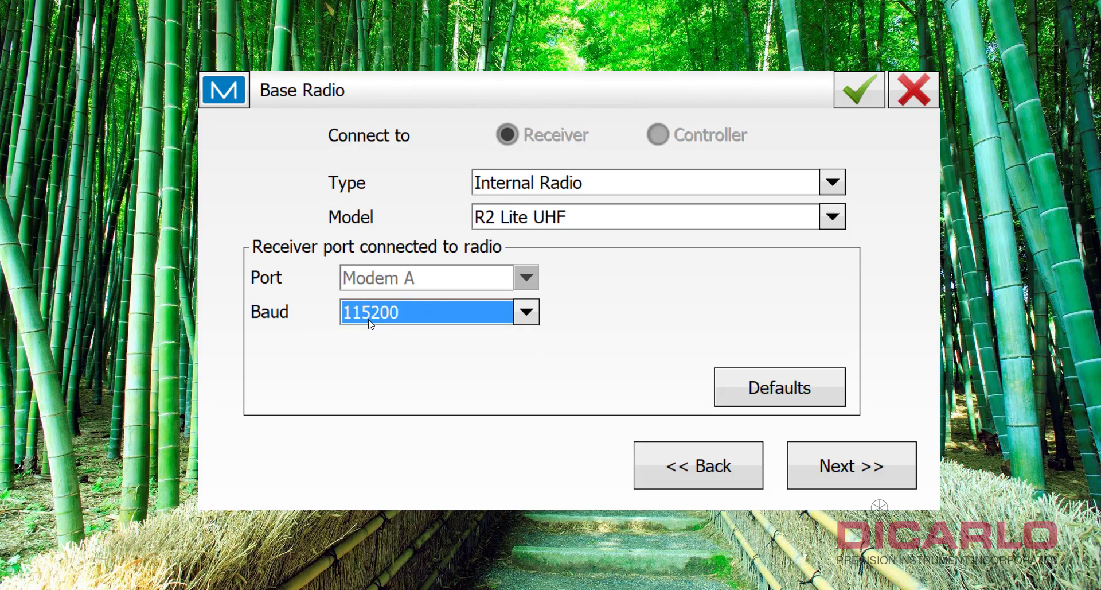
click(526, 312)
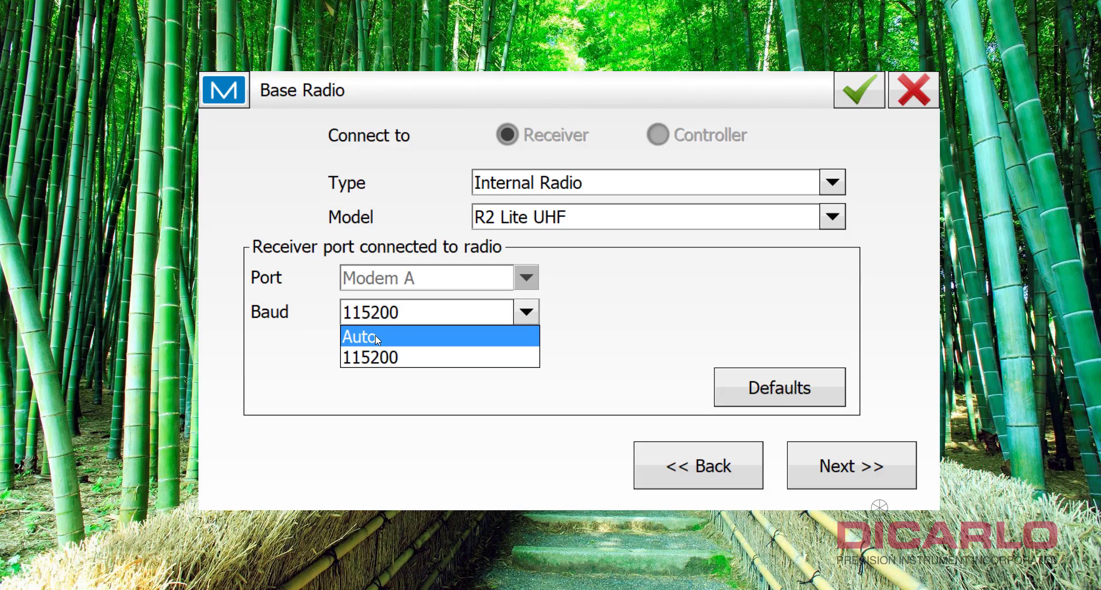
mouse_move(369, 356)
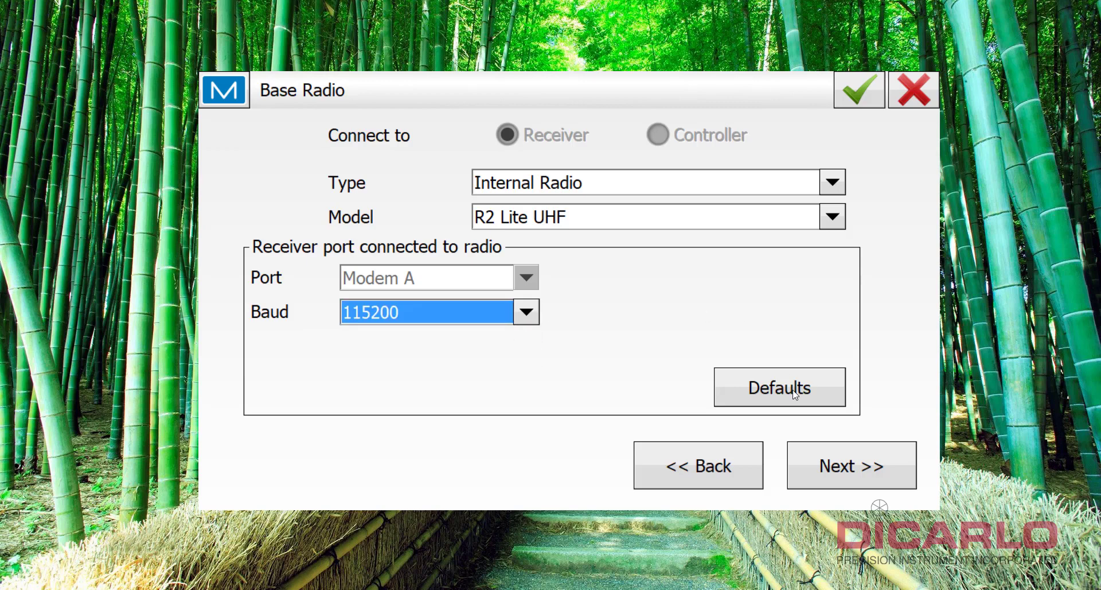
- Keep 1 W power and turn Scrambling and FEC on for the base radio
click(850, 463)
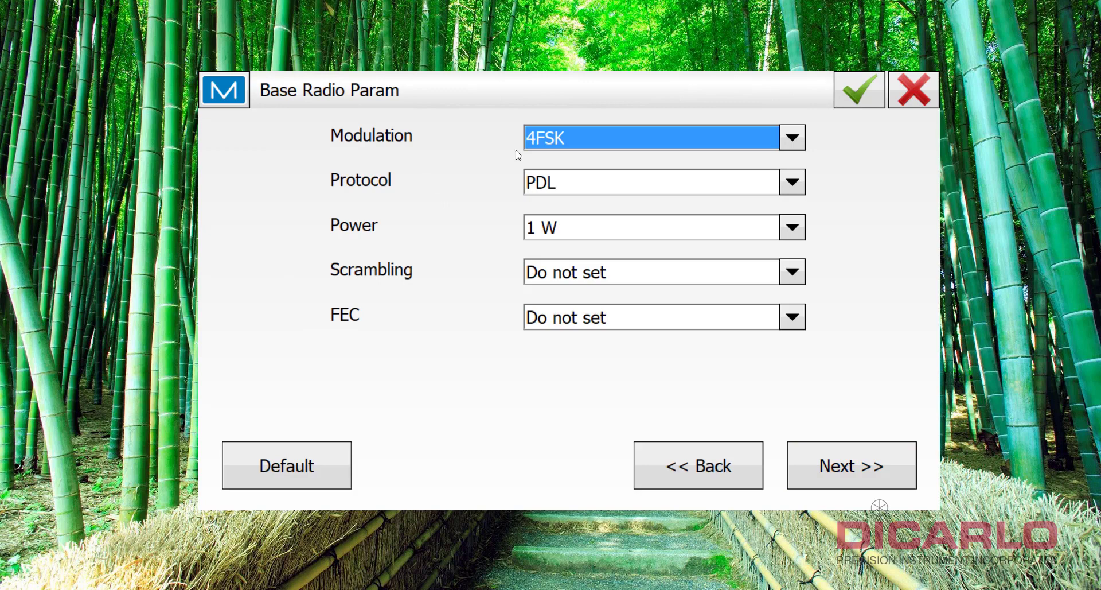
mouse_move(509, 141)
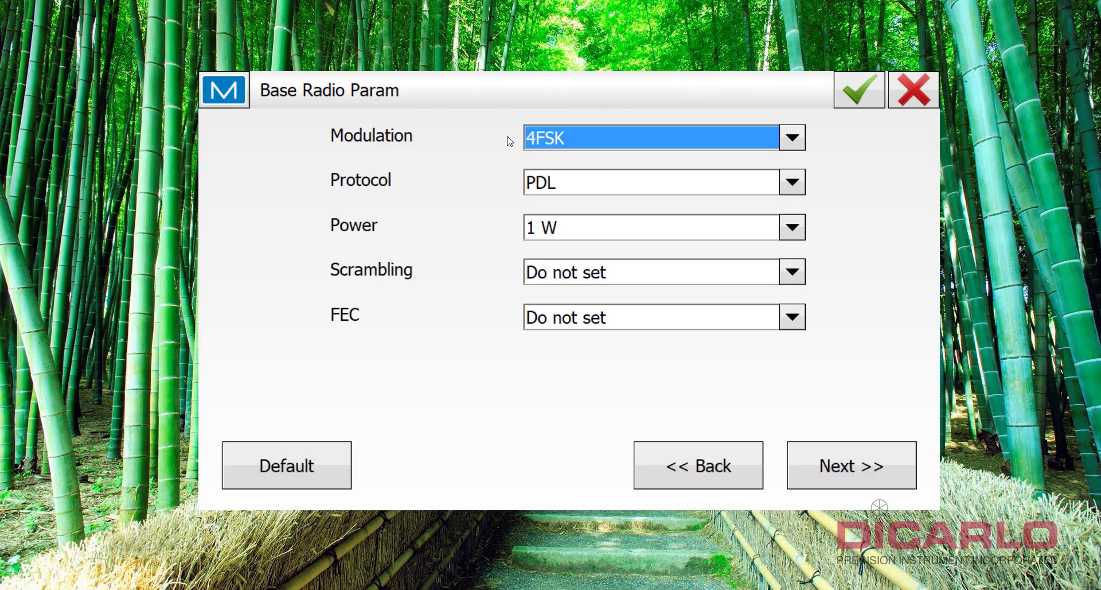
mouse_move(543, 135)
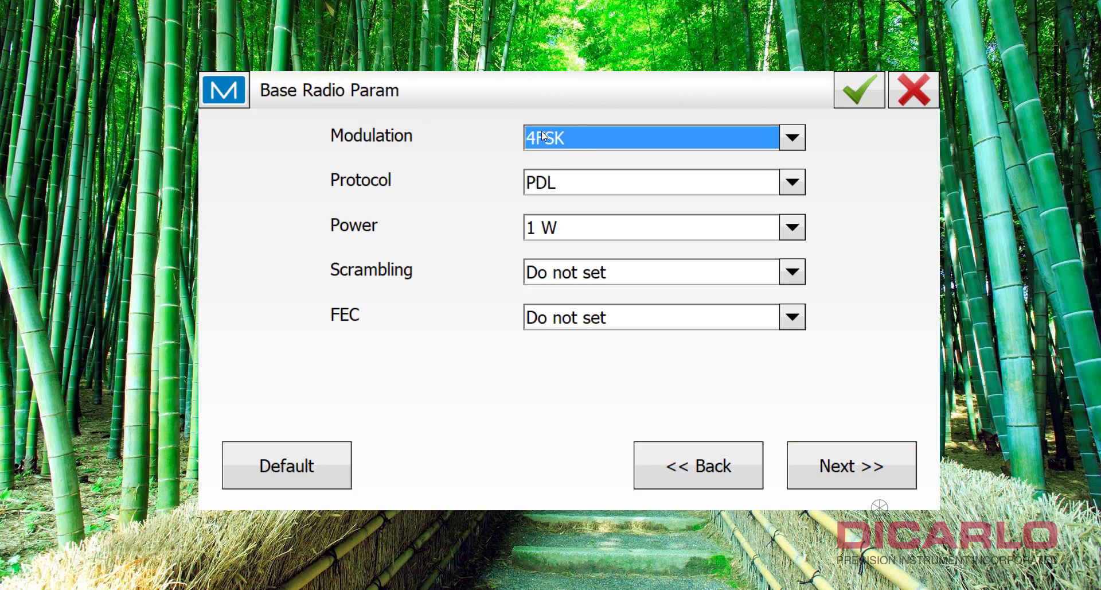
mouse_move(533, 237)
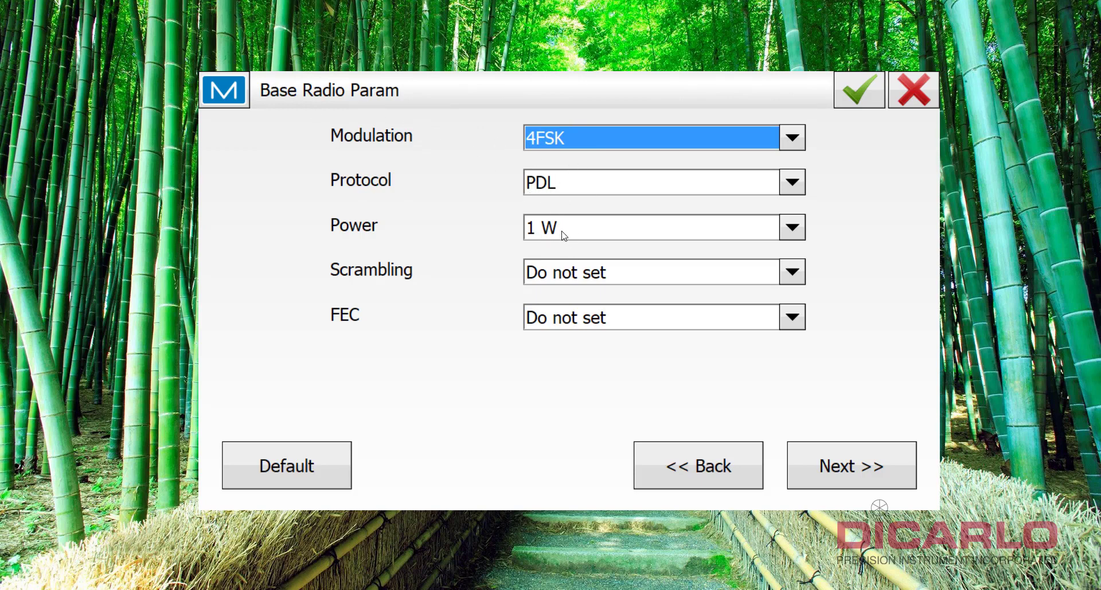
click(792, 227)
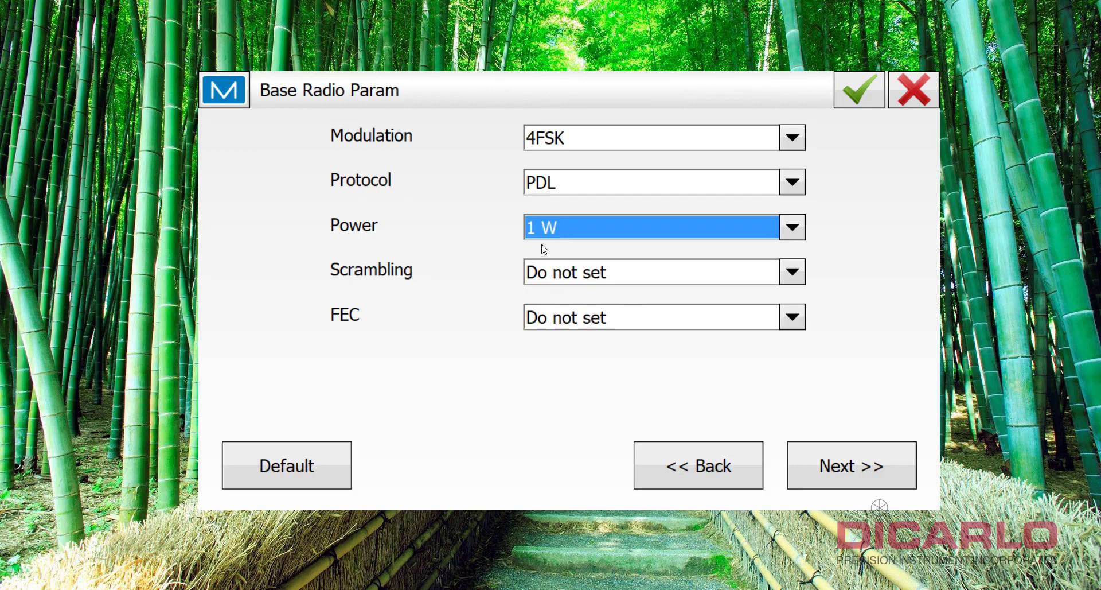
mouse_move(369, 322)
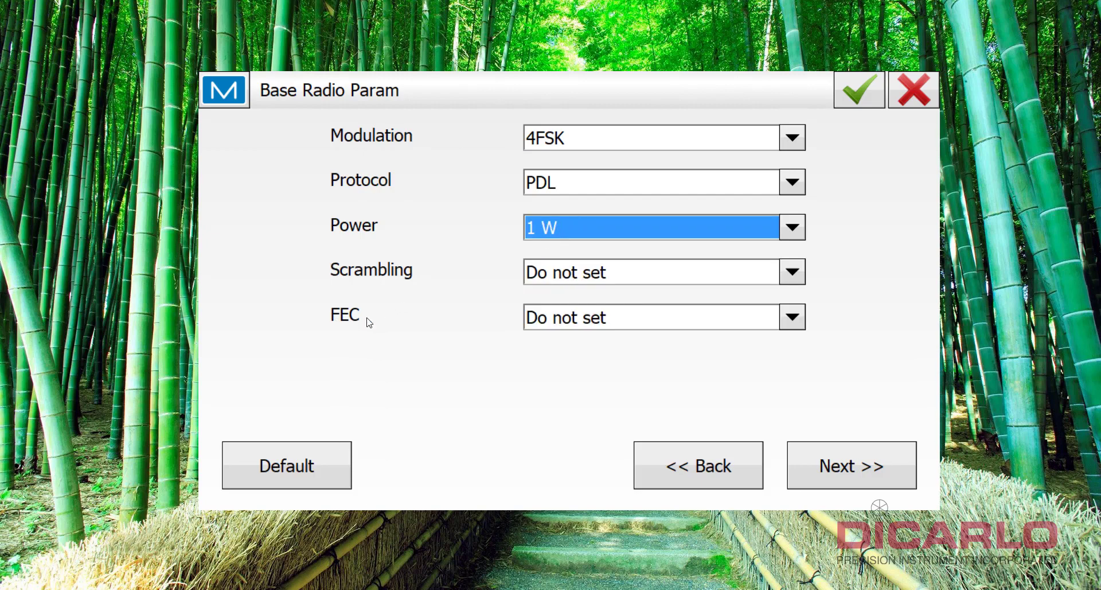
mouse_move(552, 259)
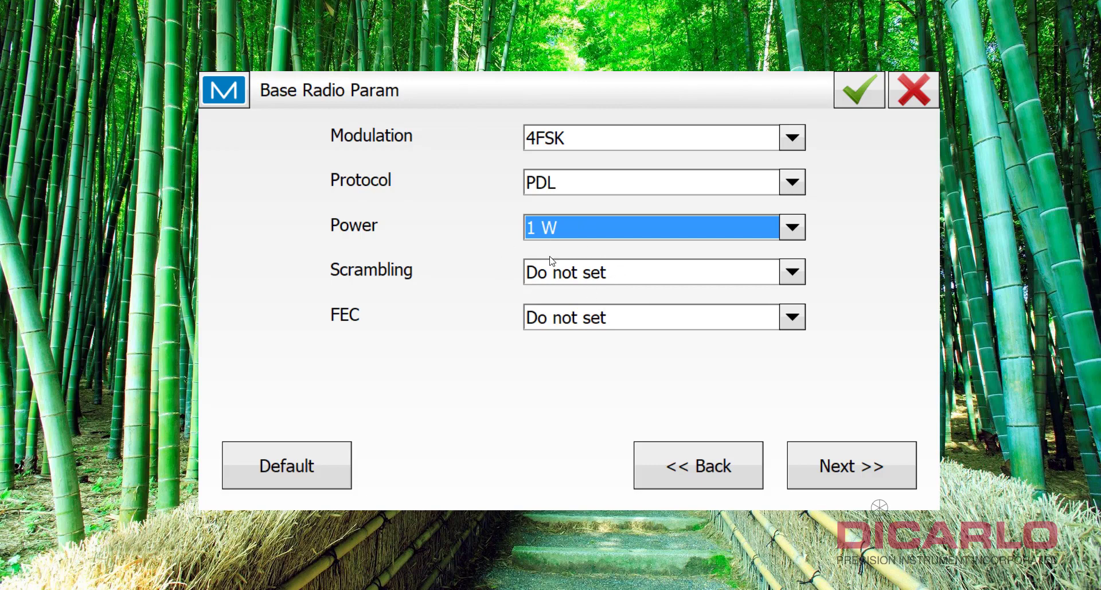
click(792, 272)
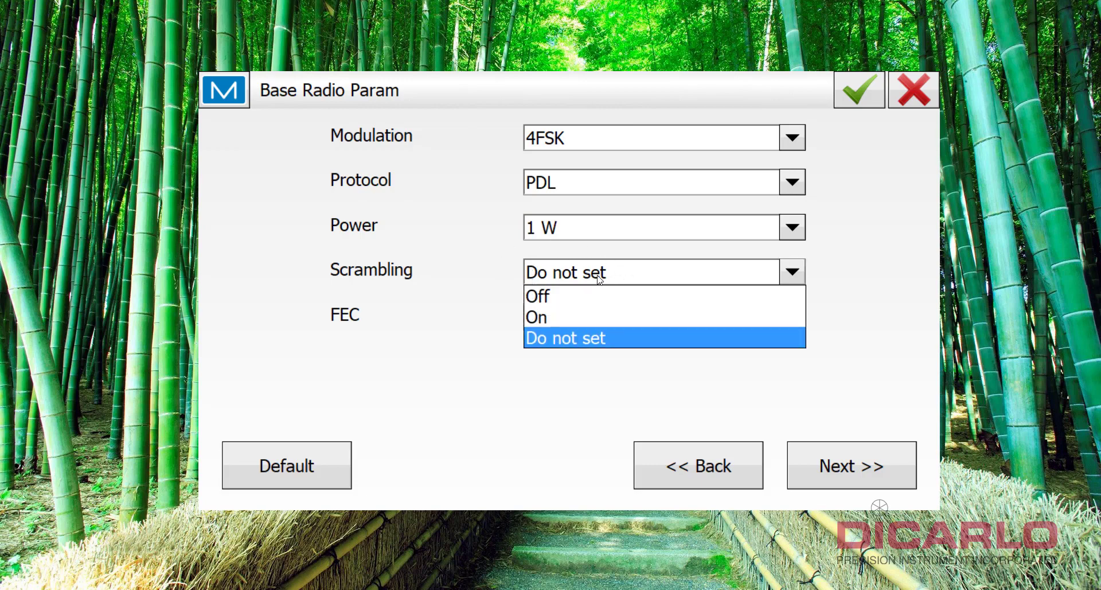
click(536, 317)
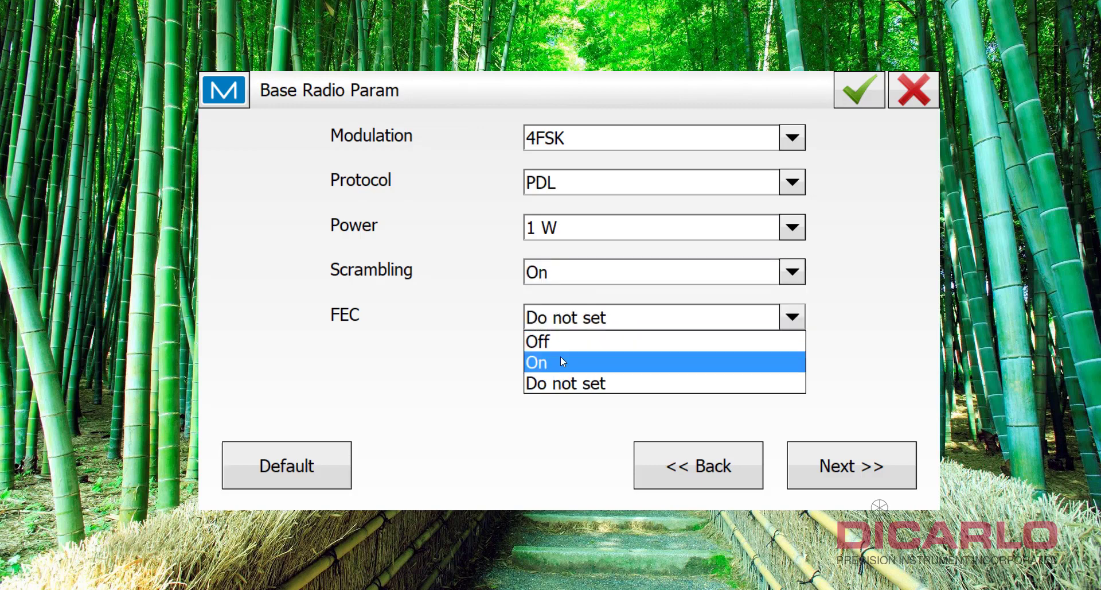
click(537, 362)
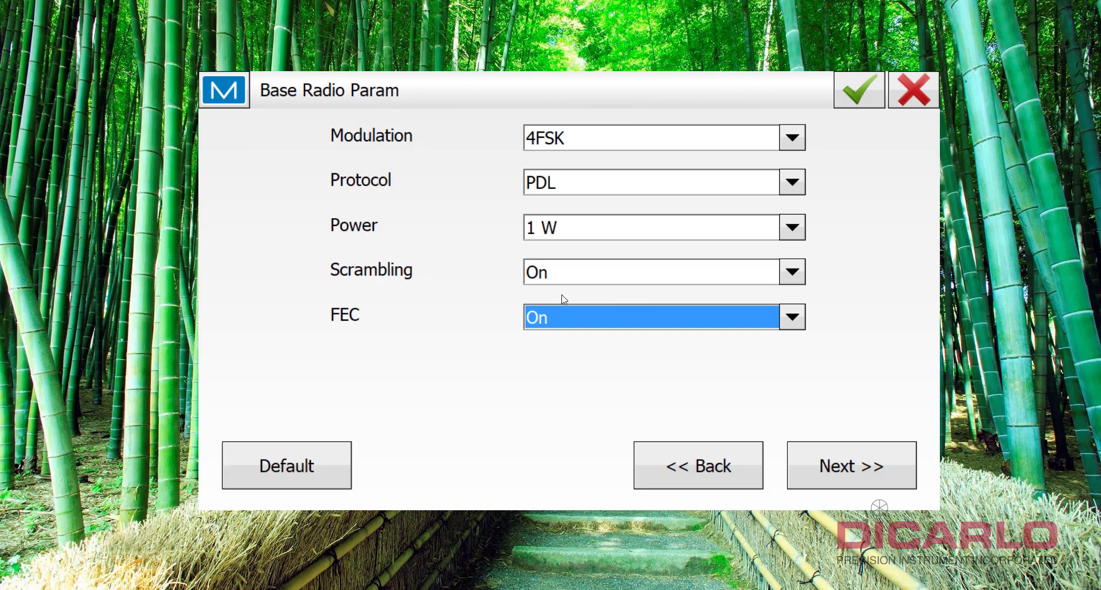
mouse_move(574, 271)
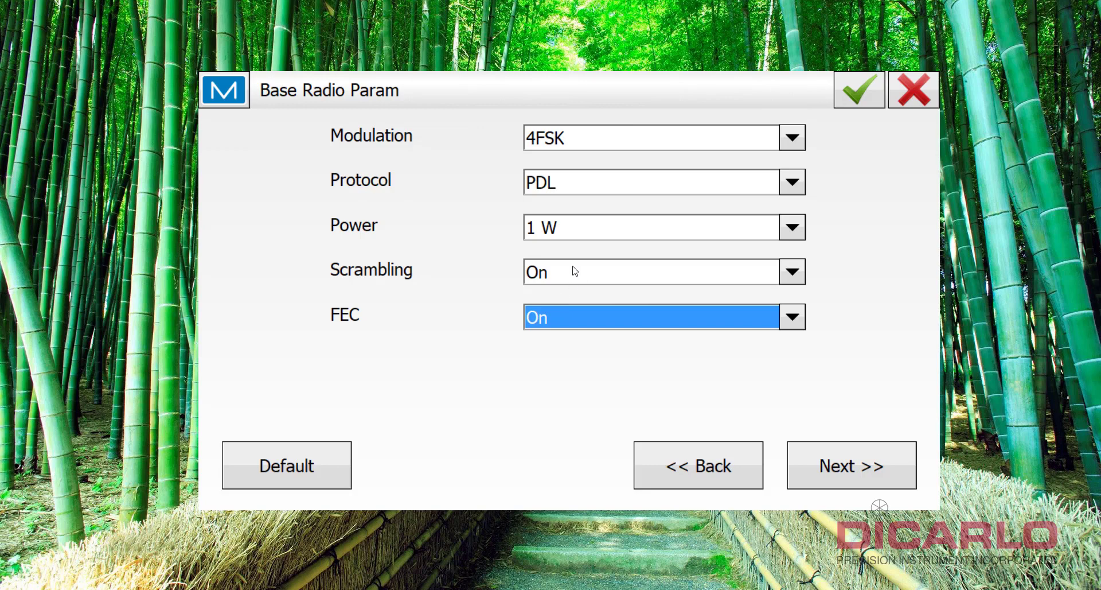
mouse_move(558, 306)
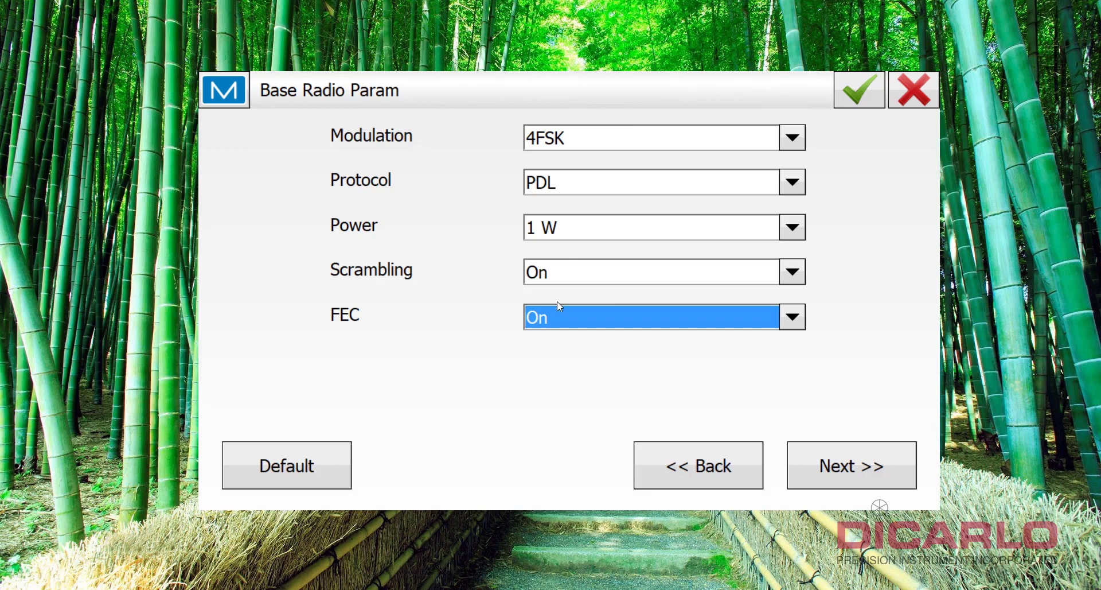
mouse_move(600, 296)
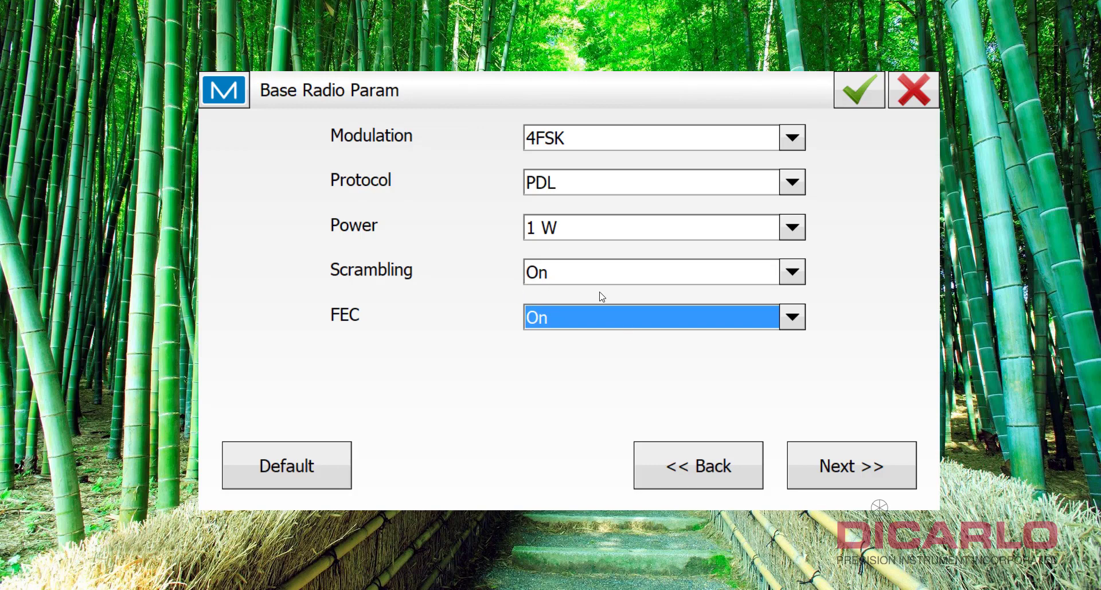
mouse_move(528, 283)
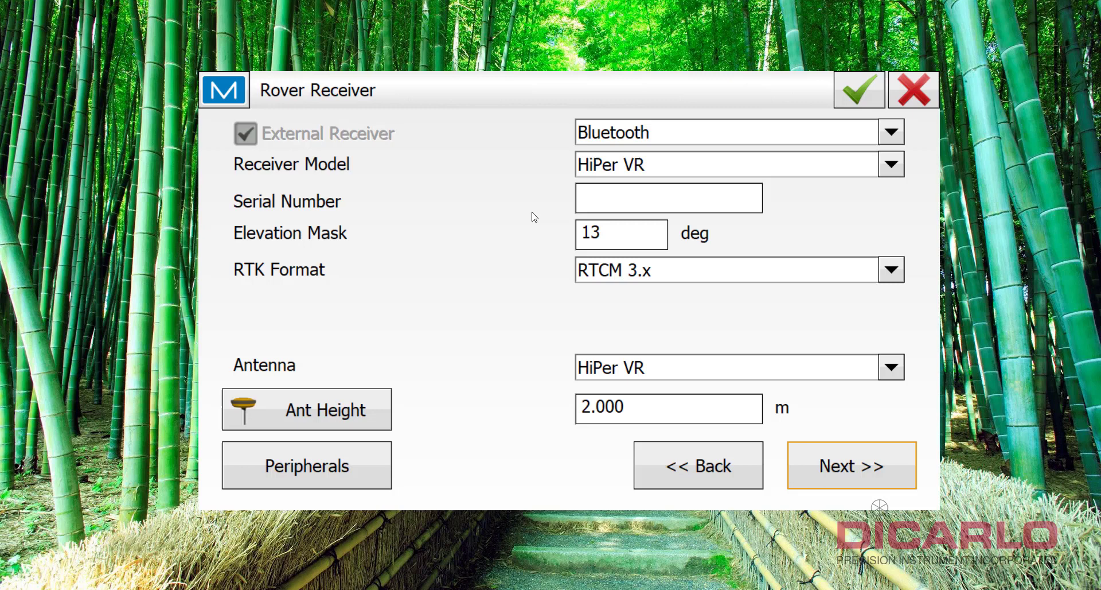
mouse_move(307, 83)
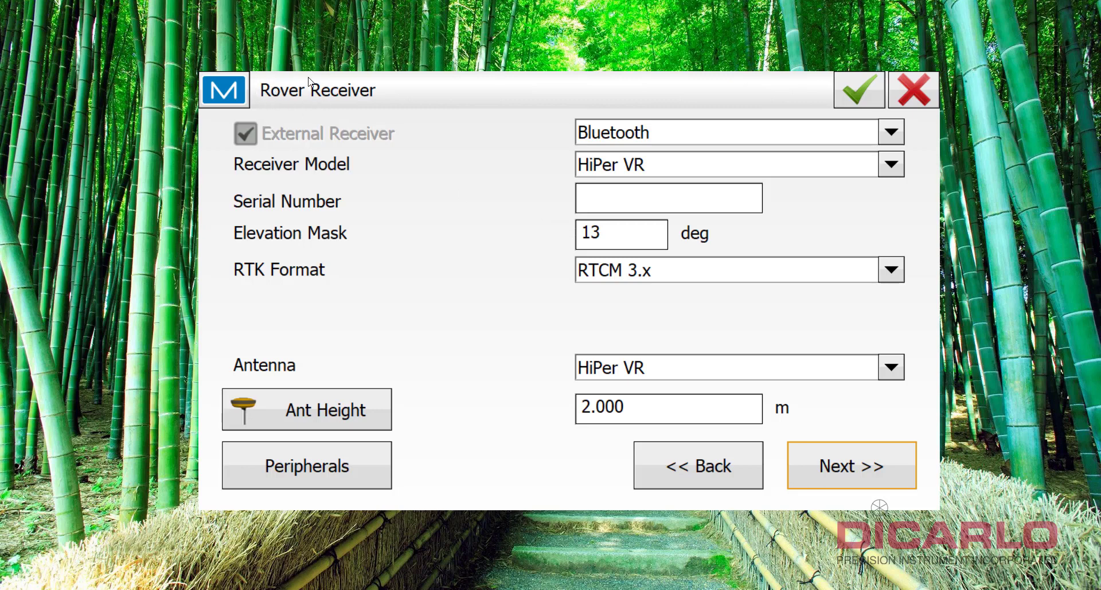
mouse_move(639, 161)
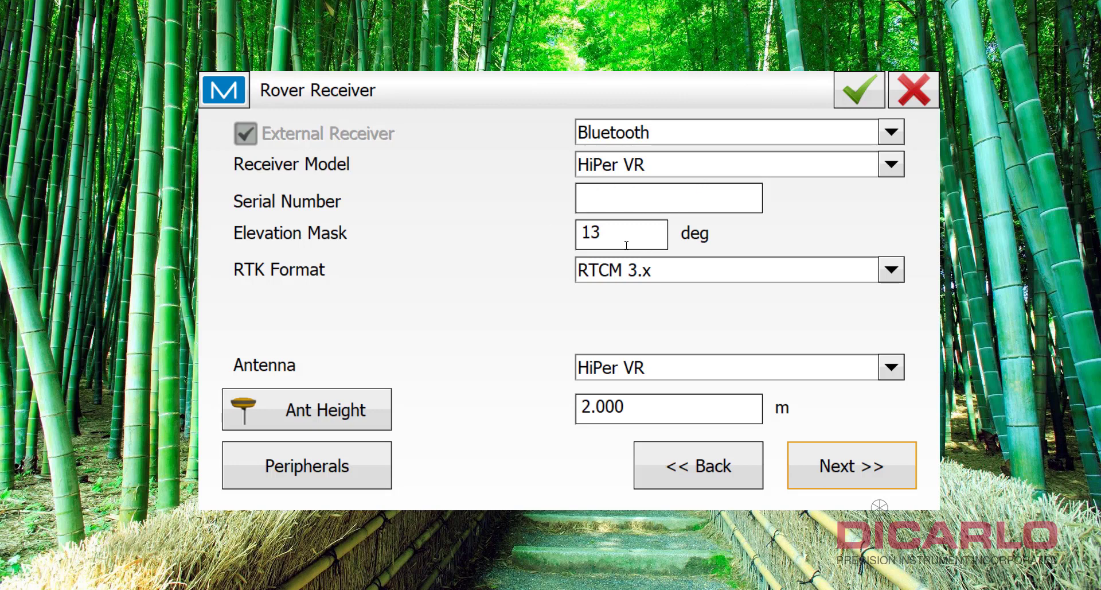
- Keep RTCM 3.x as the rover receiver's RTK format
click(890, 269)
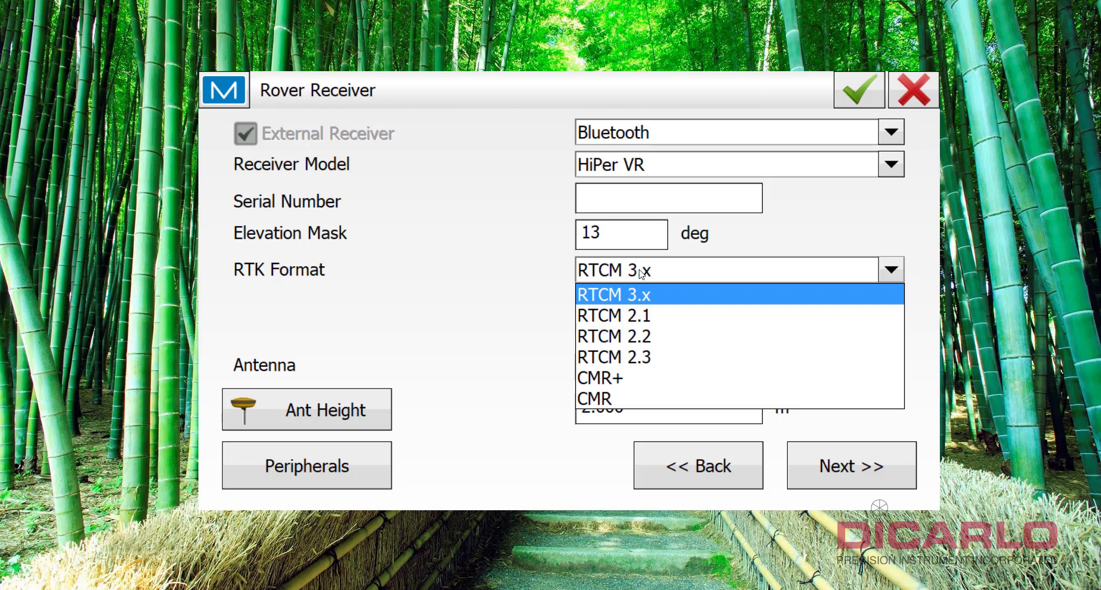
mouse_move(640, 276)
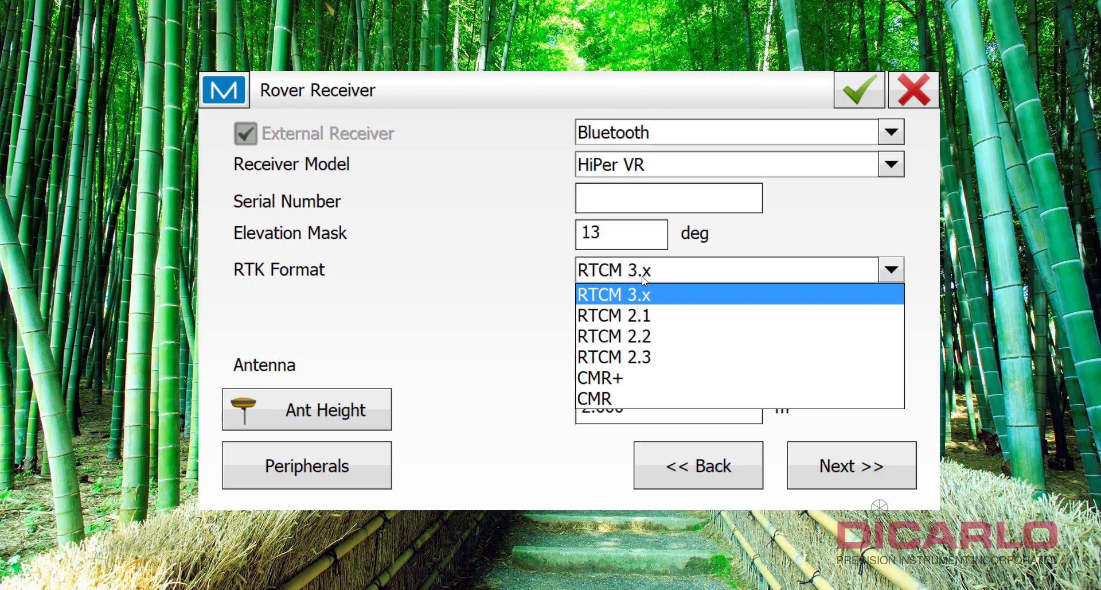
click(613, 293)
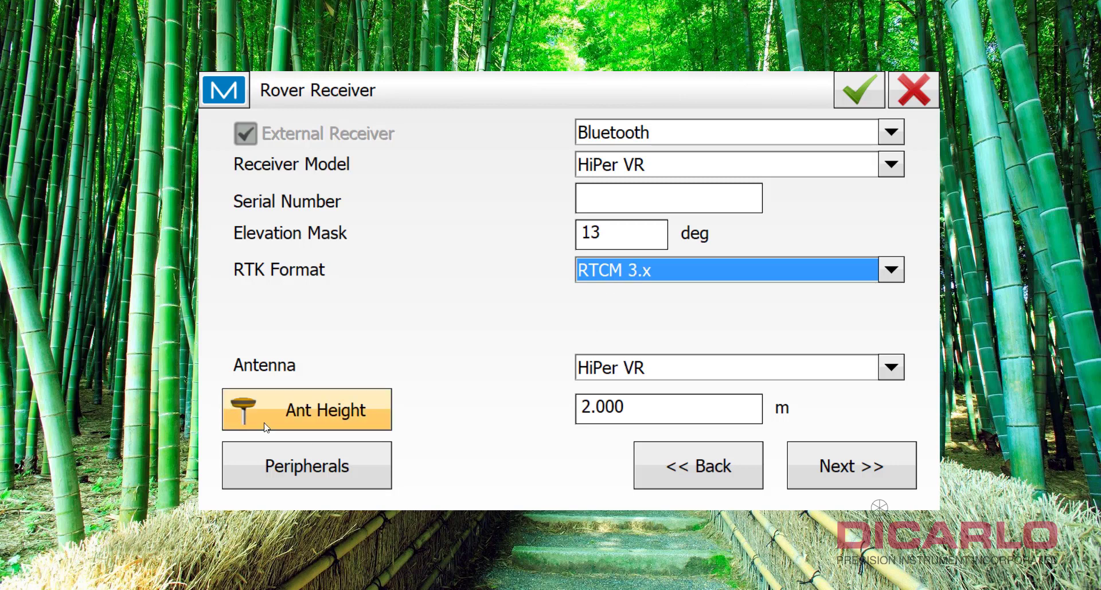
mouse_move(248, 433)
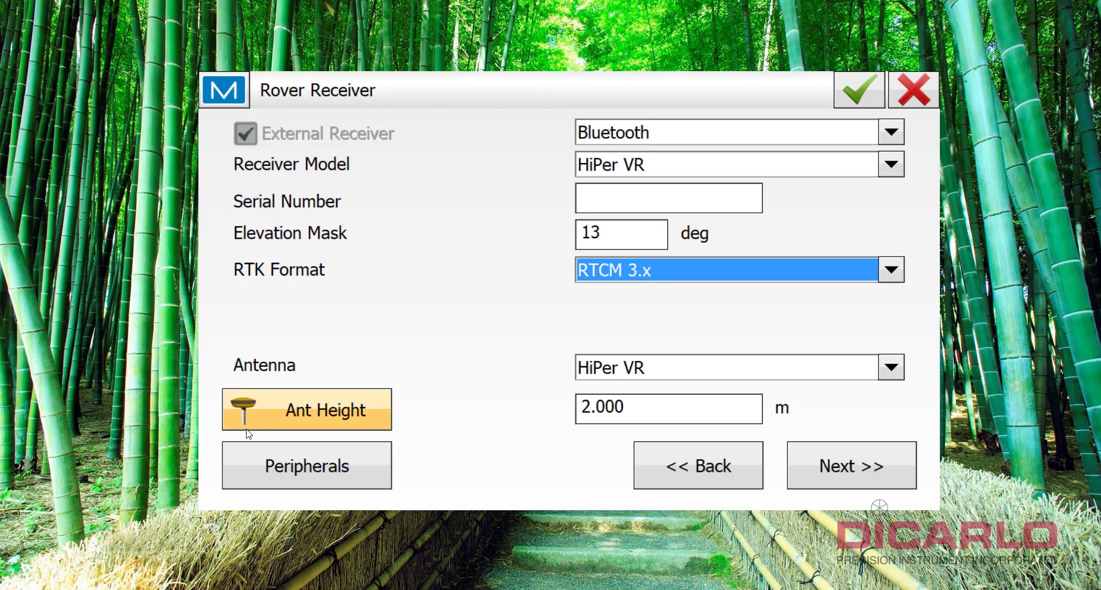
mouse_move(256, 395)
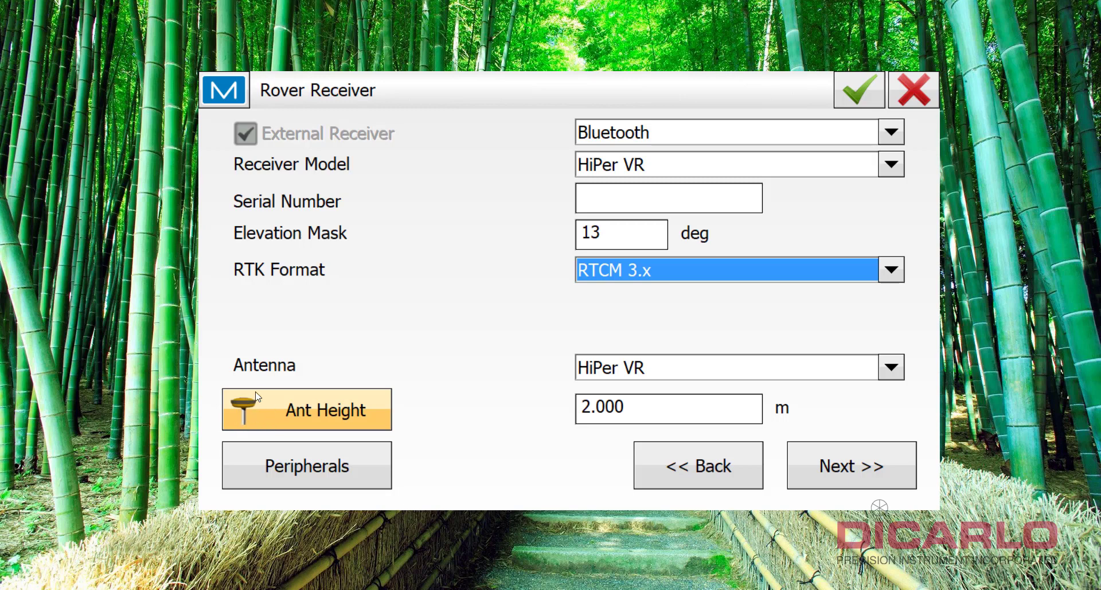
mouse_move(265, 414)
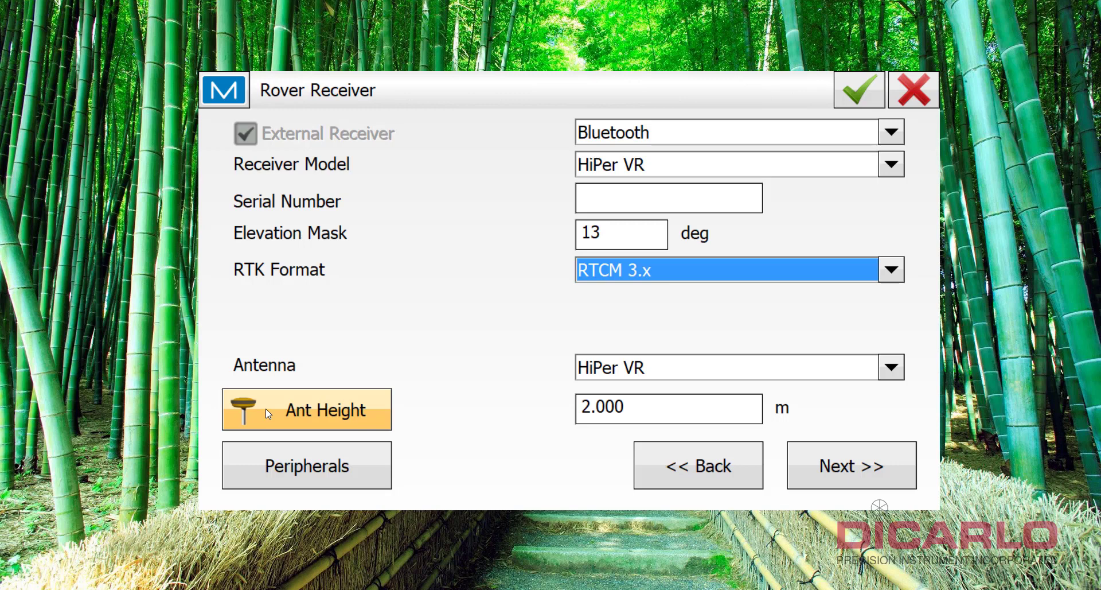
- Set the rover antenna height to be measured vertically and continue to the rover radio settings
click(307, 408)
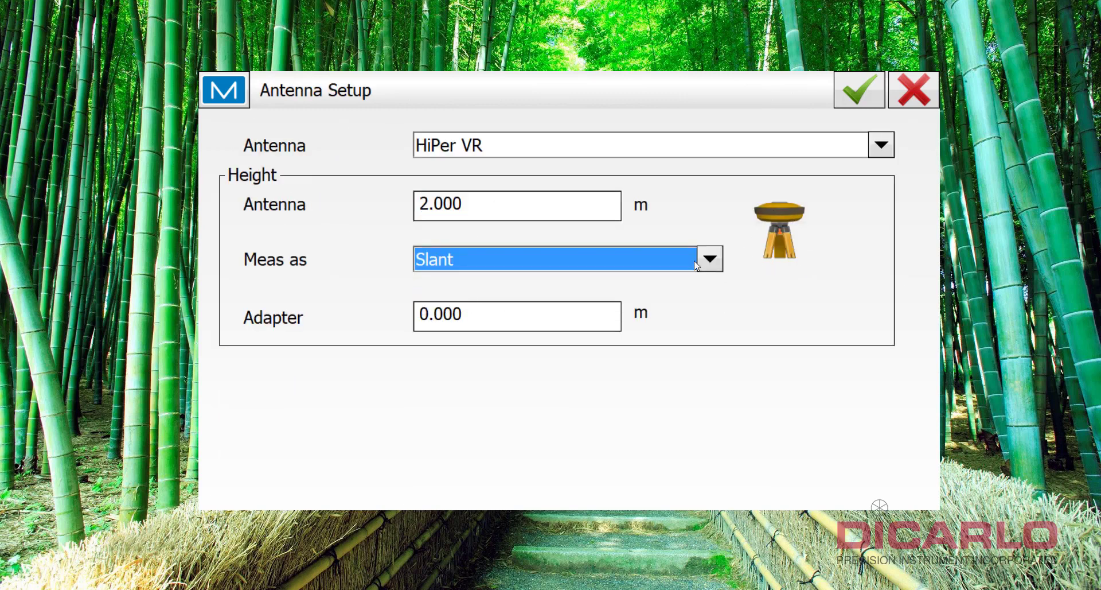
click(709, 259)
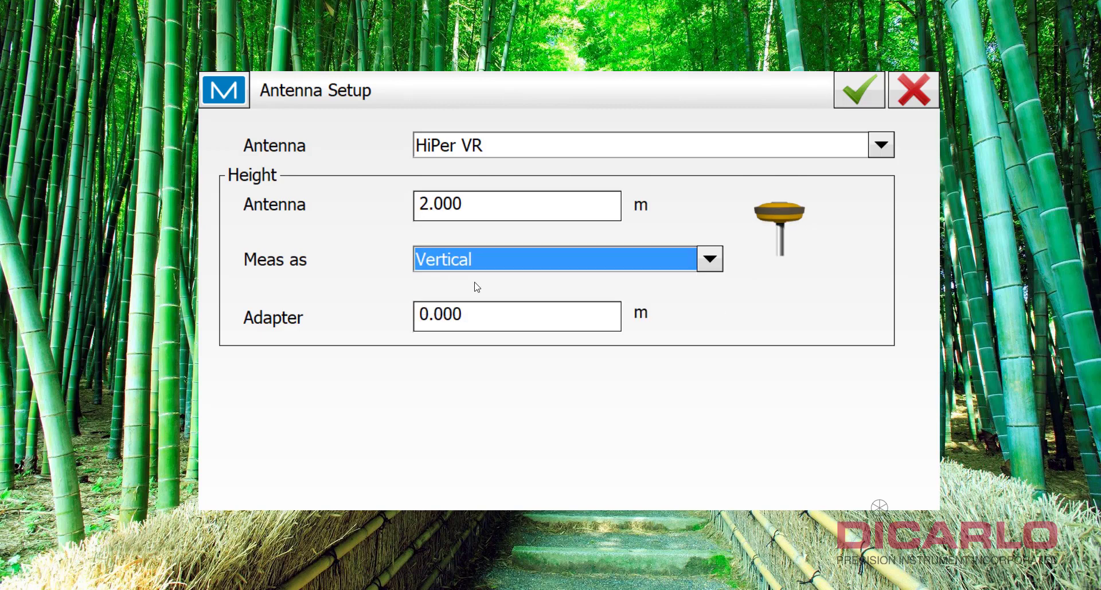
click(858, 90)
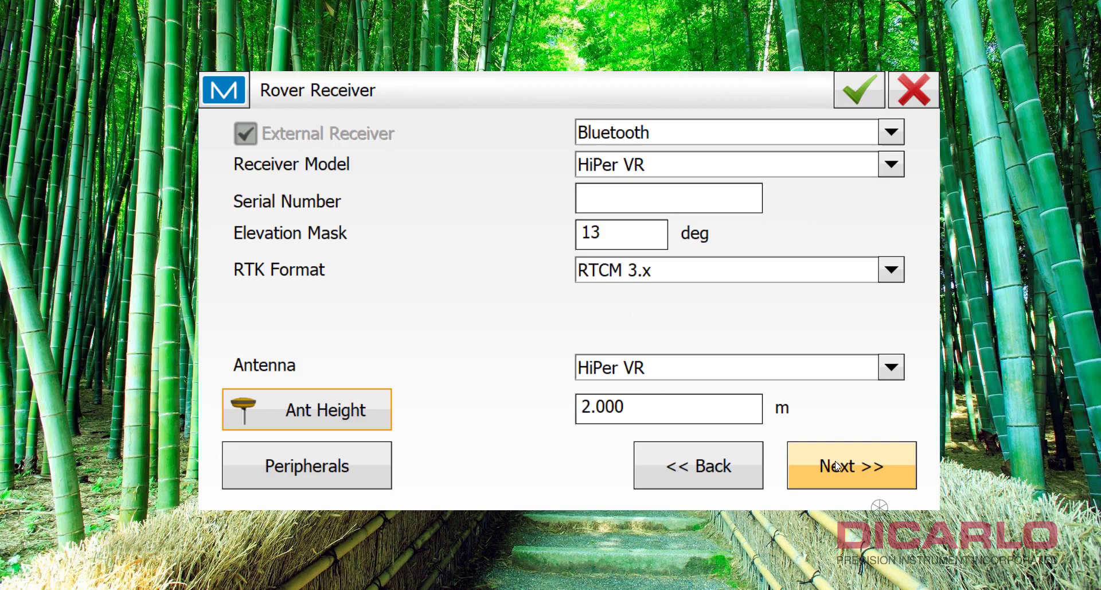
click(850, 464)
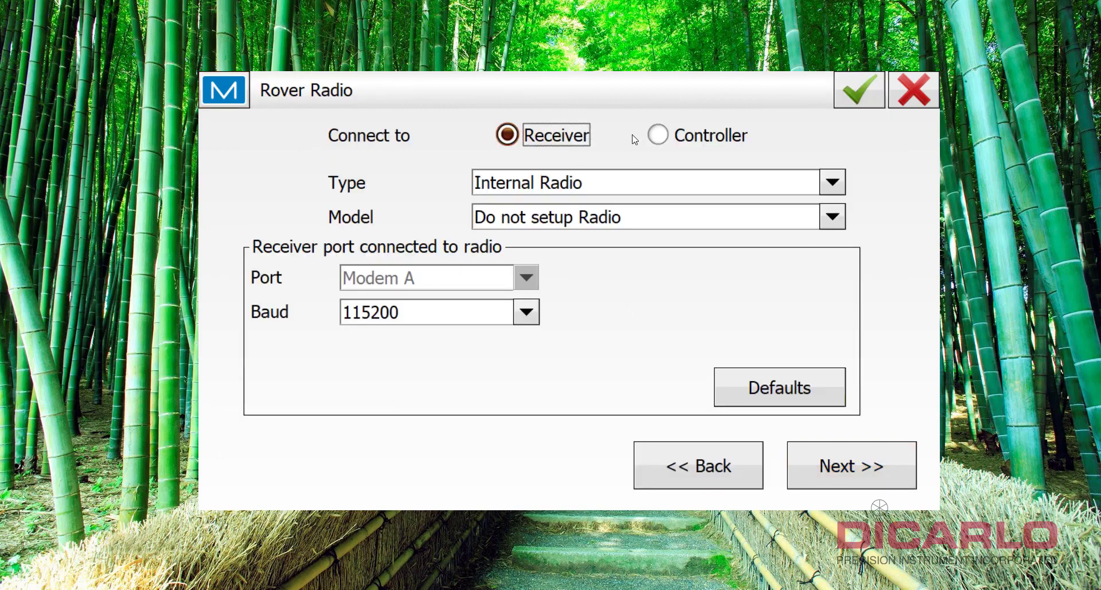
mouse_move(523, 183)
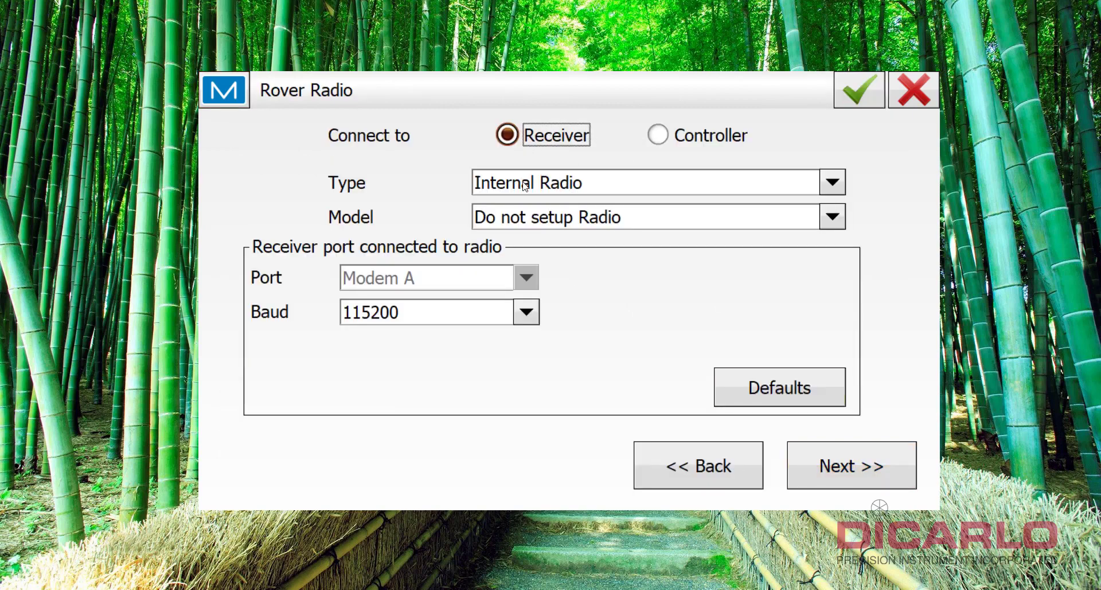
- Choose R2 Lite UHF as the internal rover radio model with baud rate 115200
click(833, 216)
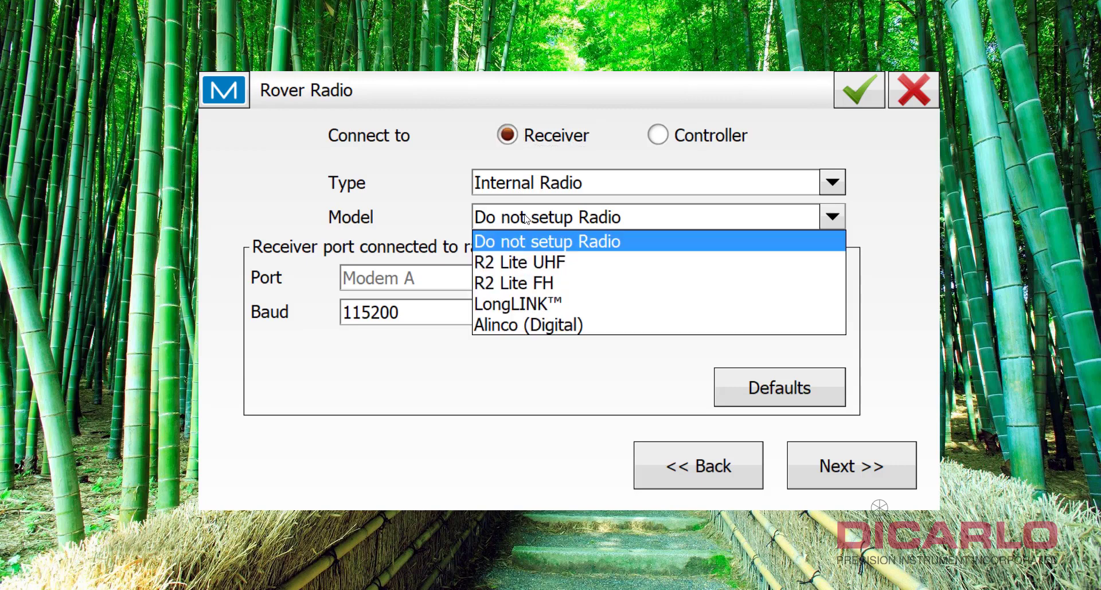
mouse_move(519, 262)
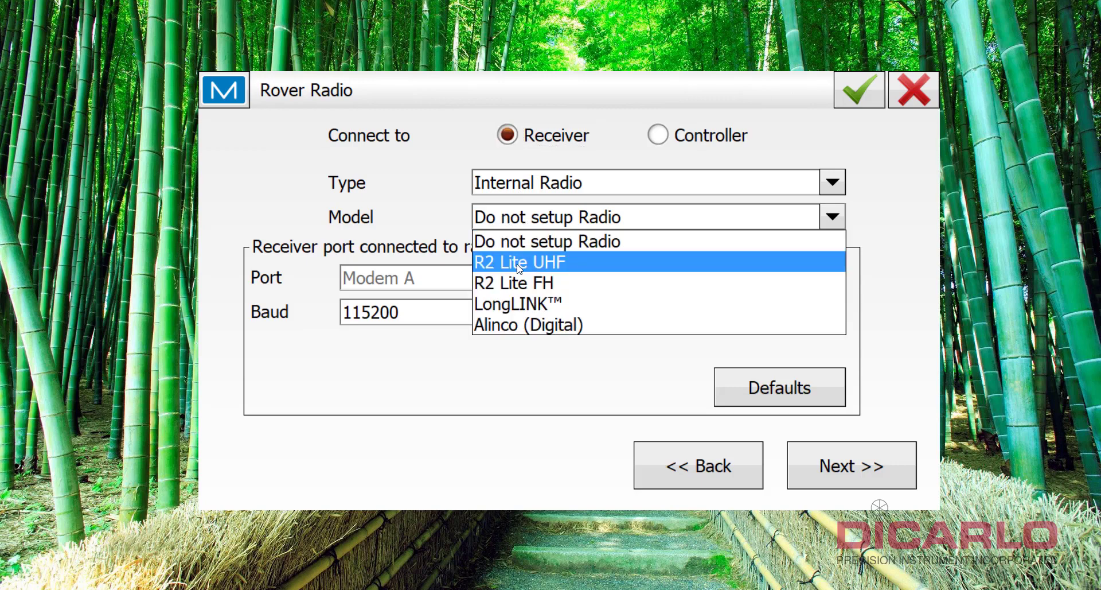
click(518, 262)
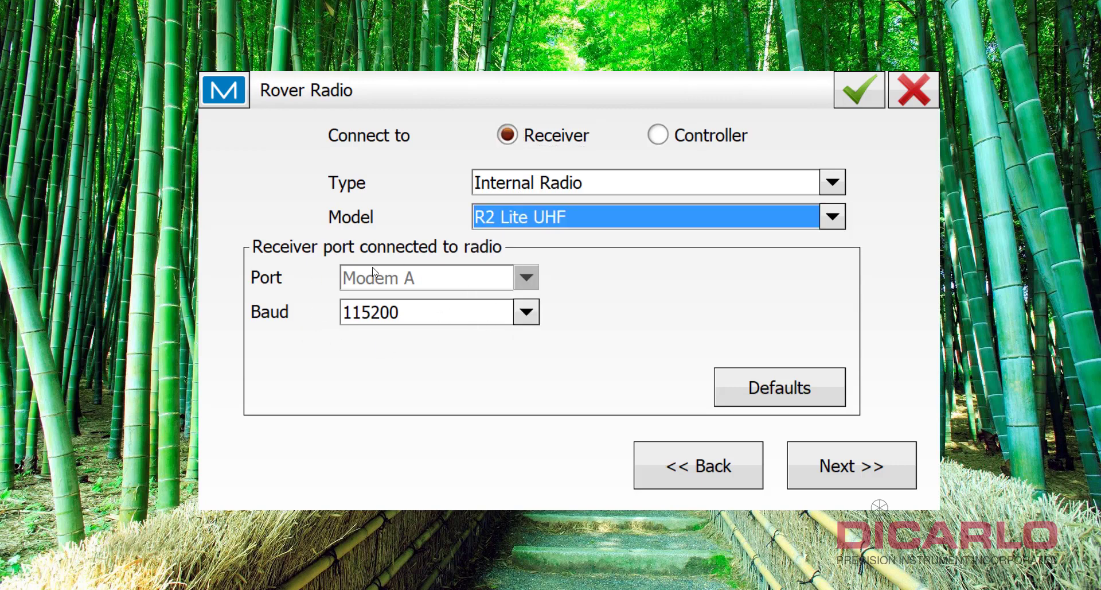
click(524, 311)
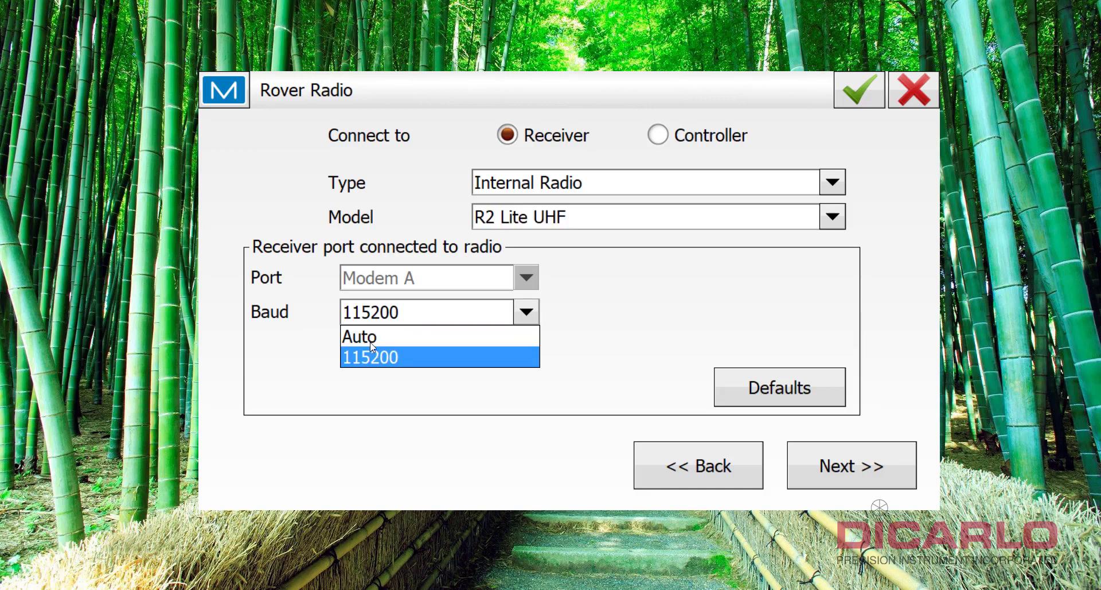
mouse_move(381, 364)
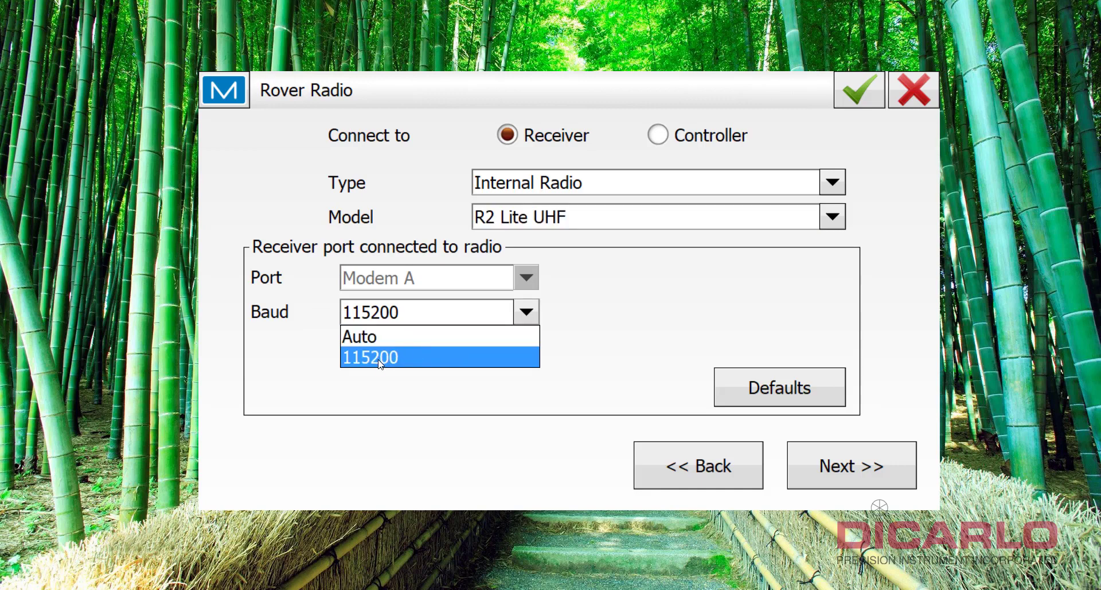
click(368, 357)
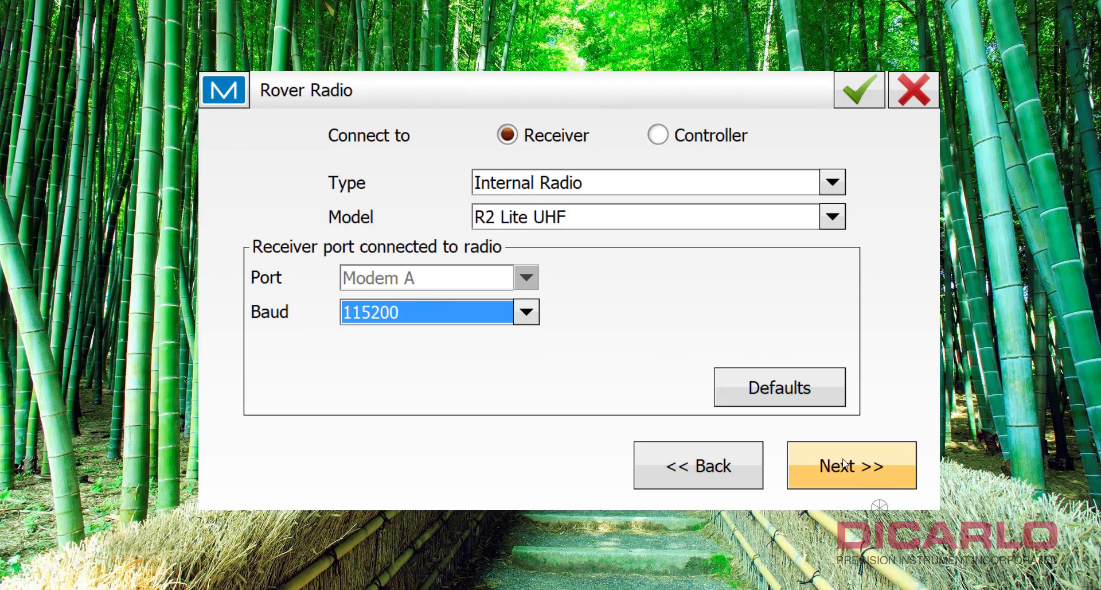
click(850, 464)
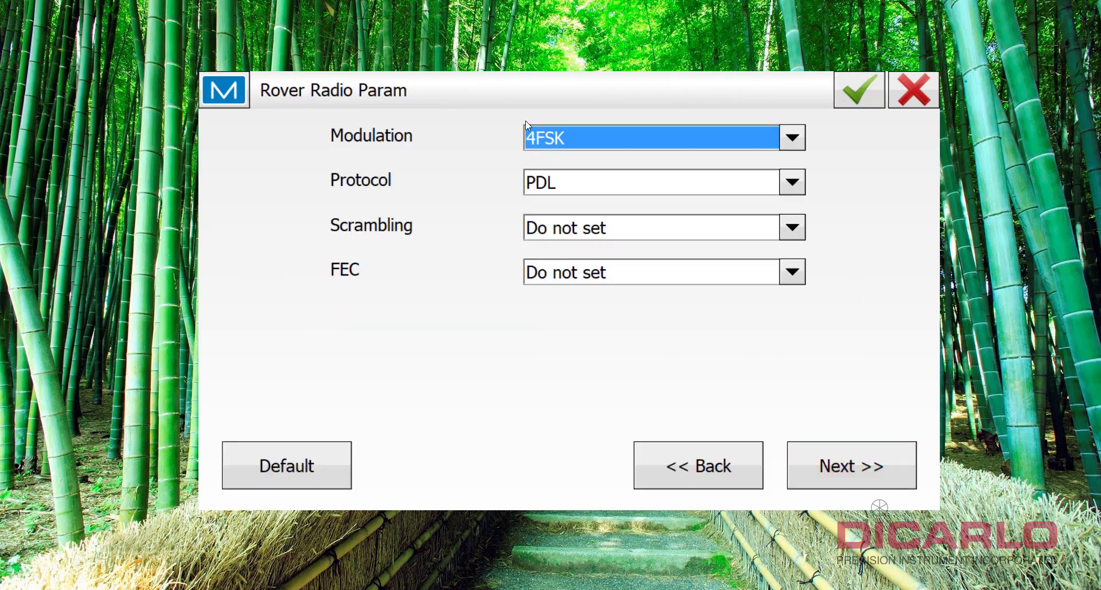
mouse_move(544, 202)
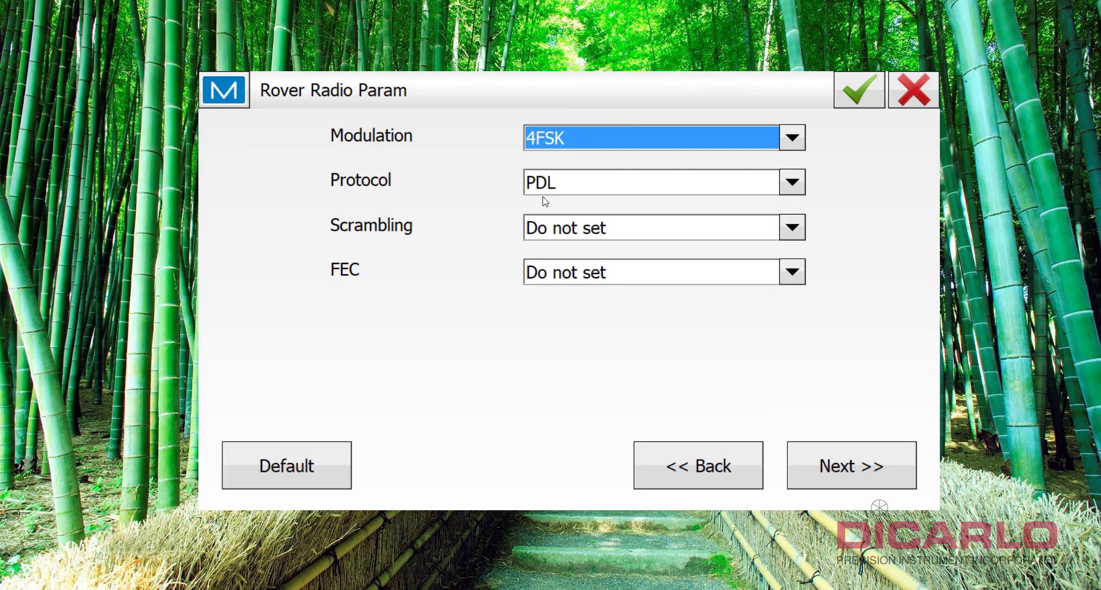
mouse_move(542, 222)
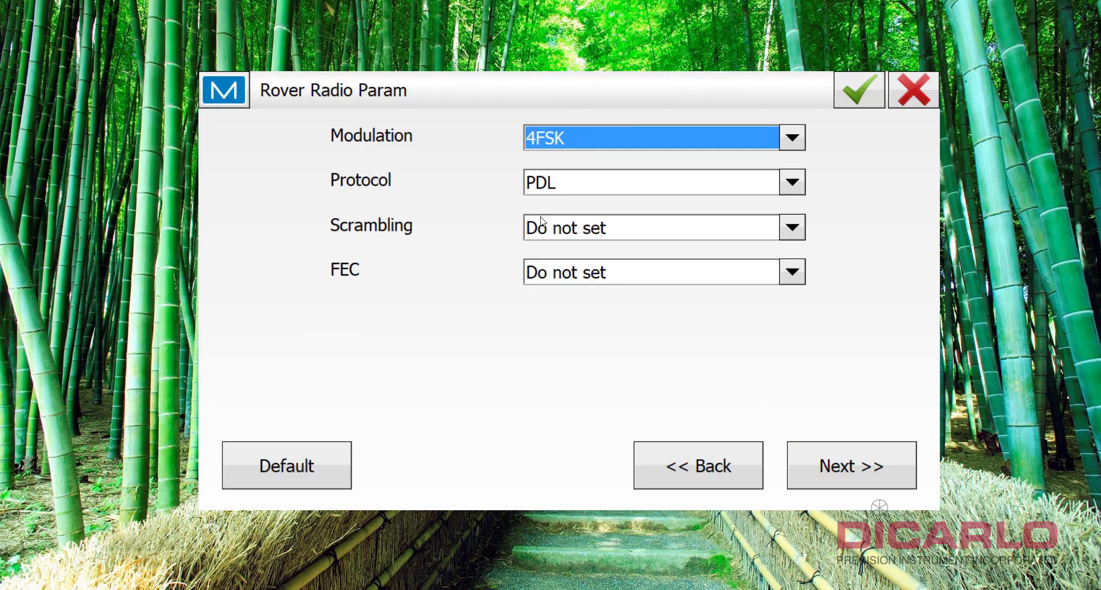
mouse_move(491, 240)
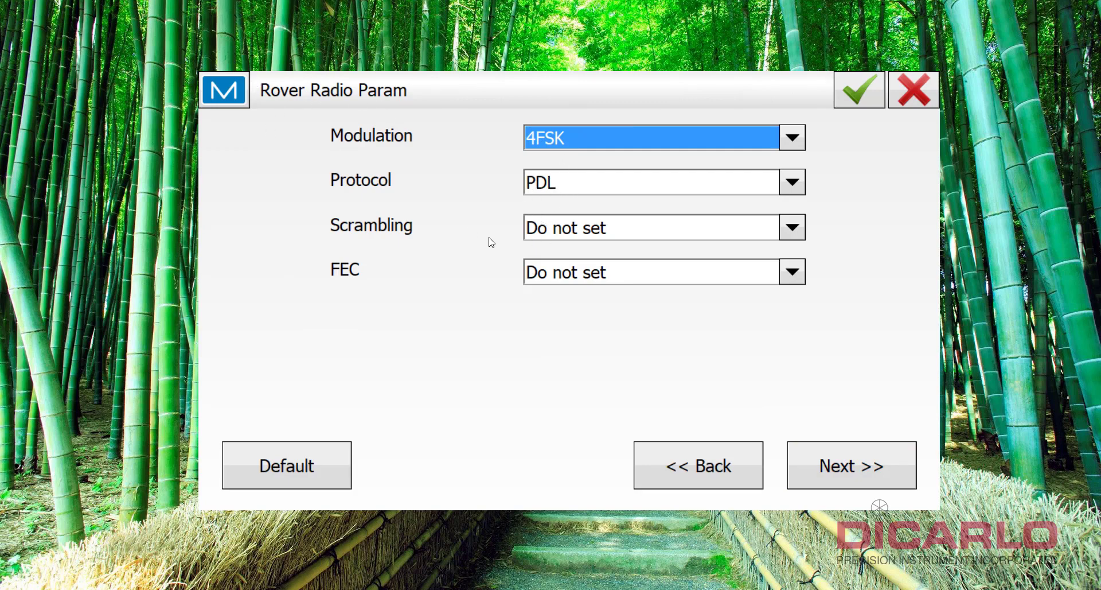
mouse_move(512, 254)
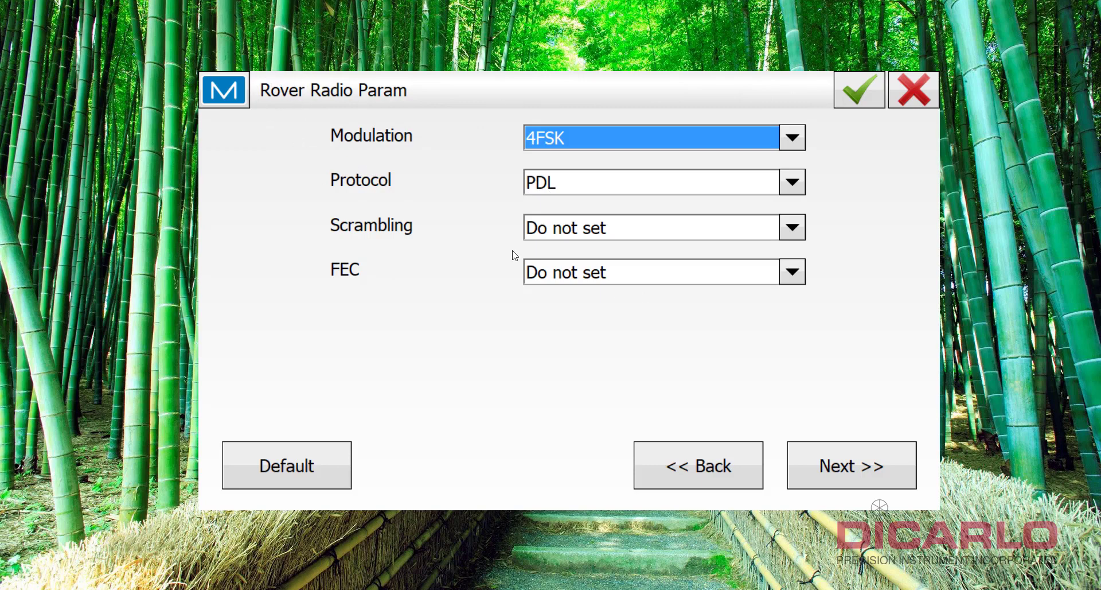
- Turn rover radio scrambling and FEC both On, keeping 4FSK and PDL
click(792, 227)
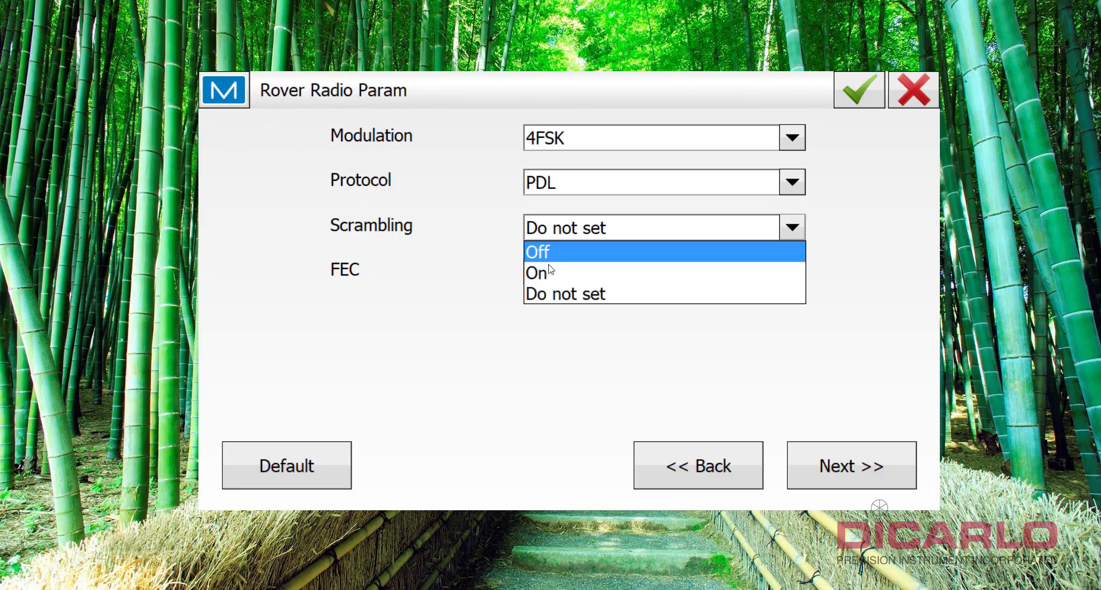
click(537, 272)
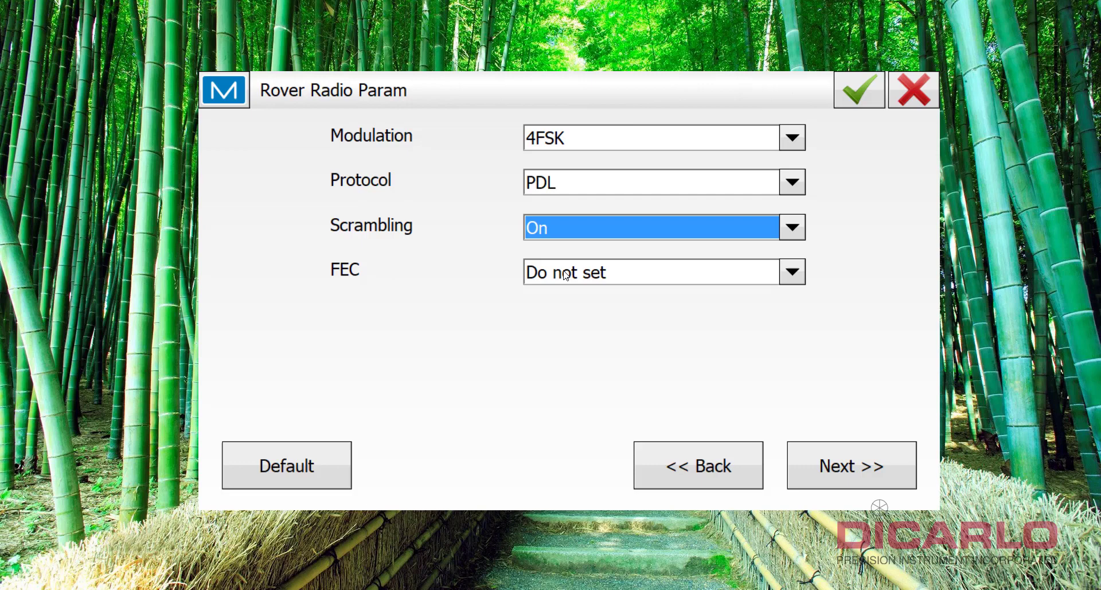
click(792, 271)
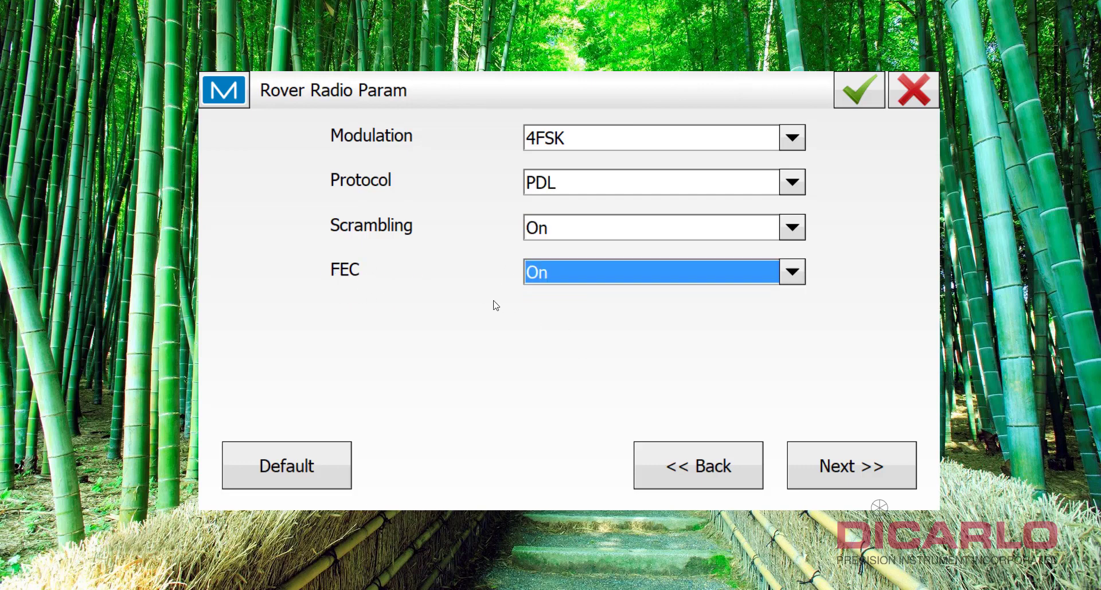
mouse_move(588, 314)
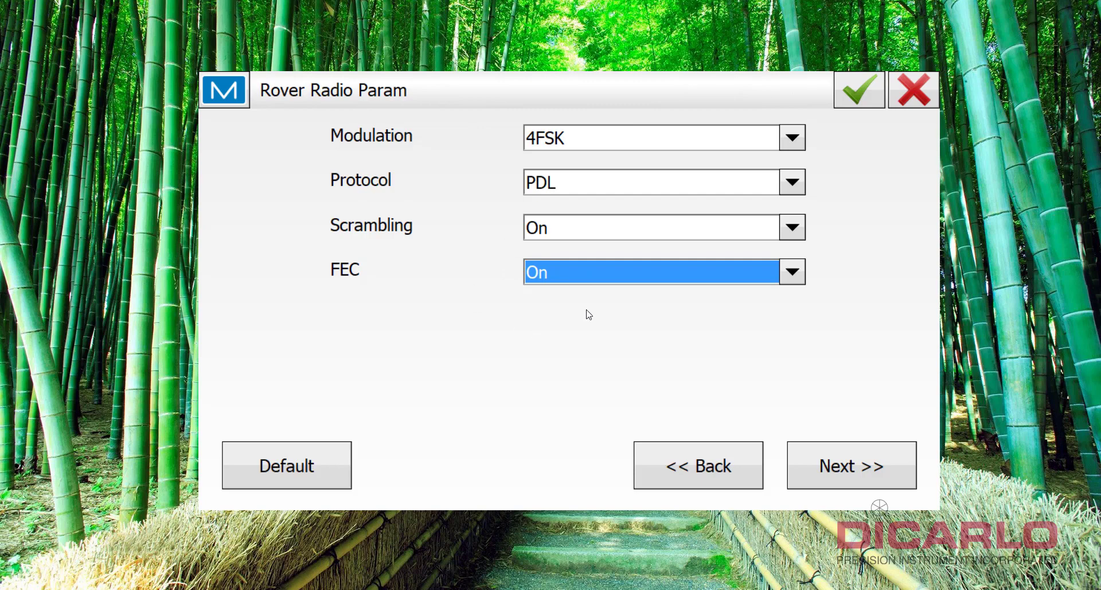
mouse_move(772, 379)
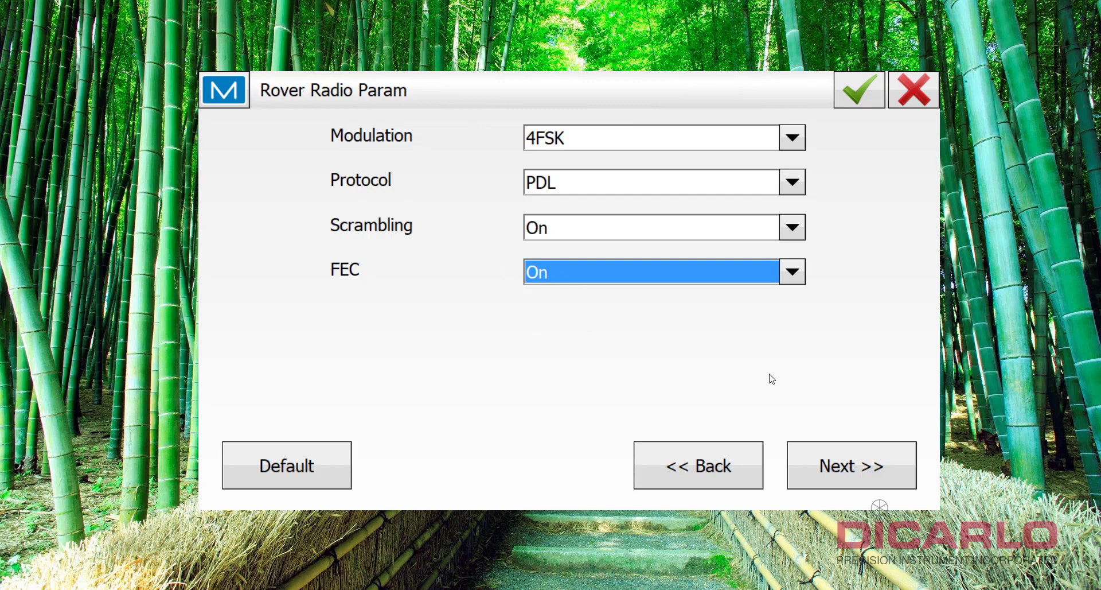
click(849, 464)
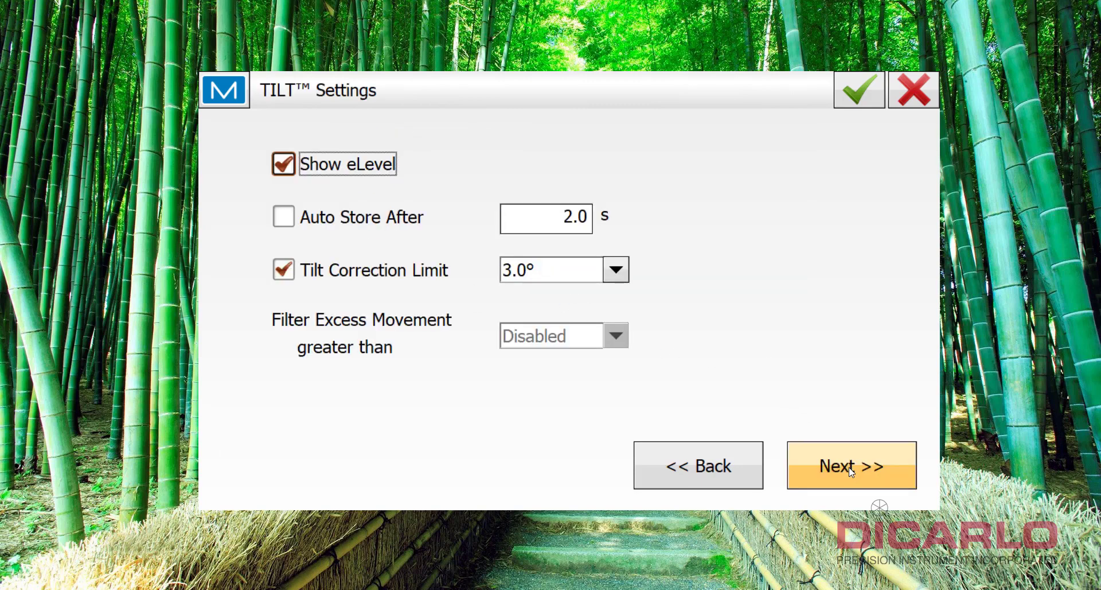
mouse_move(473, 143)
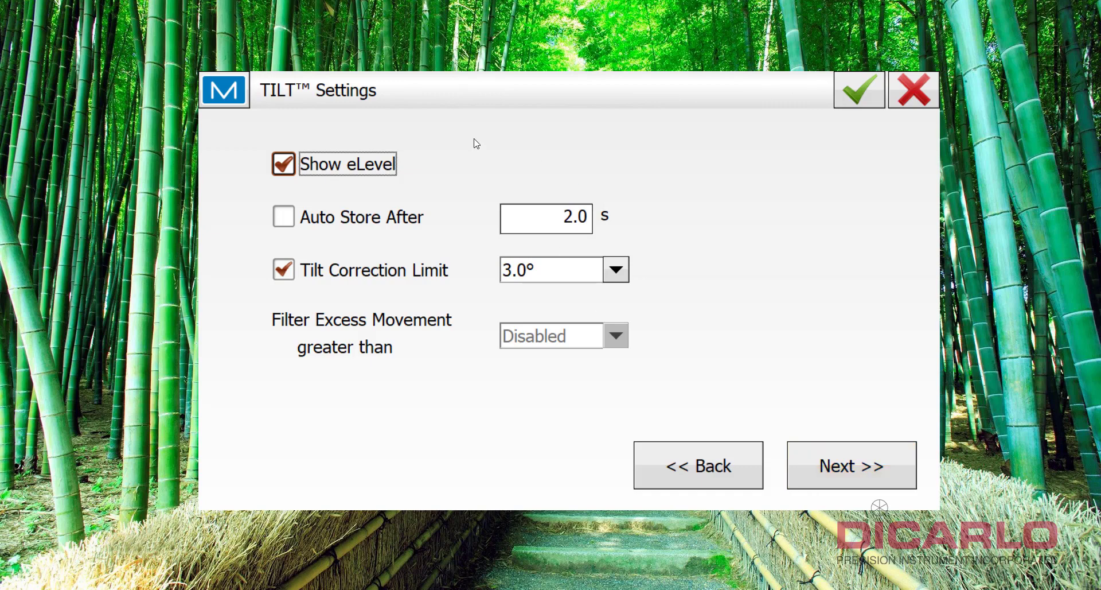
mouse_move(529, 344)
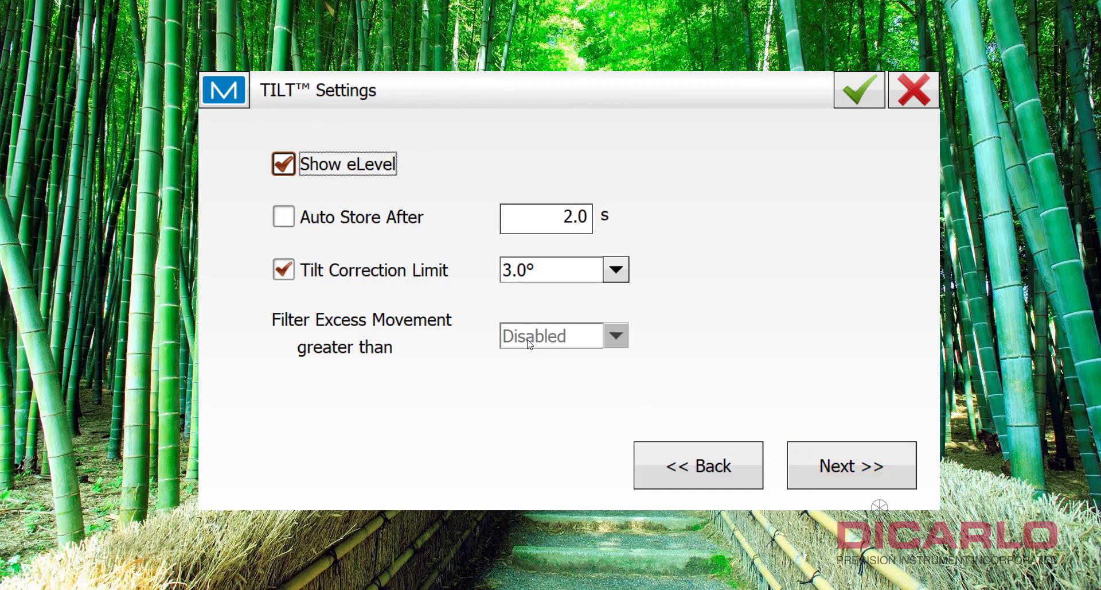
- Set the tilt correction limit to 15.0° and leave auto store switched off
click(615, 270)
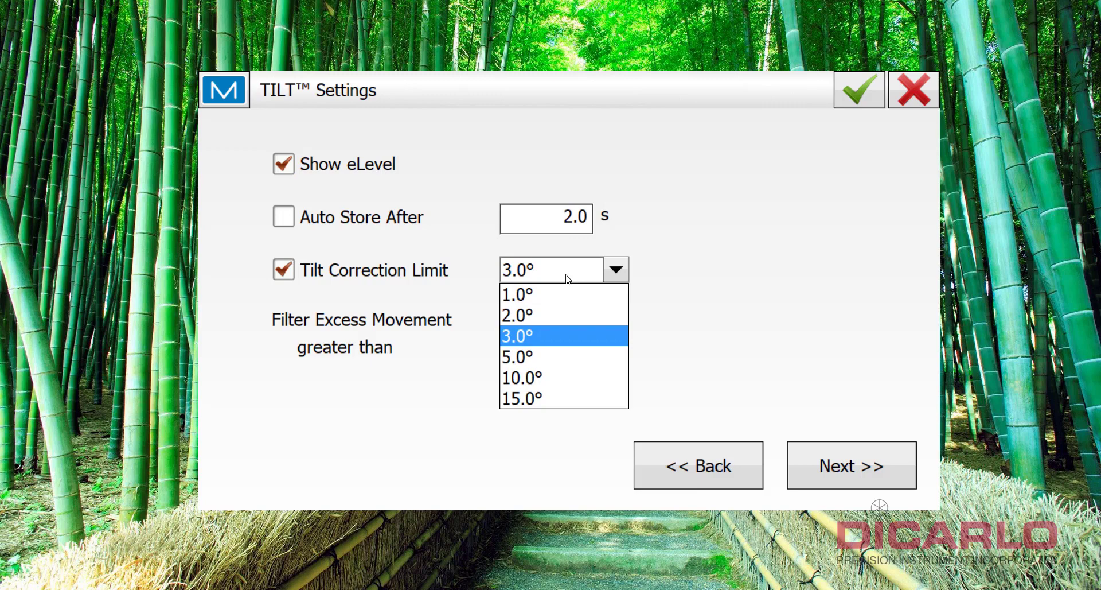
click(520, 398)
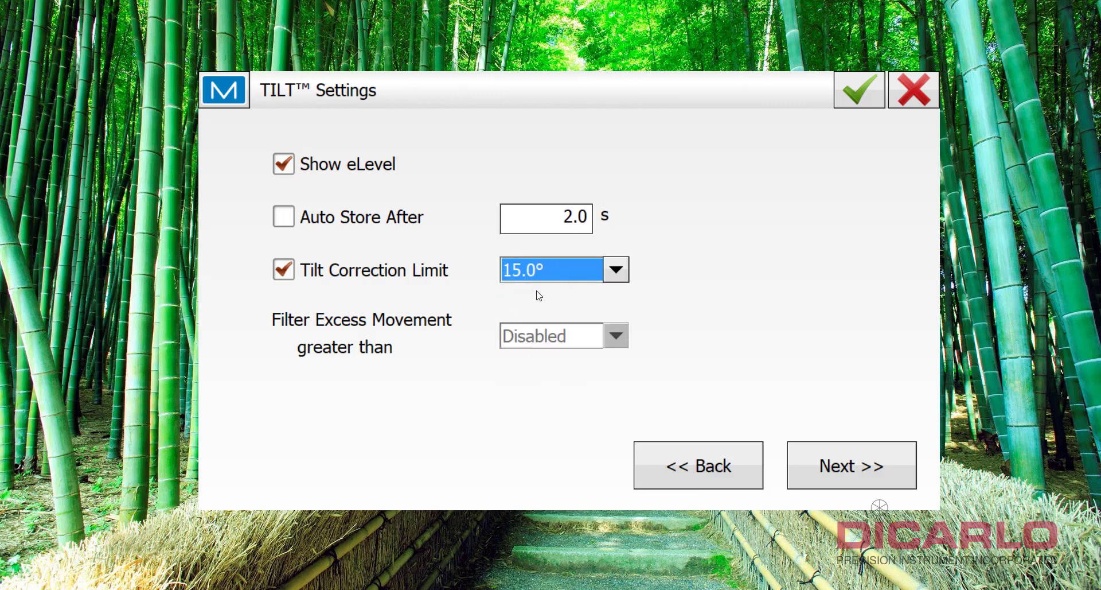
mouse_move(503, 287)
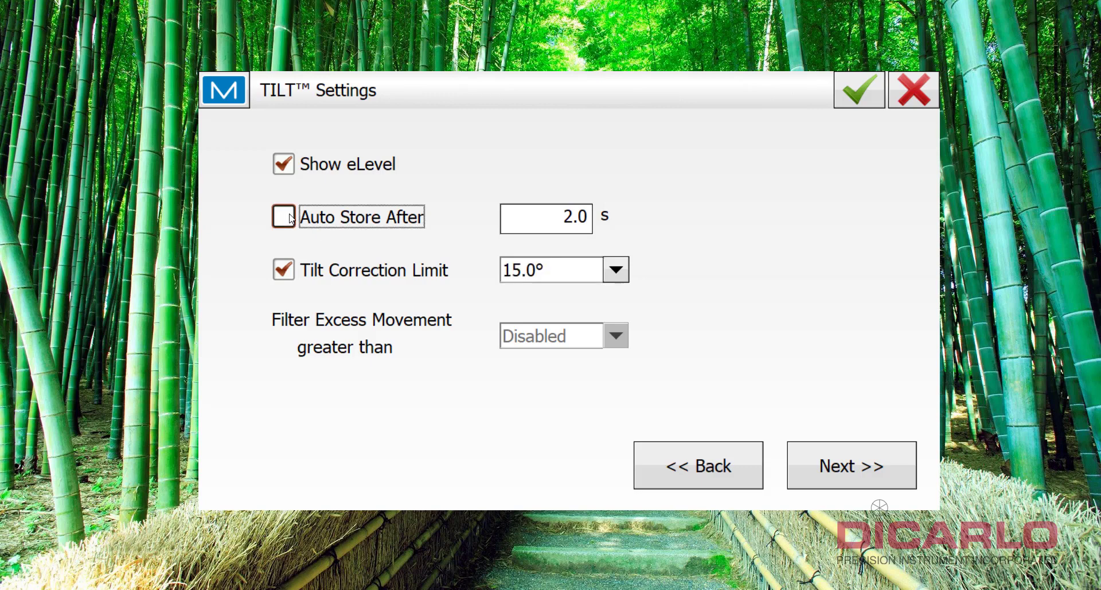
click(283, 216)
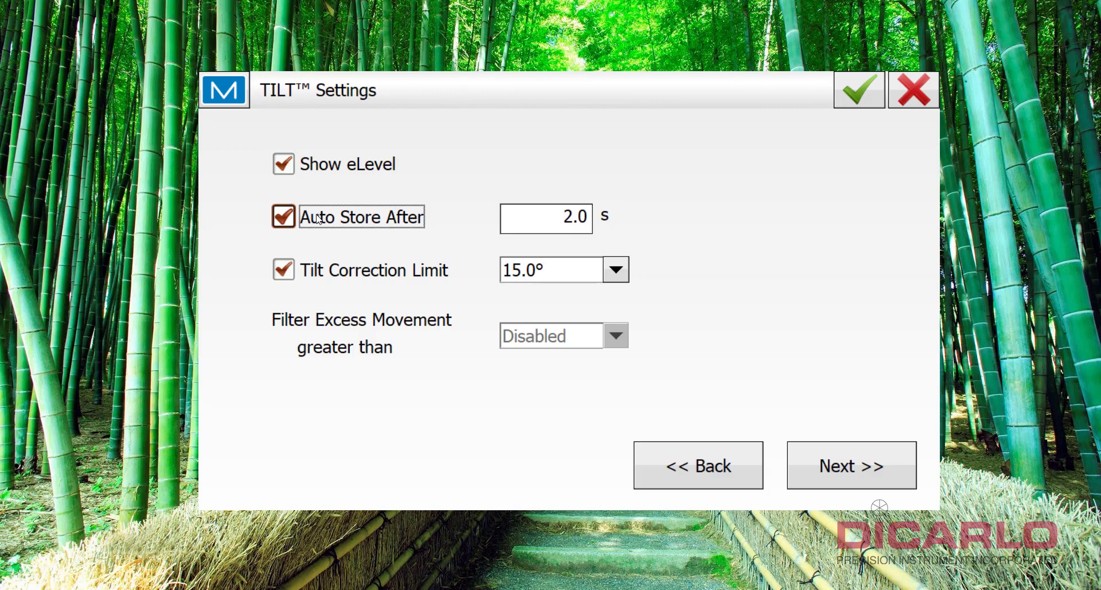
click(282, 216)
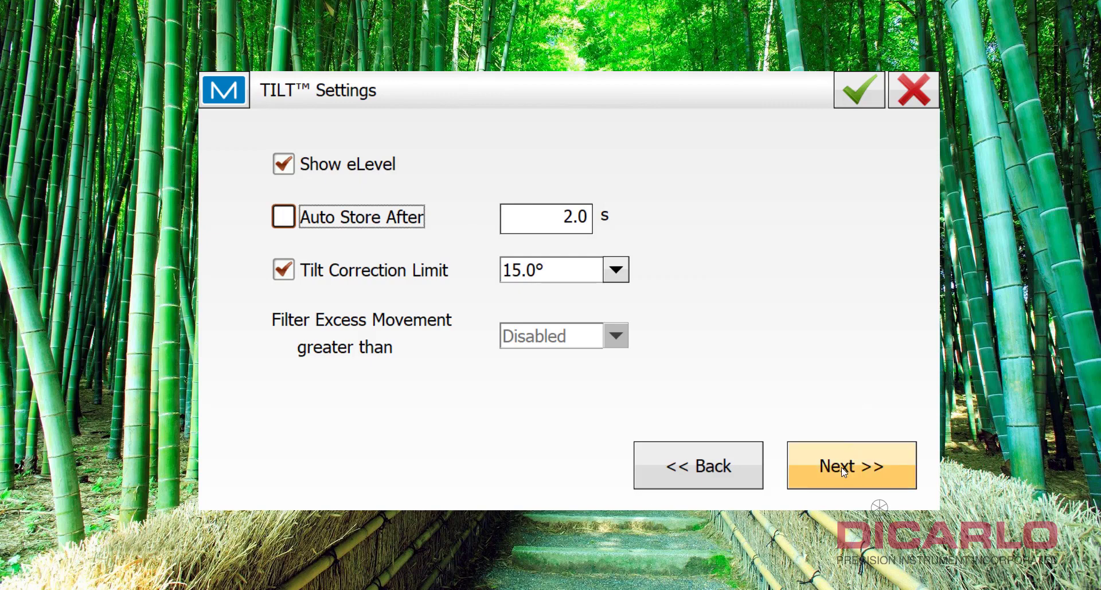
click(850, 463)
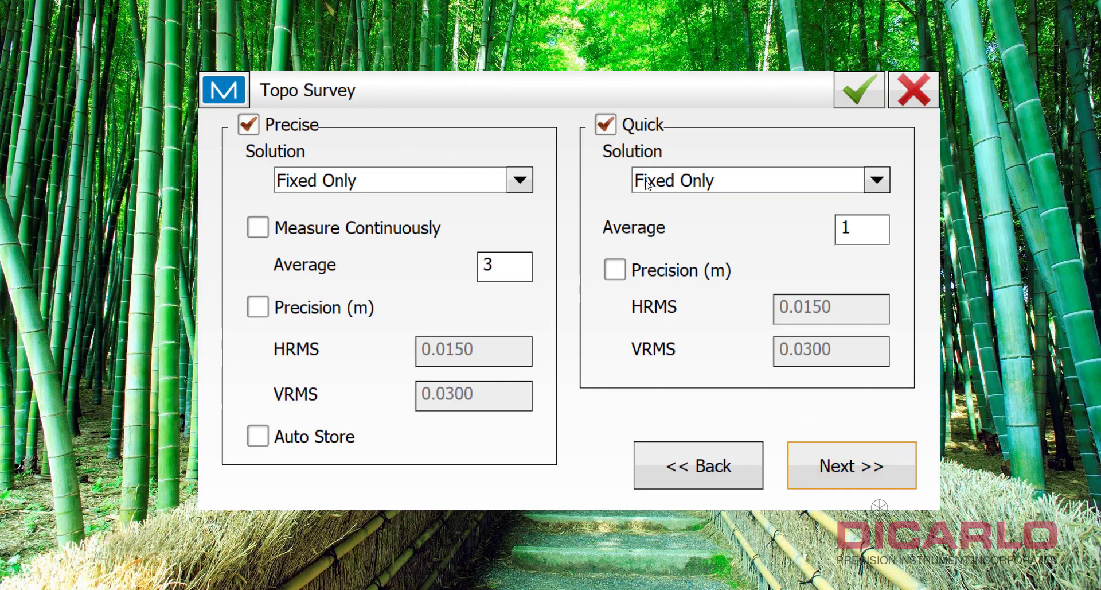
mouse_move(836, 209)
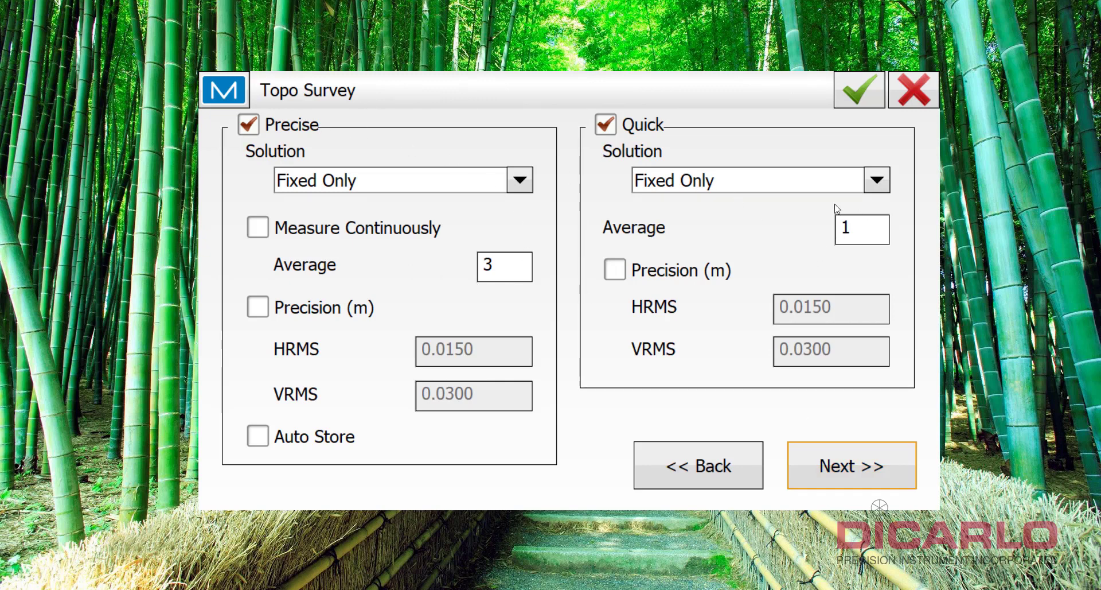
mouse_move(636, 117)
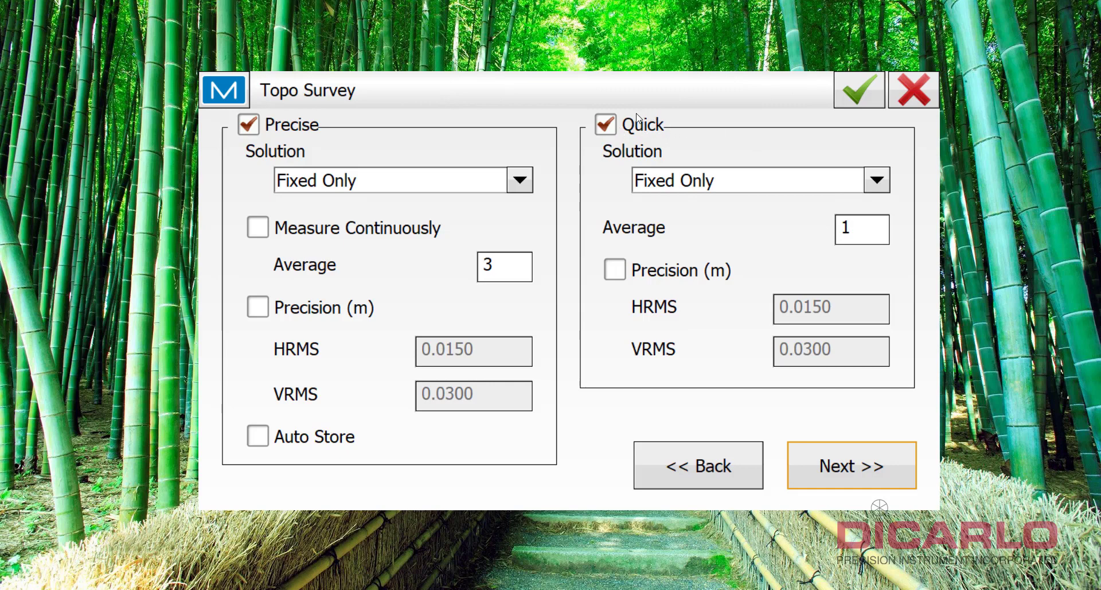
mouse_move(367, 308)
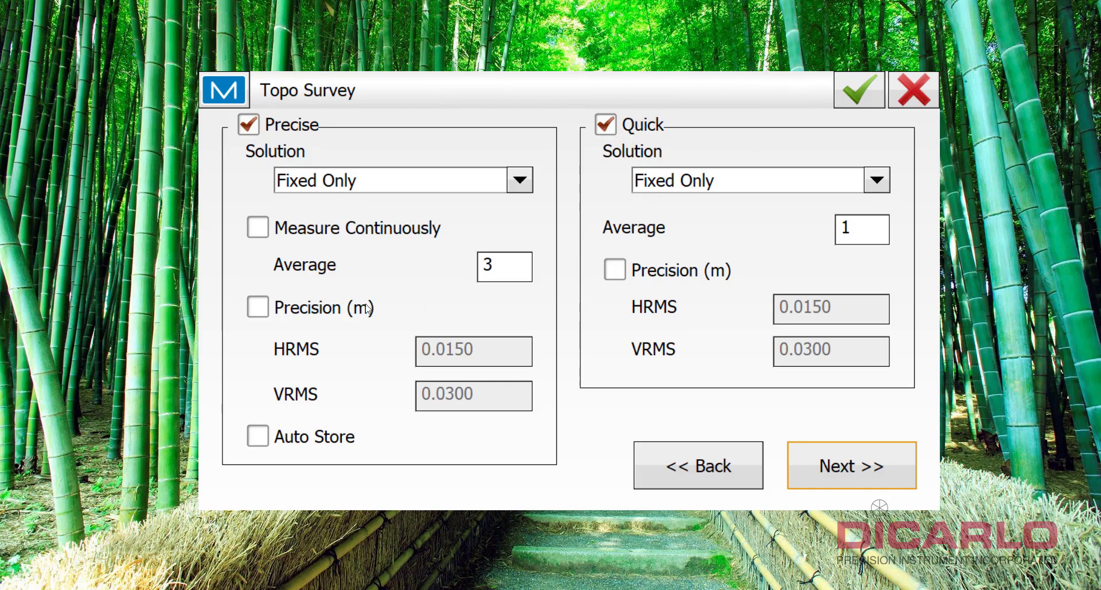
- Try precision limits for precise measurements, leave them off, and move on to Auto Topo Survey
click(257, 306)
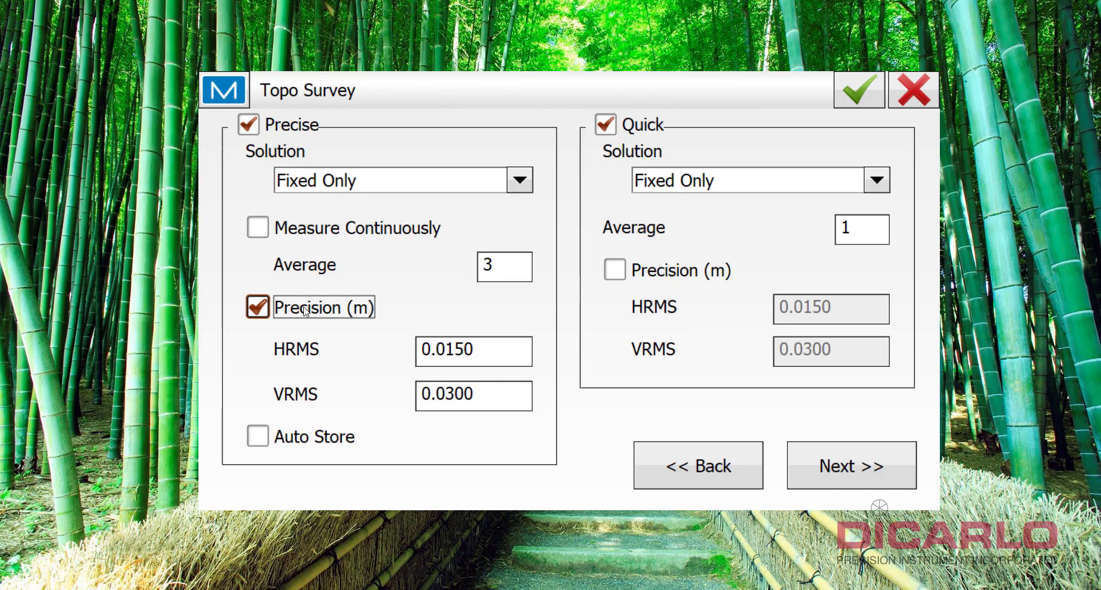
click(257, 307)
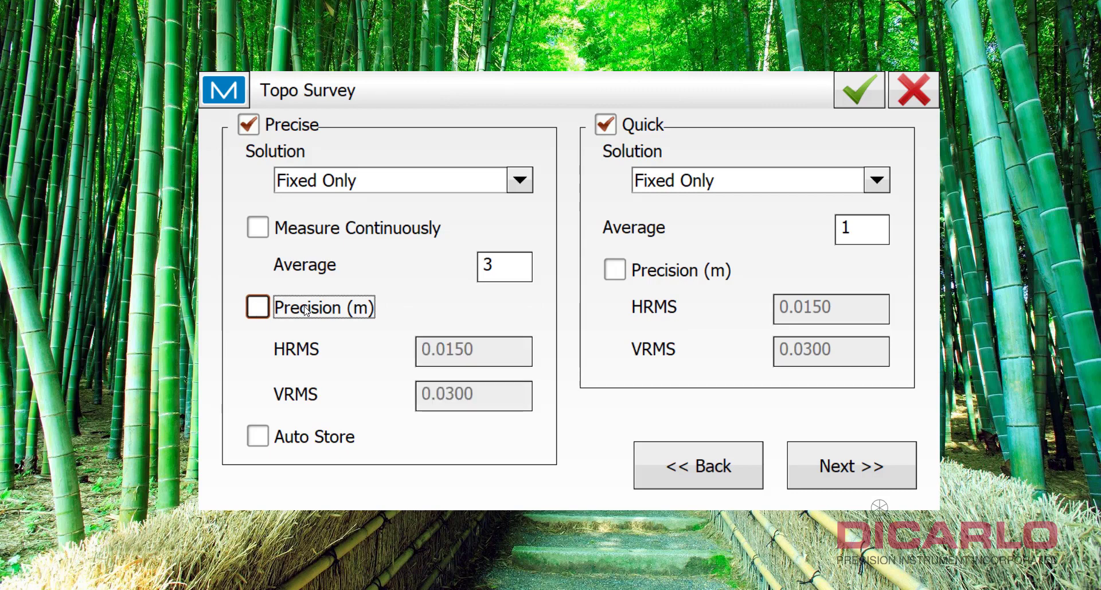
mouse_move(444, 330)
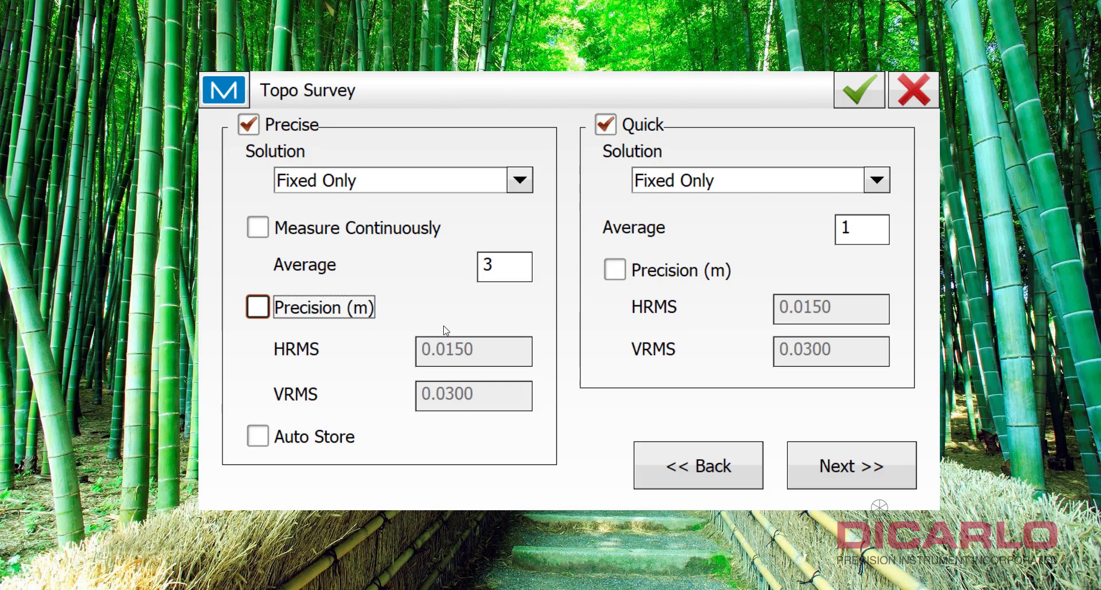
mouse_move(870, 410)
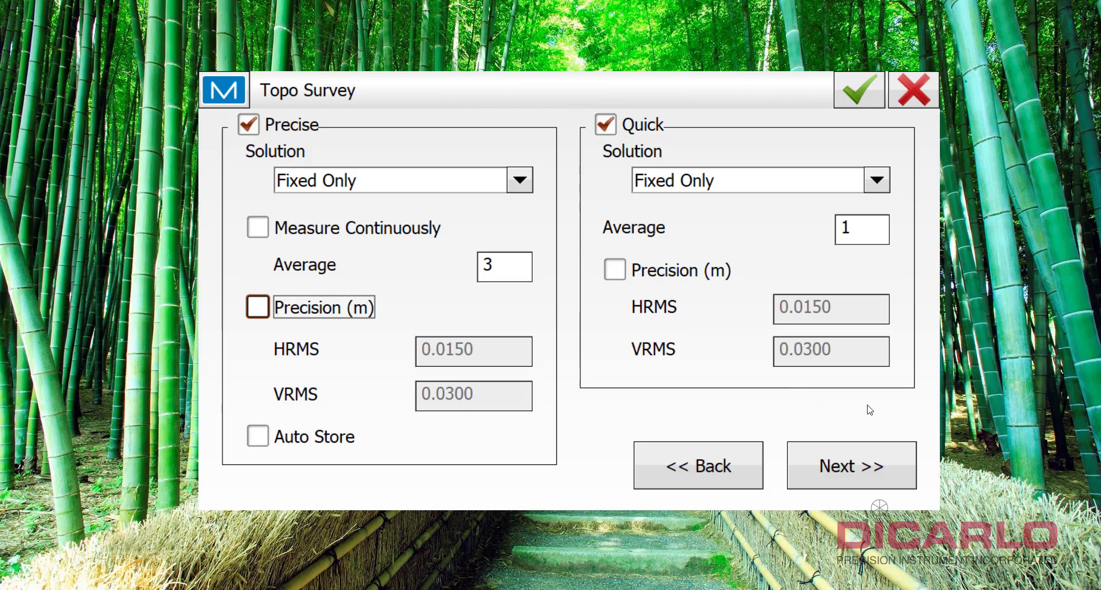
click(850, 463)
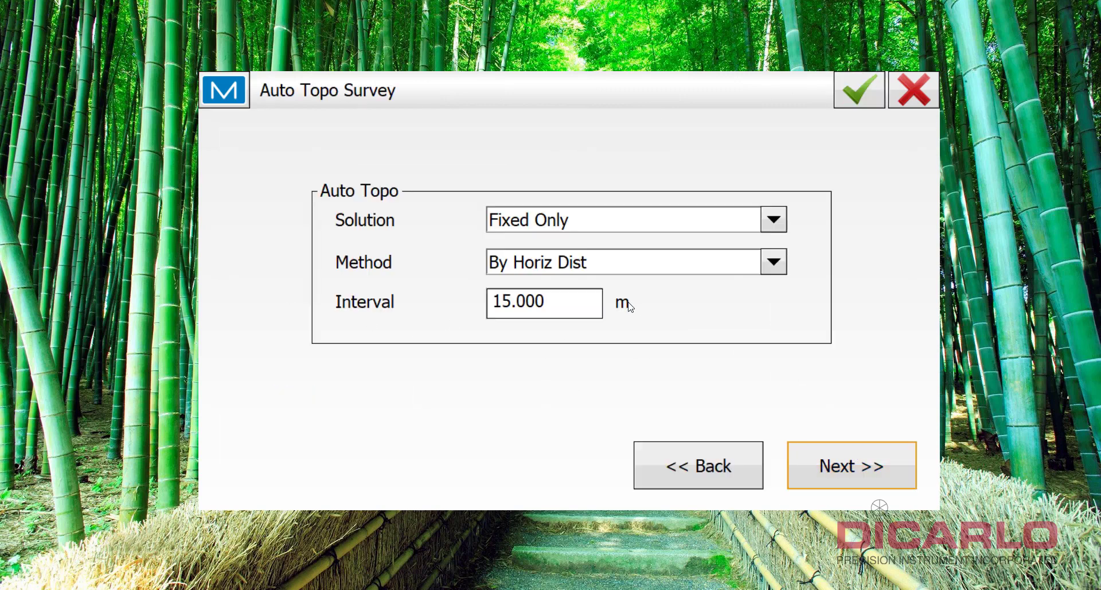
mouse_move(649, 259)
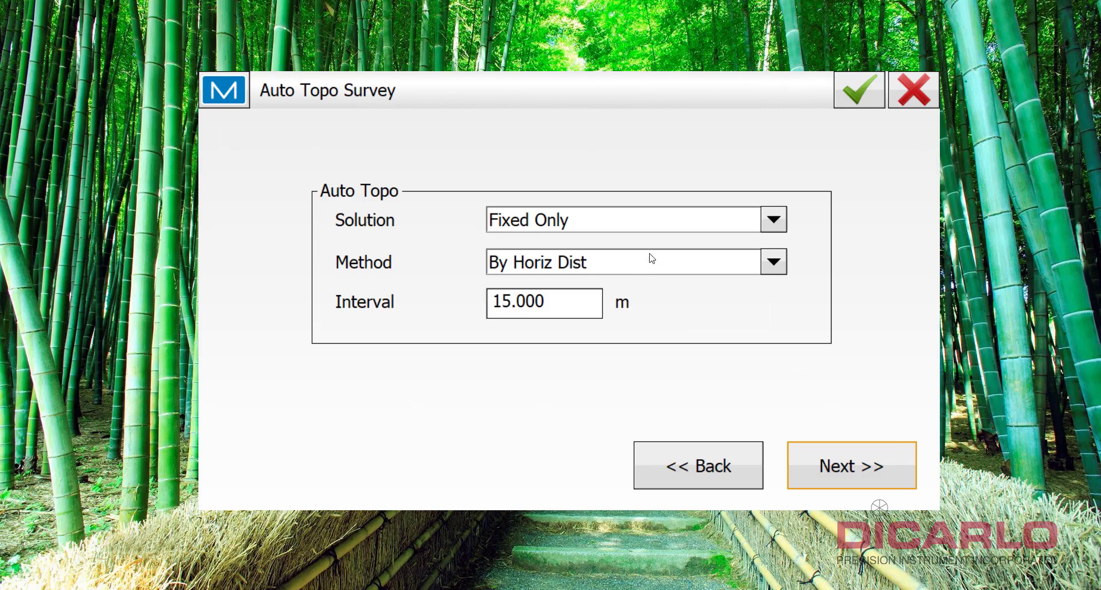
mouse_move(585, 269)
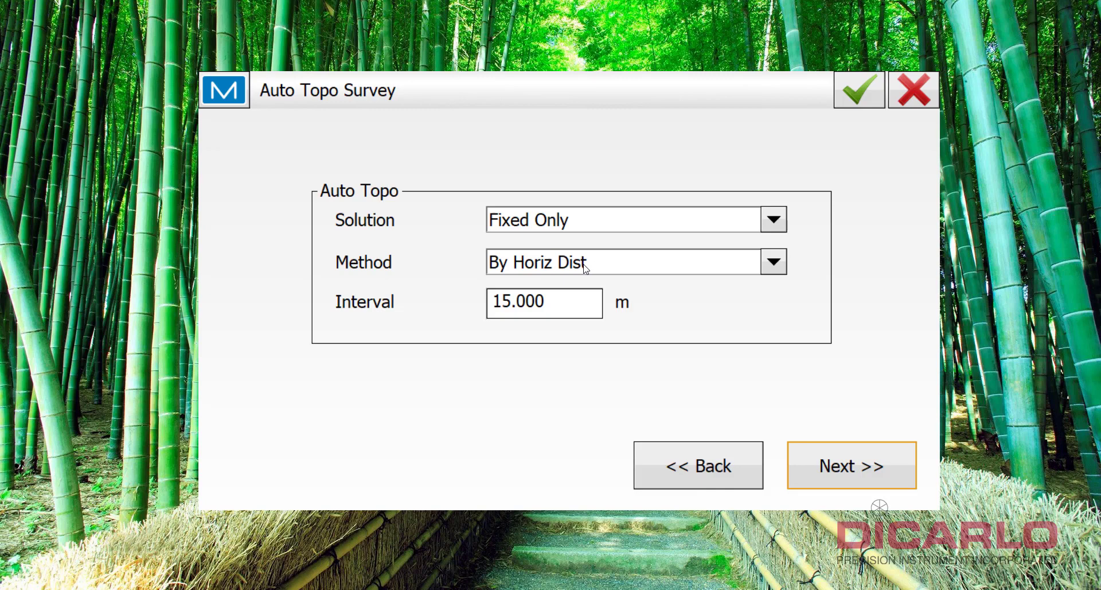
- Keep By Horiz Dist as the auto topo method and proceed to Stake Settings
click(772, 262)
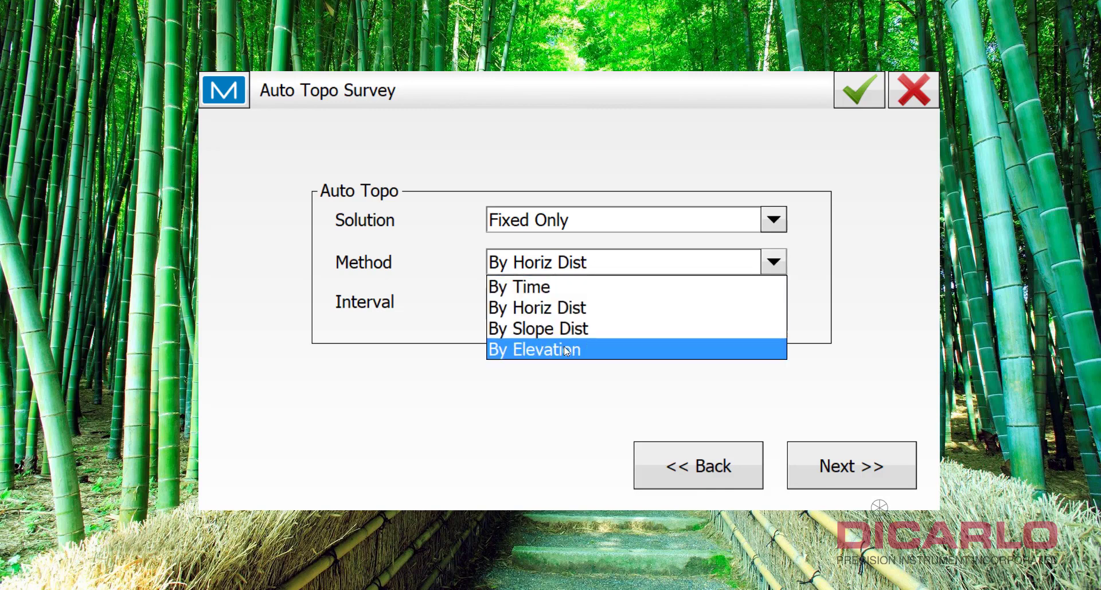
click(537, 306)
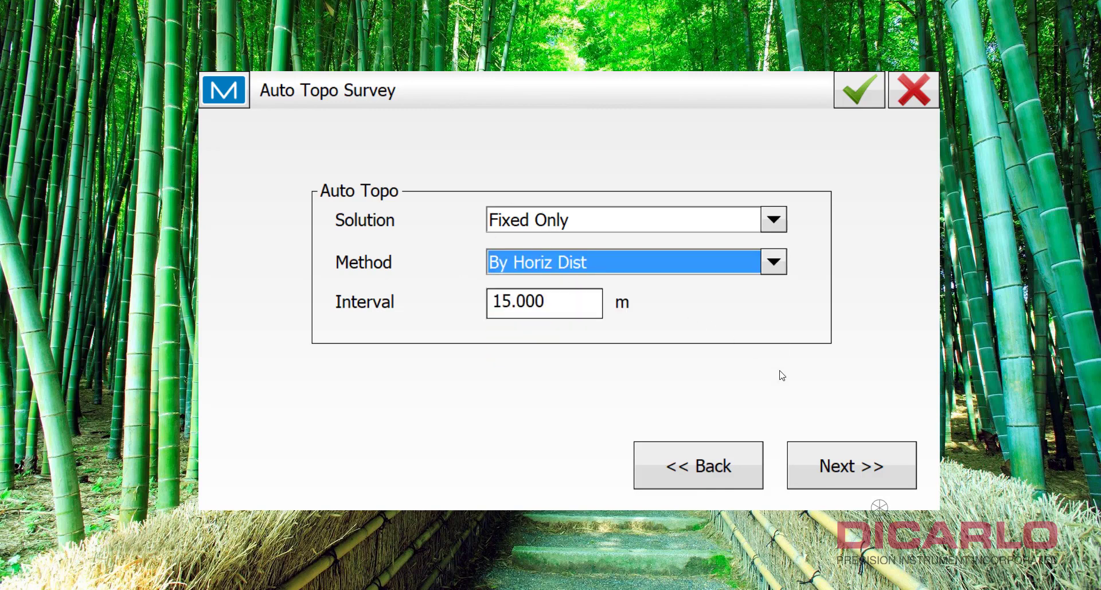
click(851, 465)
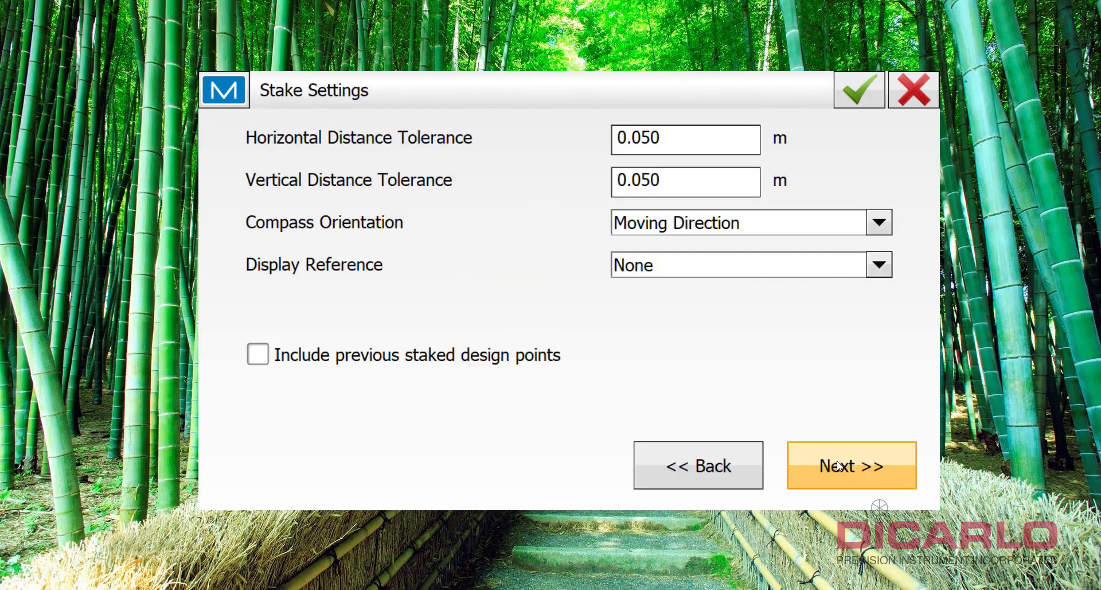
mouse_move(517, 159)
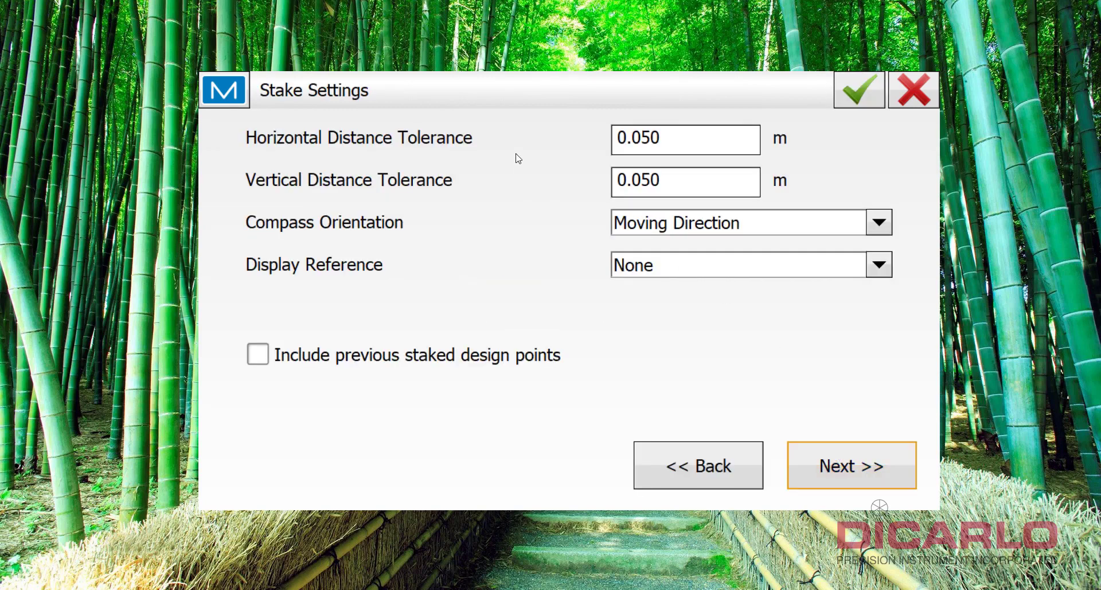
mouse_move(437, 145)
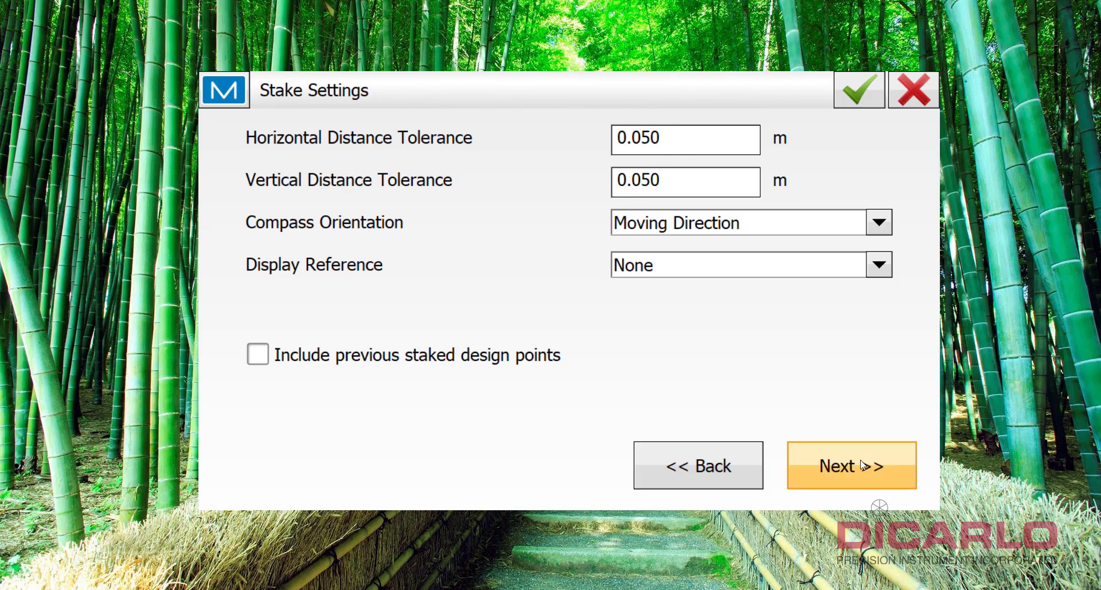
- Accept the 0.050 m horizontal and vertical stake tolerances as they are
click(850, 464)
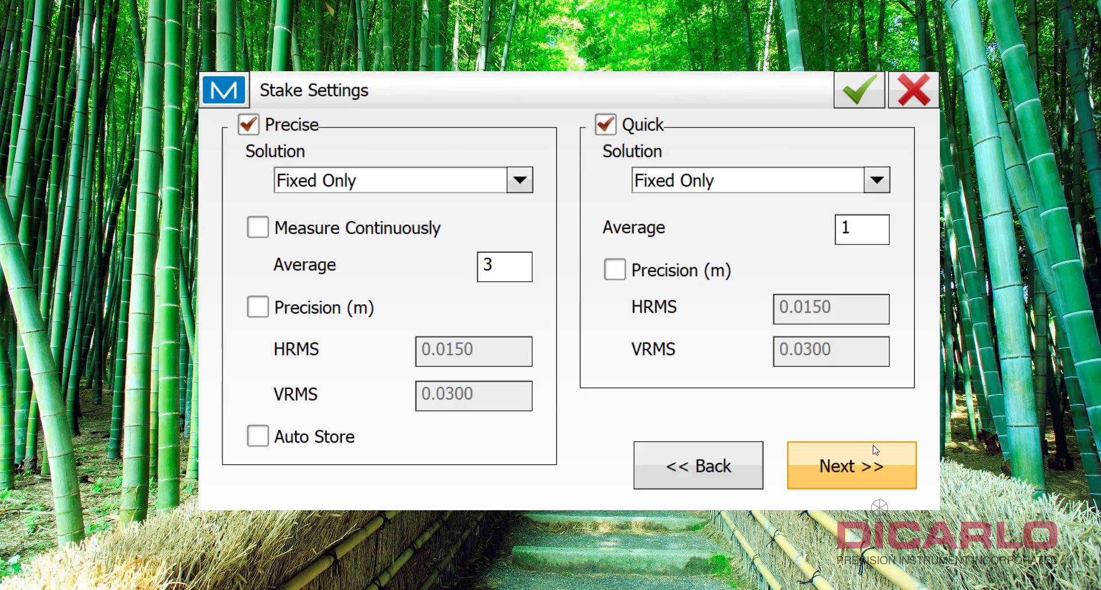
mouse_move(280, 117)
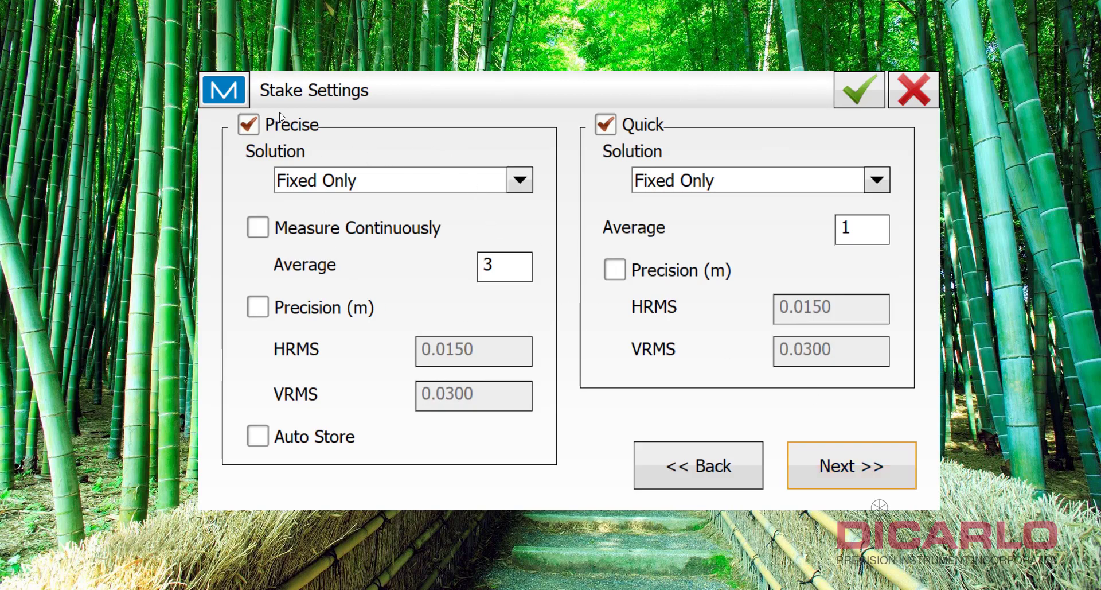
mouse_move(305, 149)
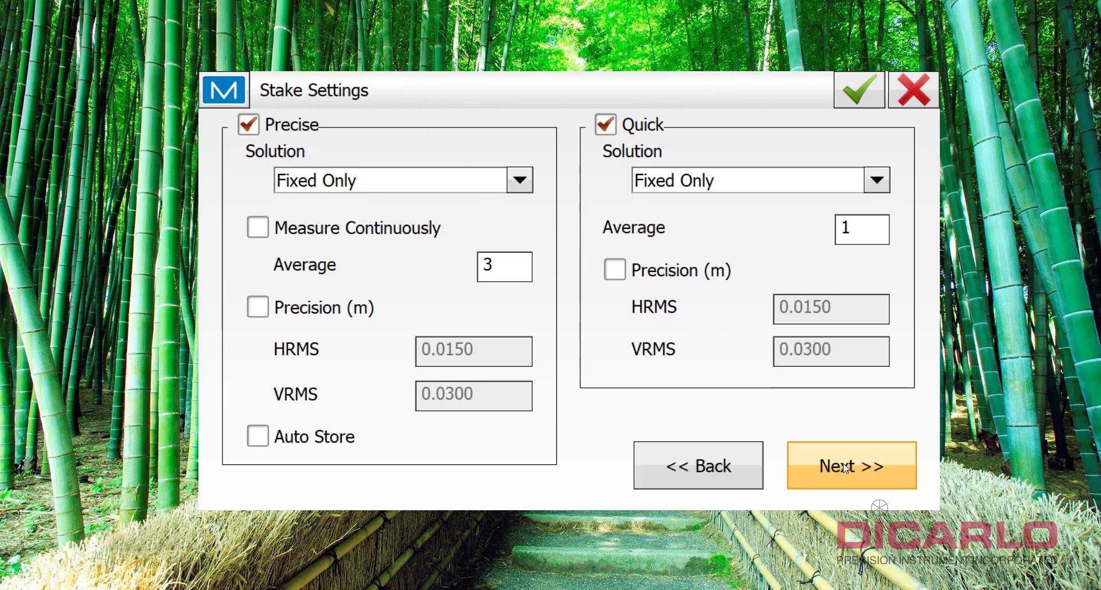
- Keep Precise and Quick stake measurements with Fixed Only, averaging 3 and 1
click(850, 463)
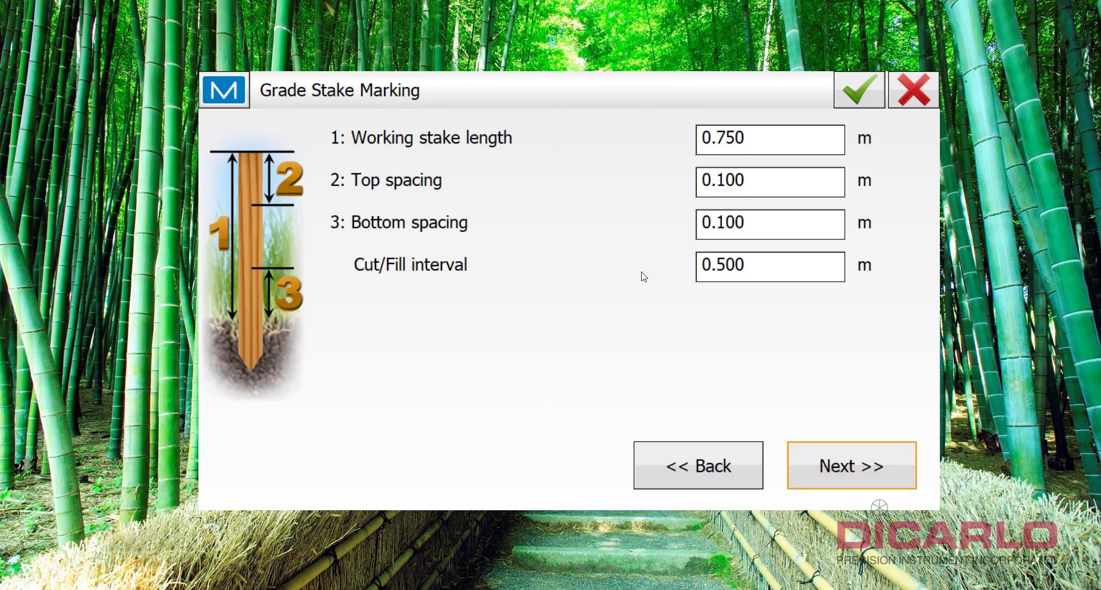
mouse_move(727, 295)
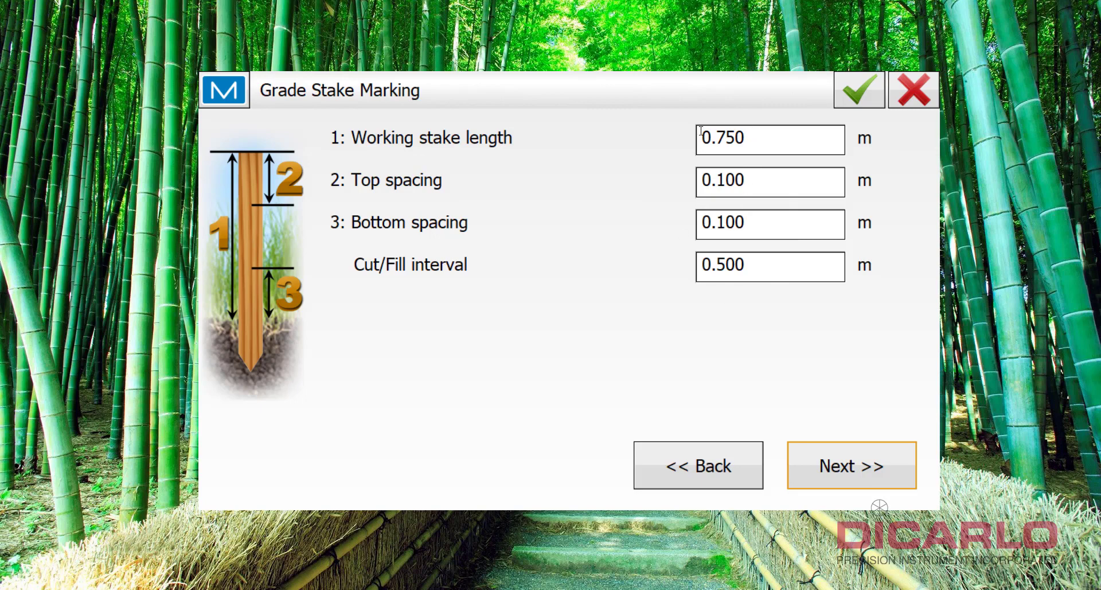
mouse_move(850, 464)
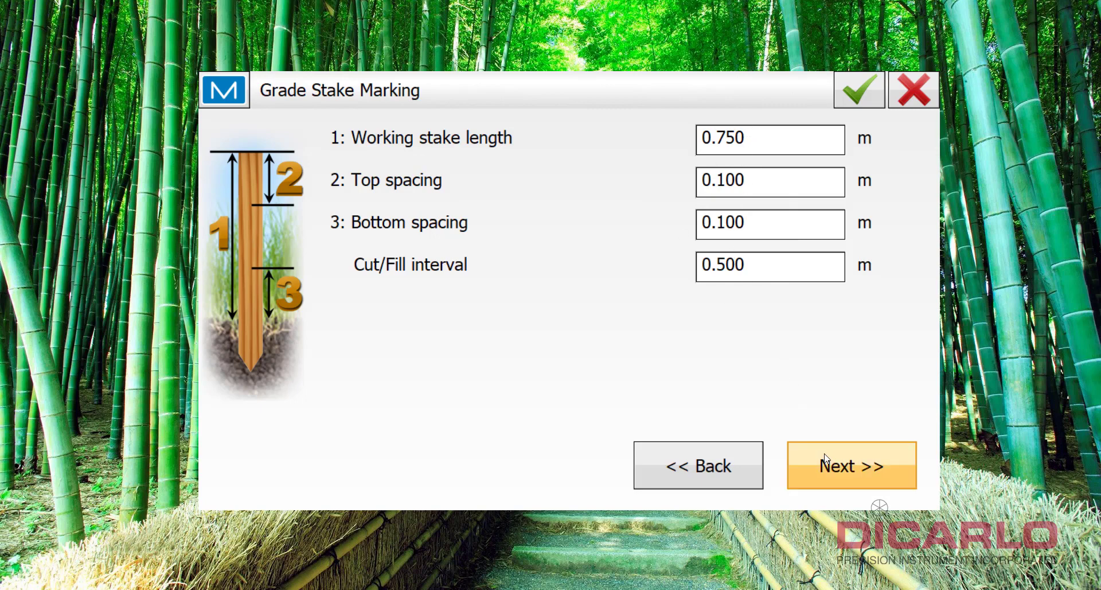
- Accept the Grade Stake Marking defaults and keep Triangle Flag as the staked point icon
click(850, 463)
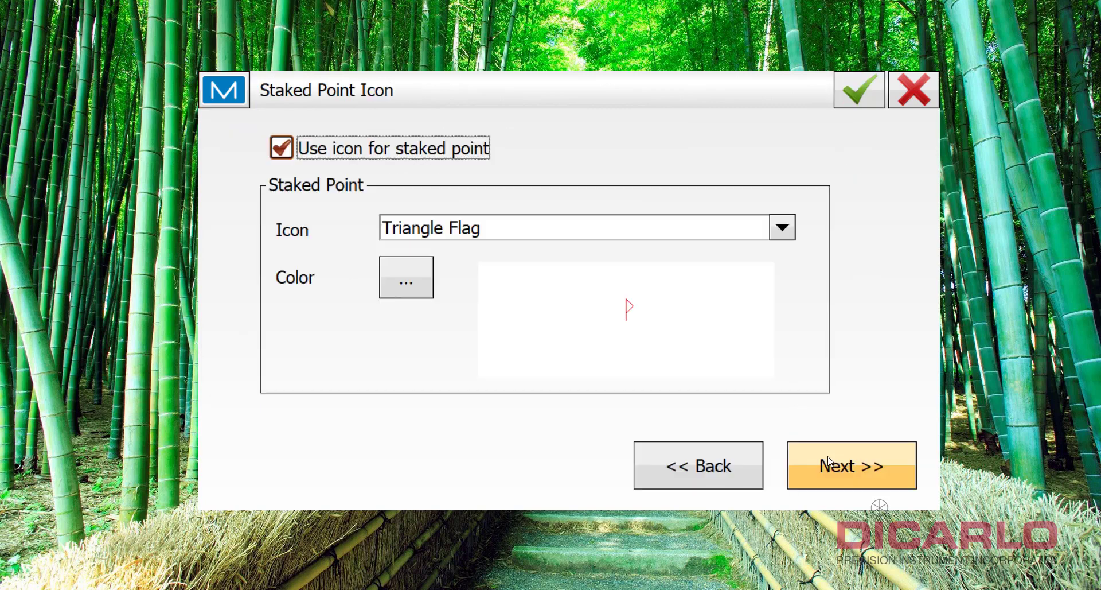
click(781, 227)
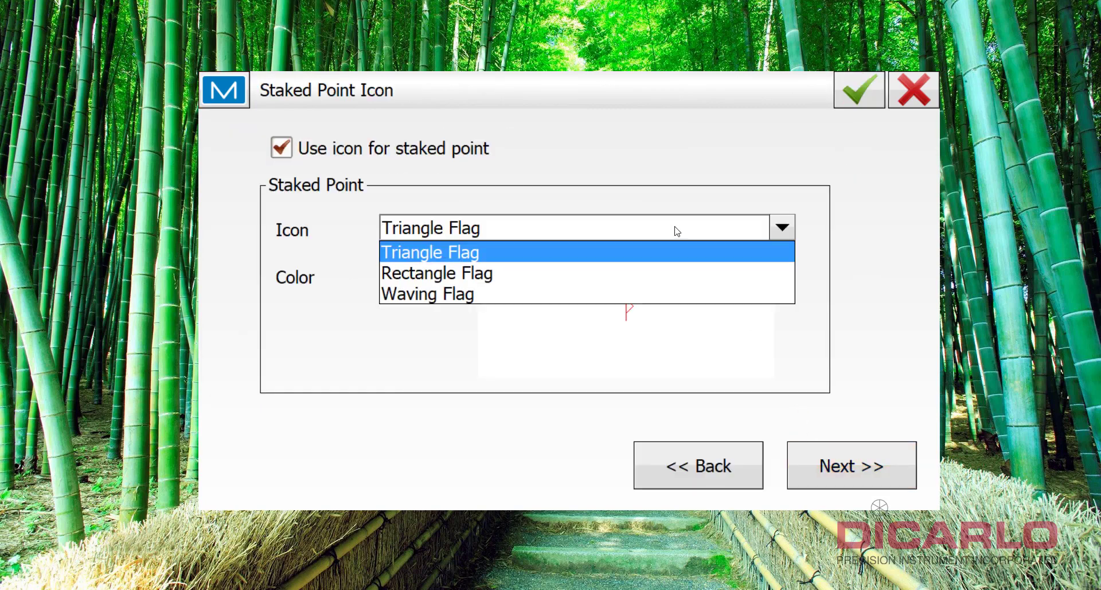
click(430, 252)
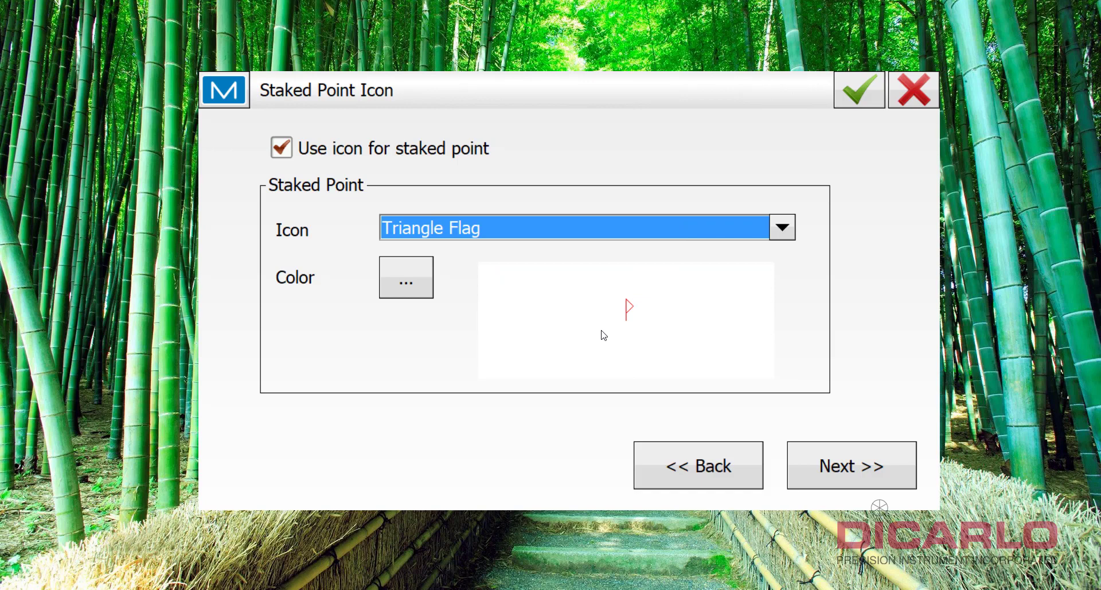
click(850, 464)
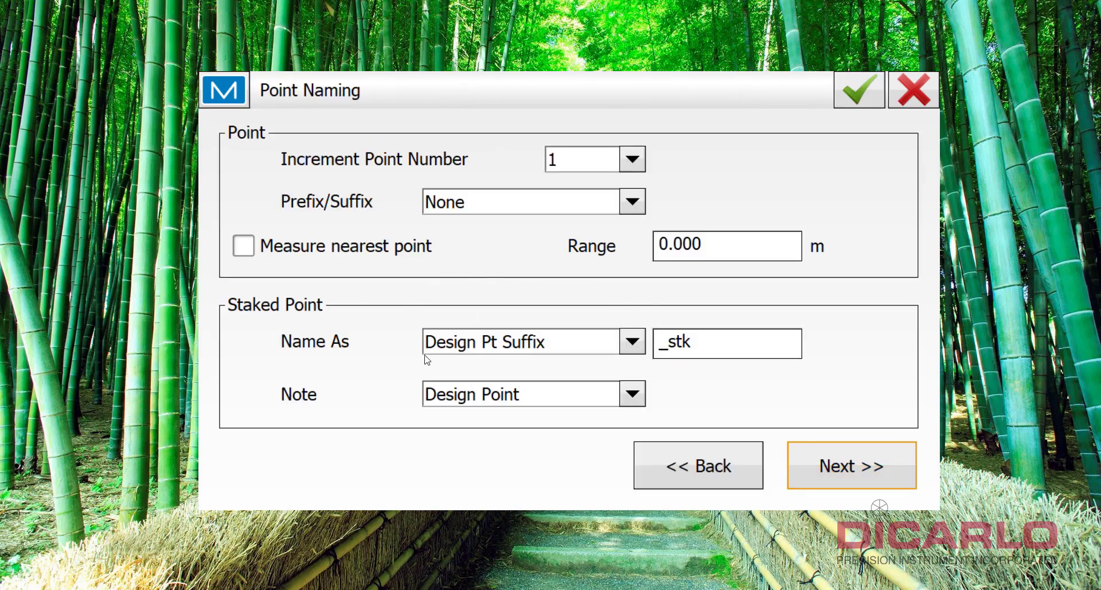
mouse_move(738, 382)
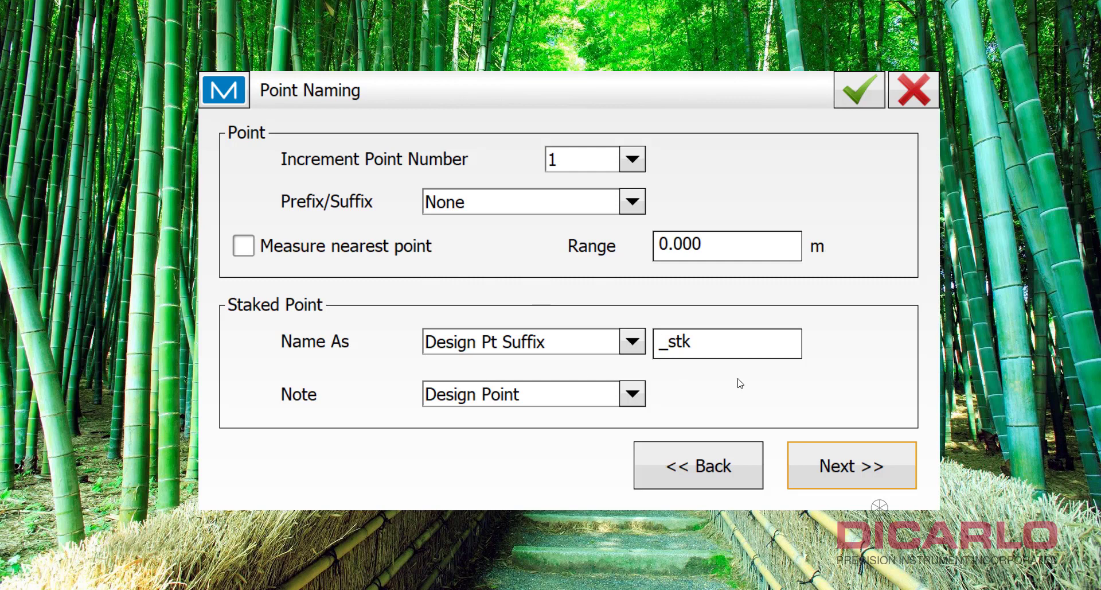
mouse_move(636, 321)
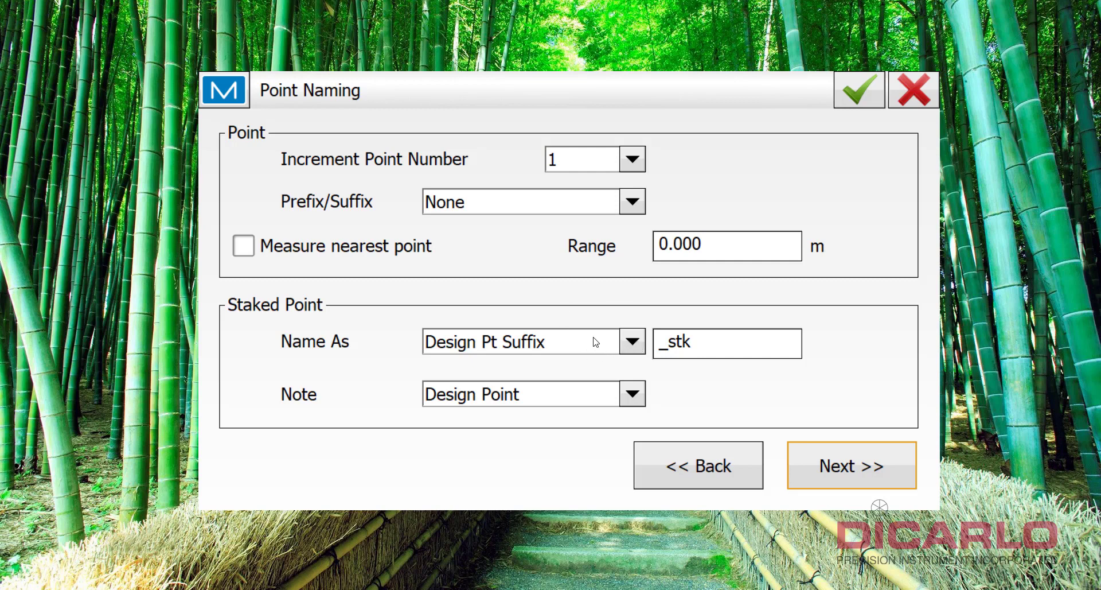
mouse_move(608, 302)
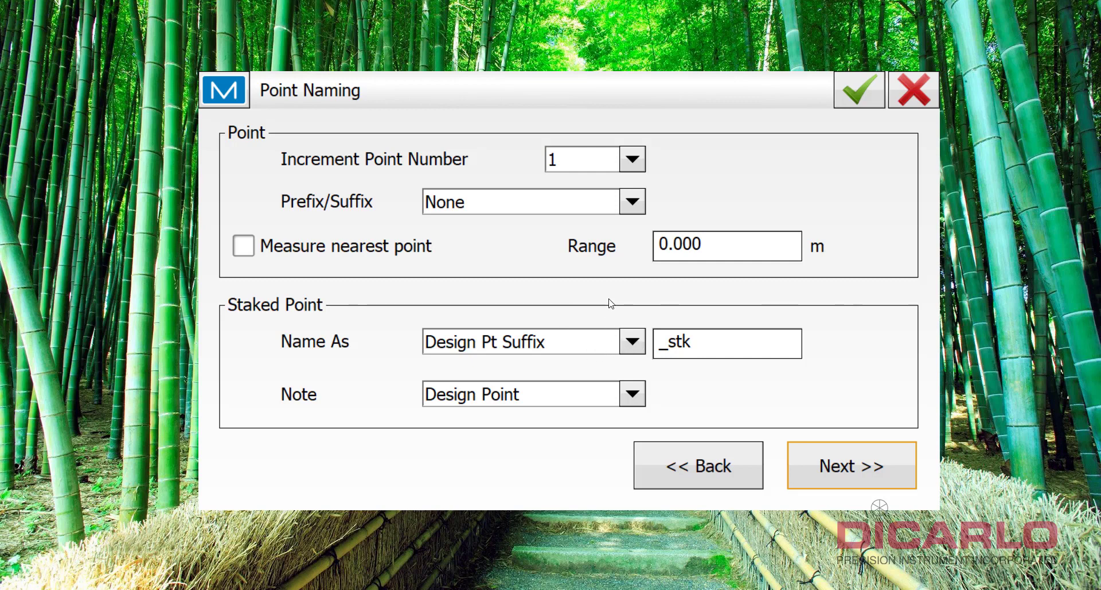
mouse_move(659, 369)
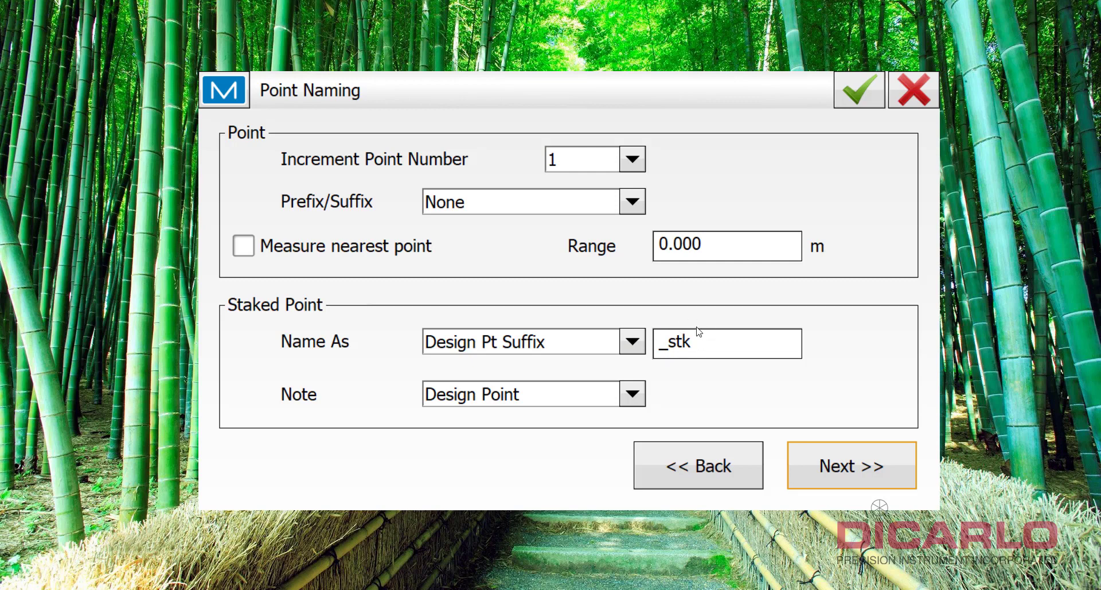
- Name staked points as Design Pt+Constant with the constant set to 10000
click(630, 342)
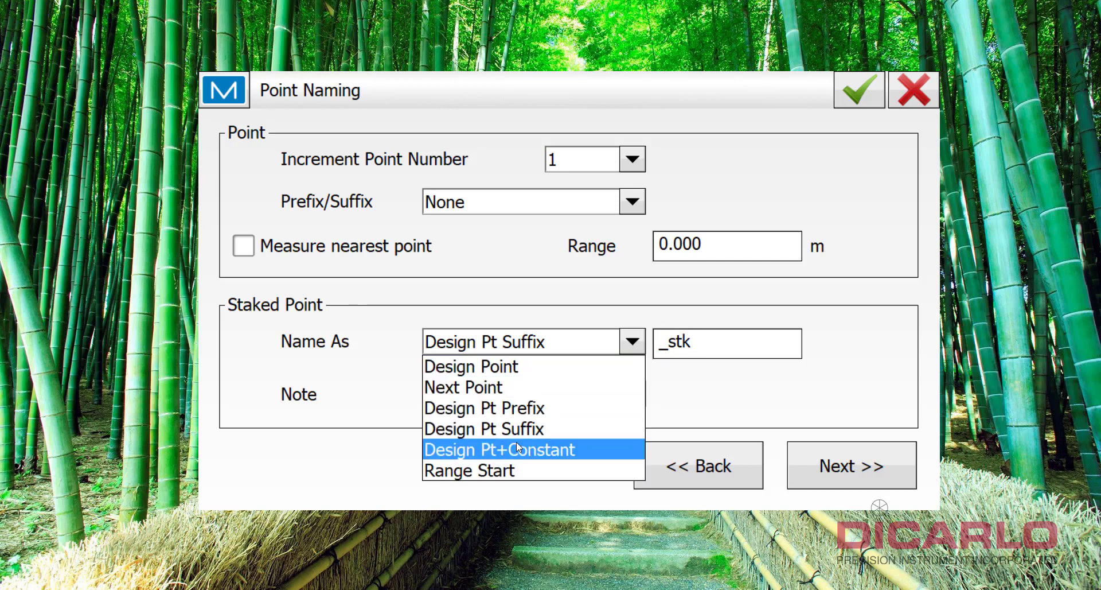
click(499, 449)
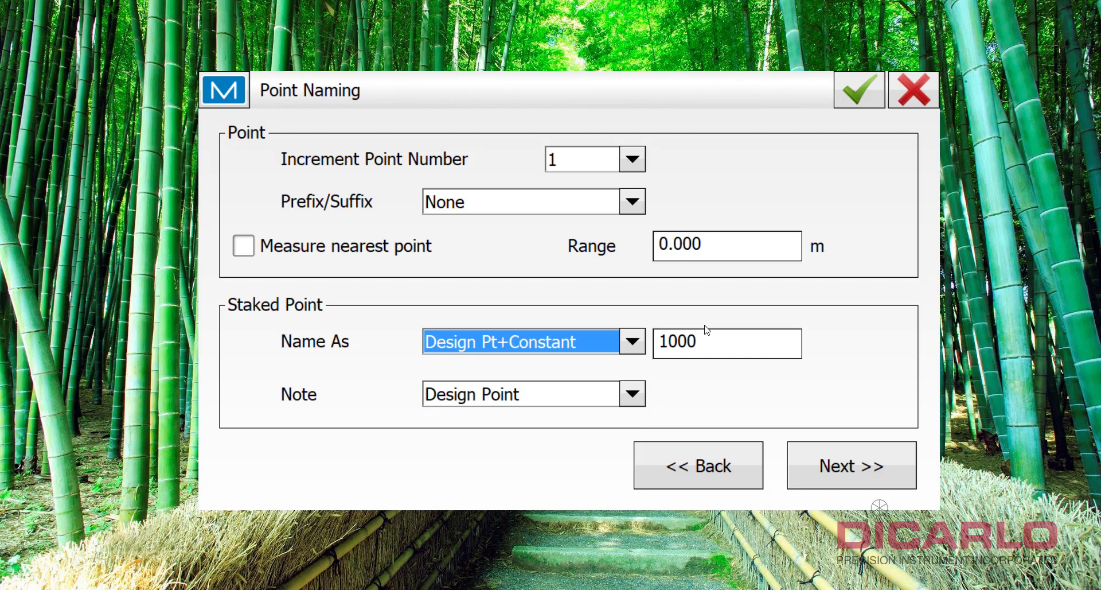
click(724, 343)
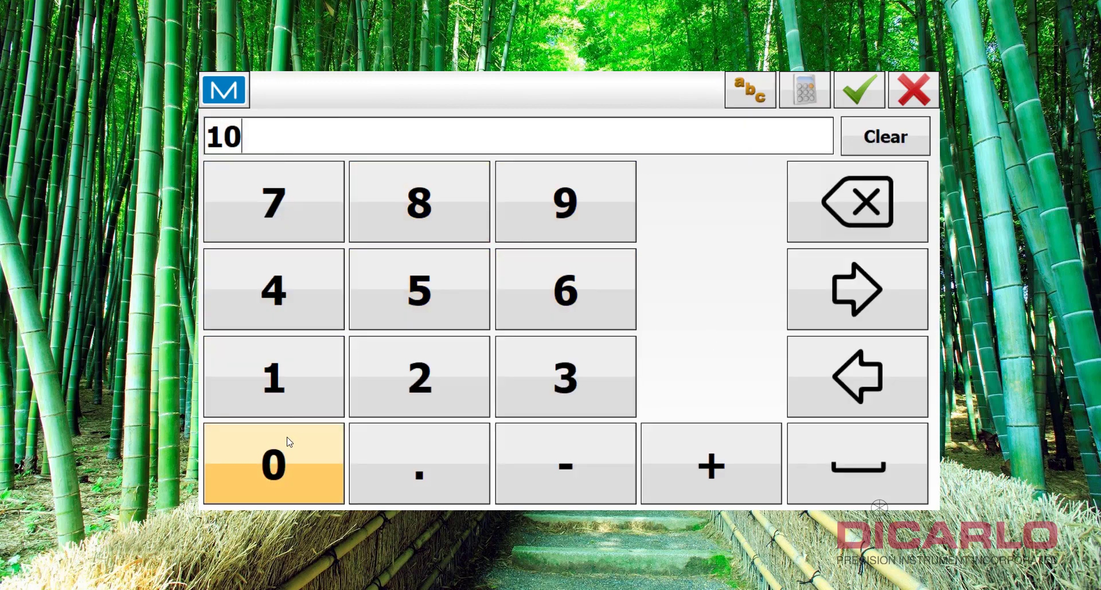
click(273, 464)
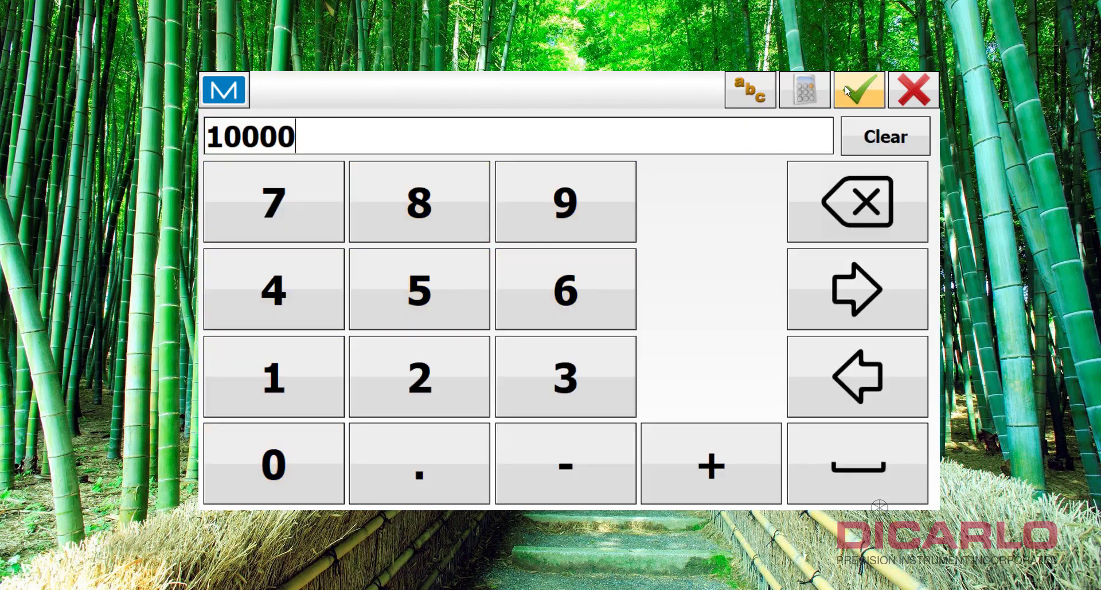
click(858, 89)
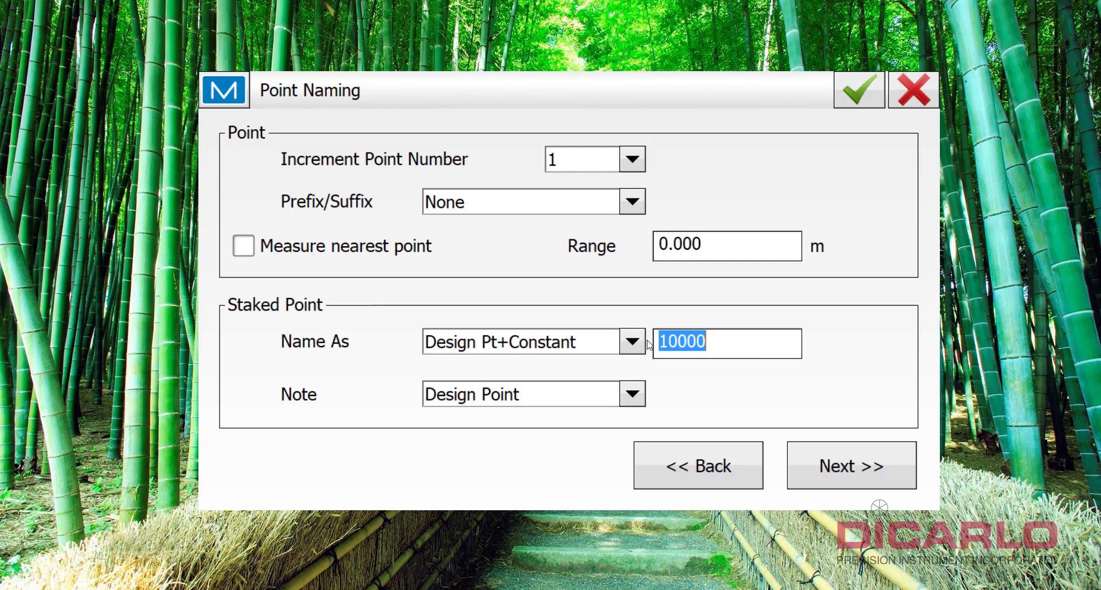
mouse_move(600, 343)
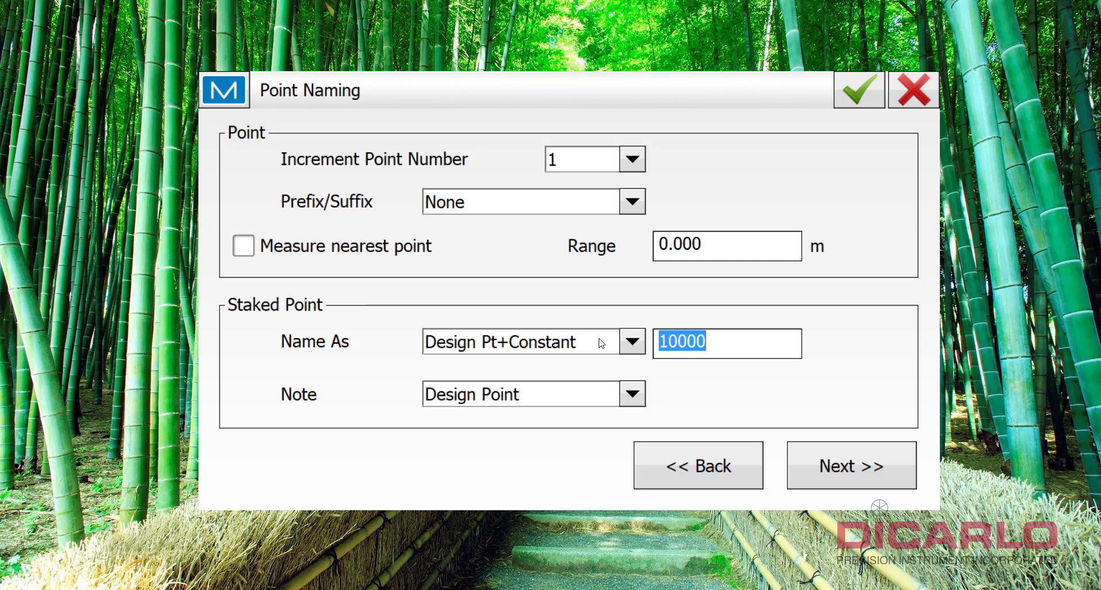
mouse_move(719, 369)
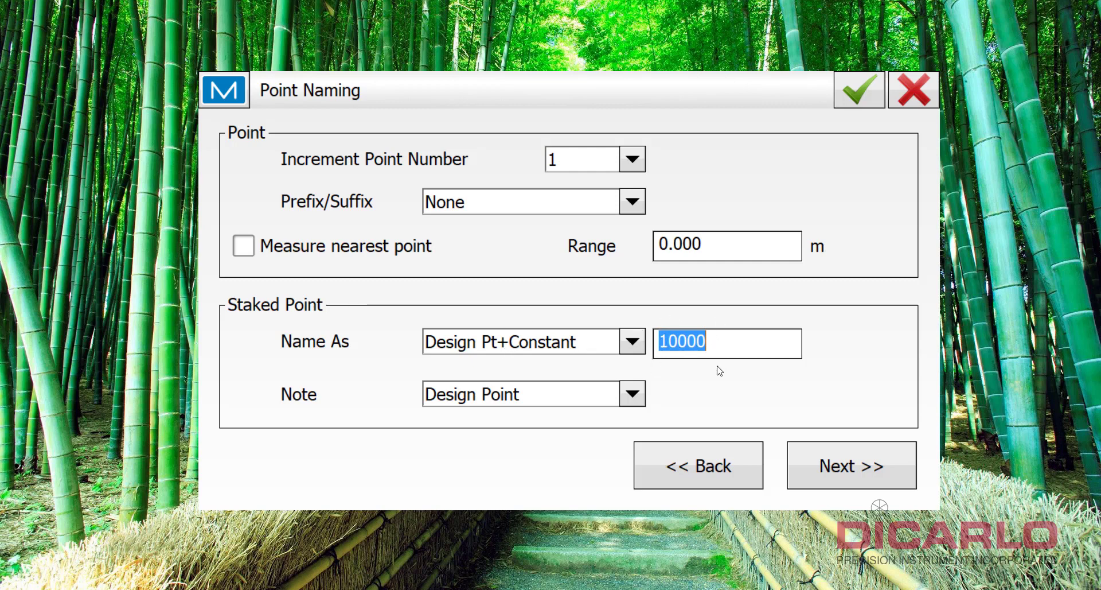
mouse_move(720, 366)
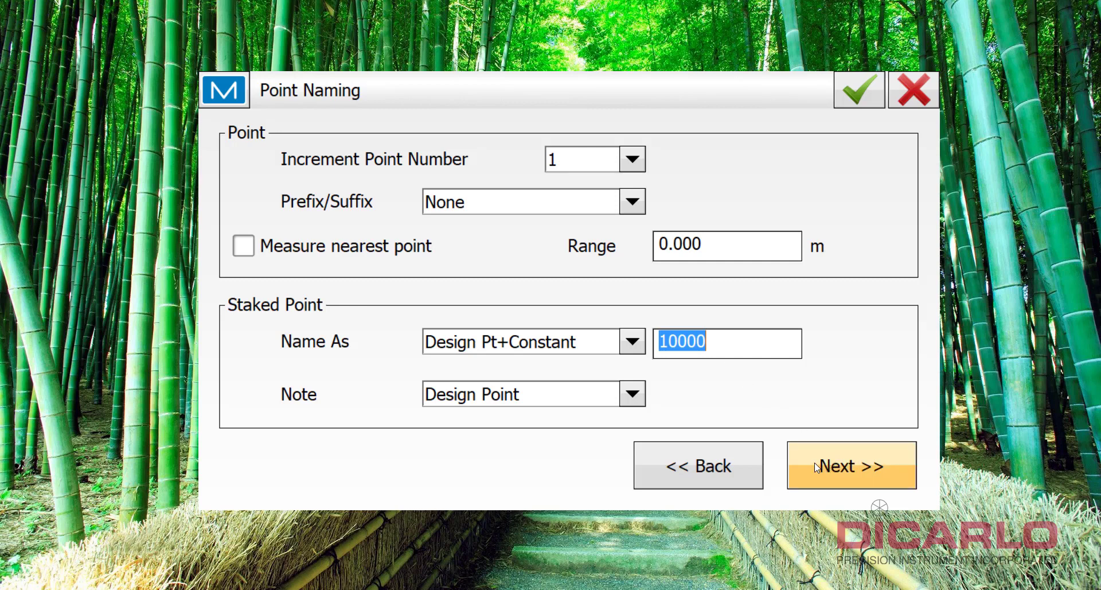
- Continue to Tracking and keep Galileo enabled alongside GLONASS, BDS, QZSS and SBAS
click(849, 463)
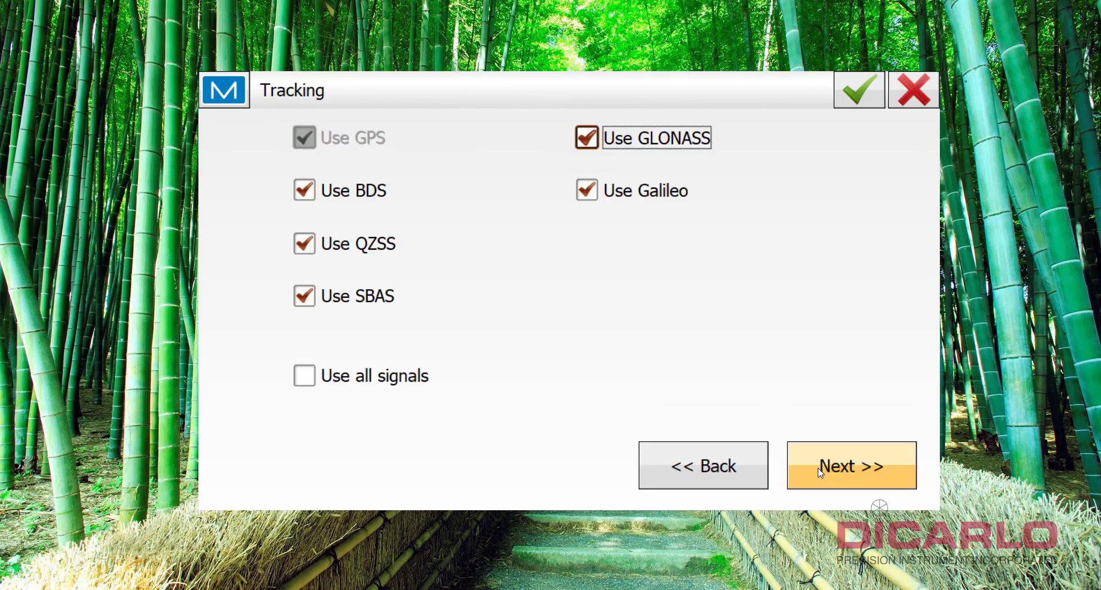
mouse_move(665, 190)
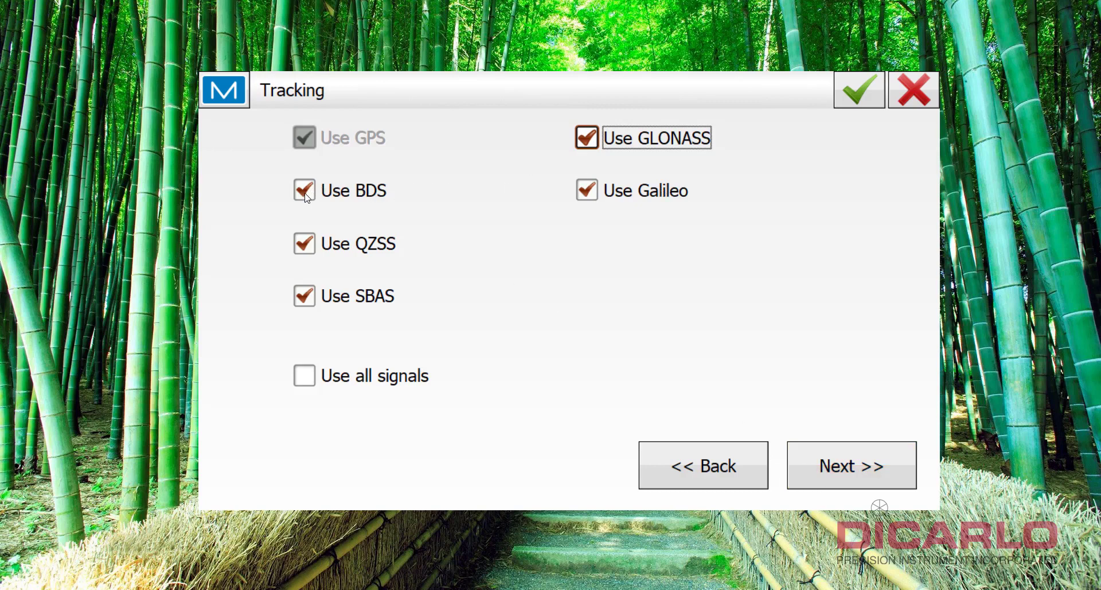
mouse_move(532, 309)
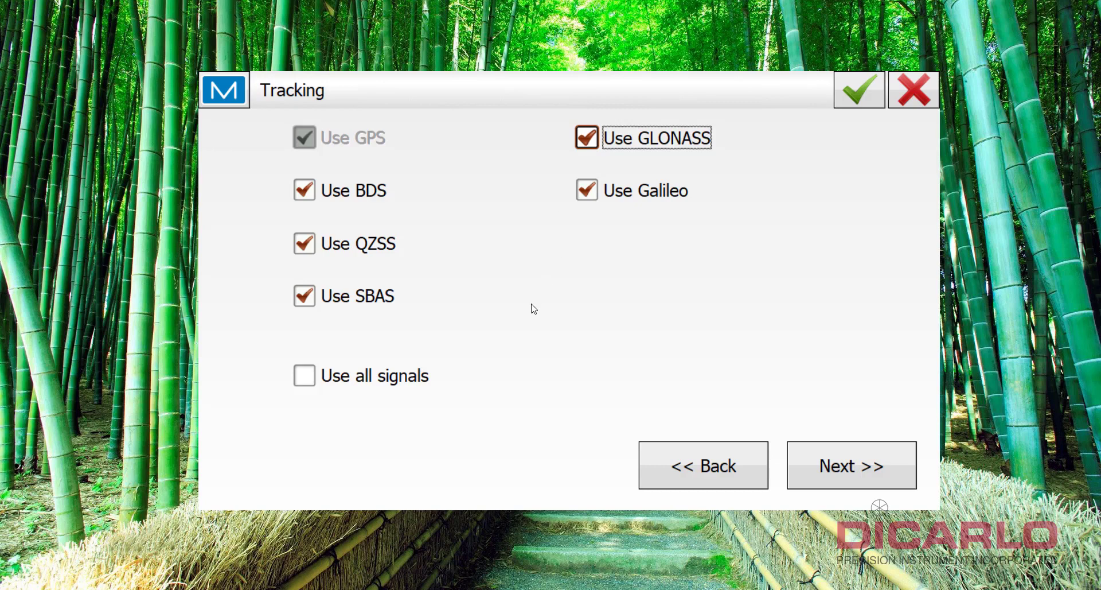
mouse_move(536, 318)
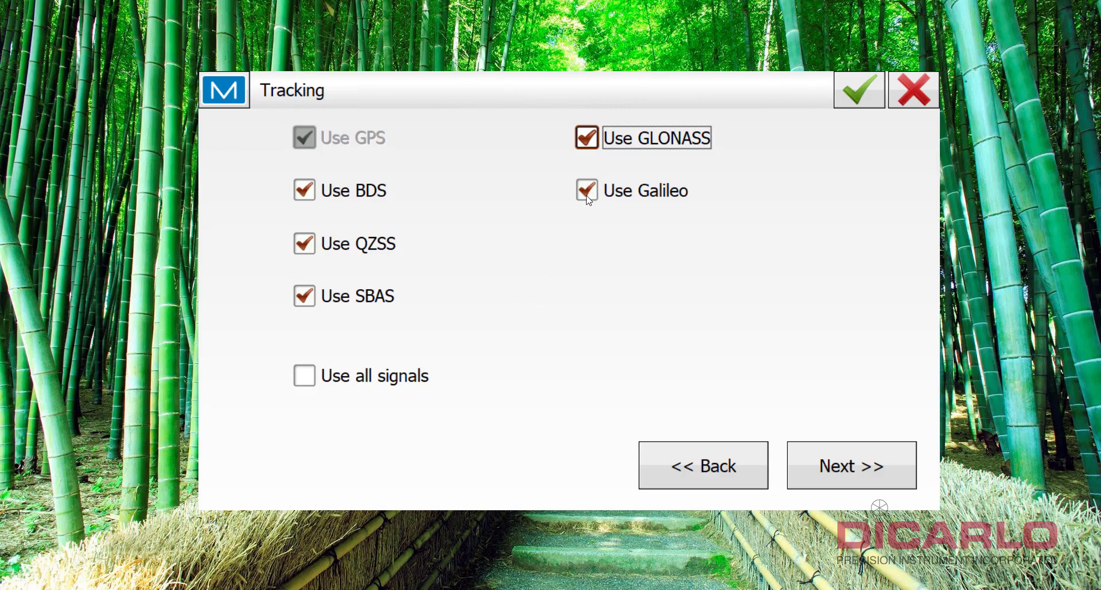
click(586, 190)
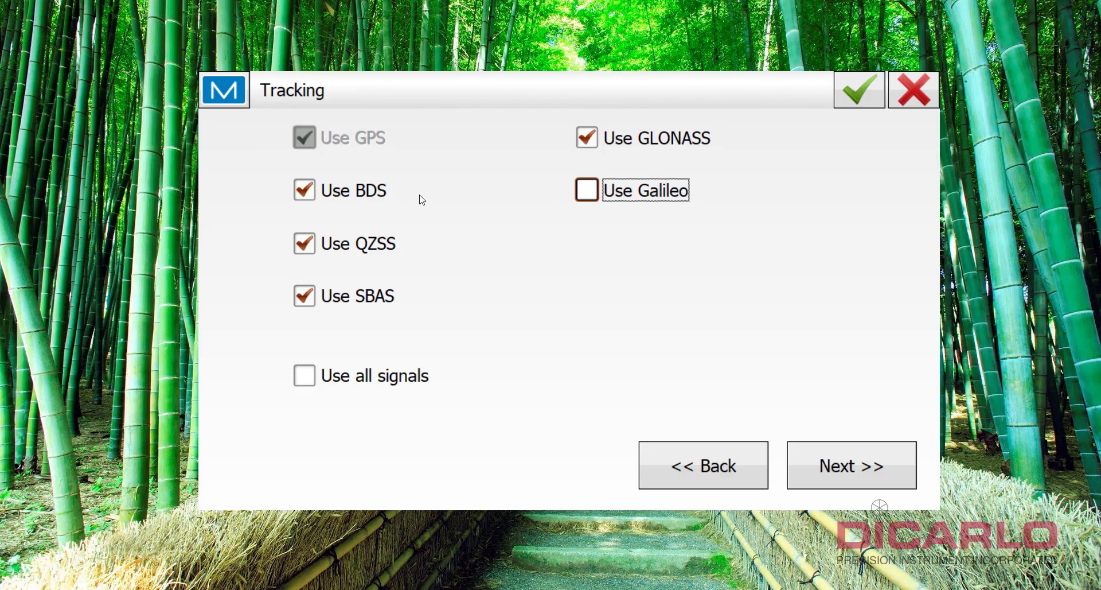
click(304, 190)
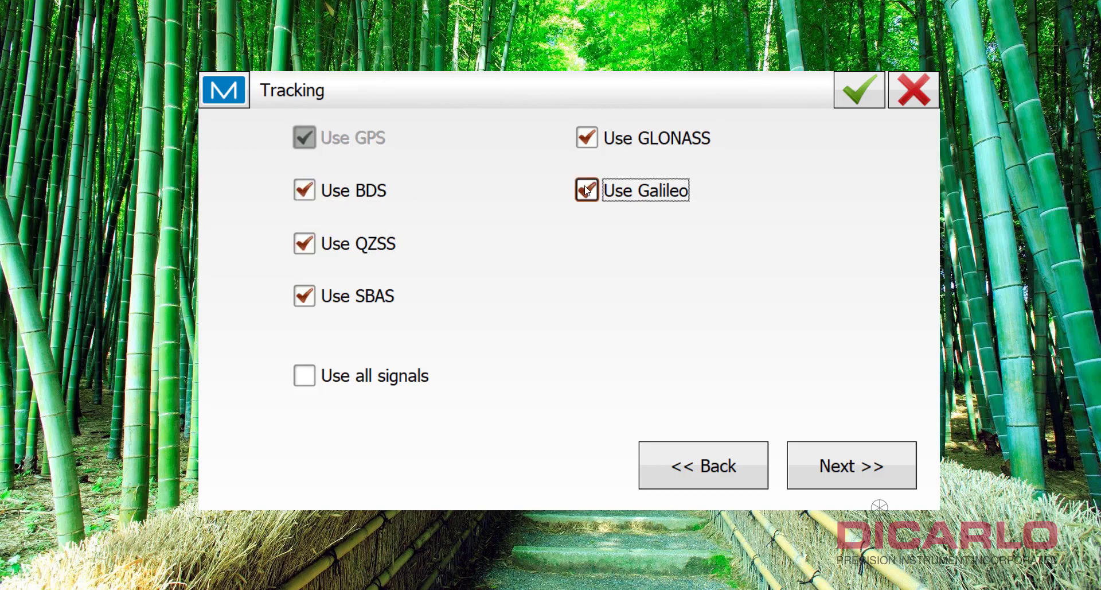
- Continue to Advanced, try Matched Epoch for RTK Position, then leave it on Extrapolation
click(851, 465)
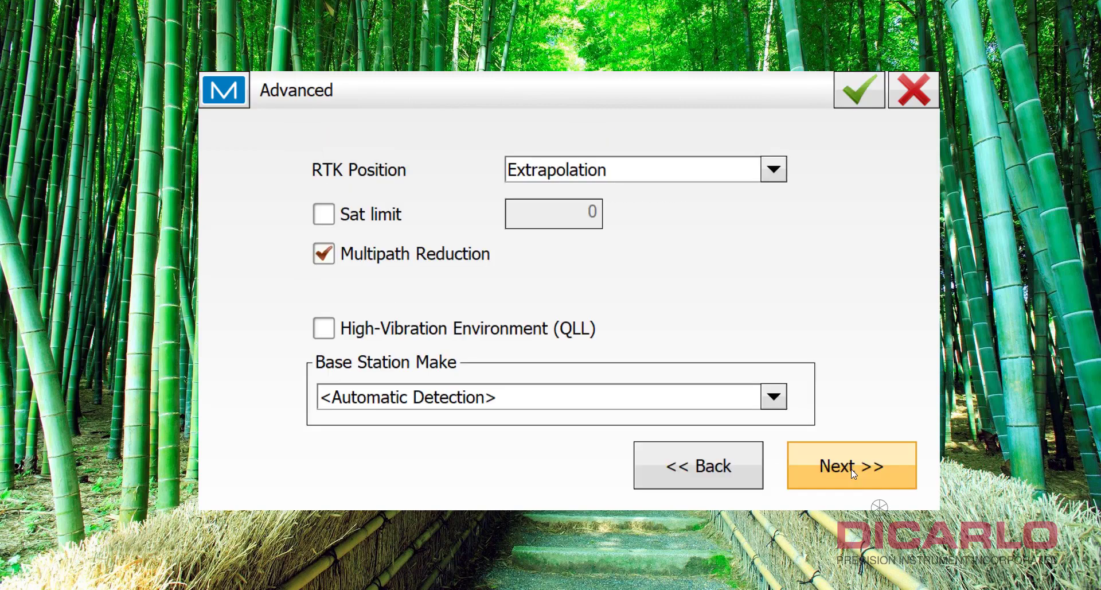
mouse_move(489, 174)
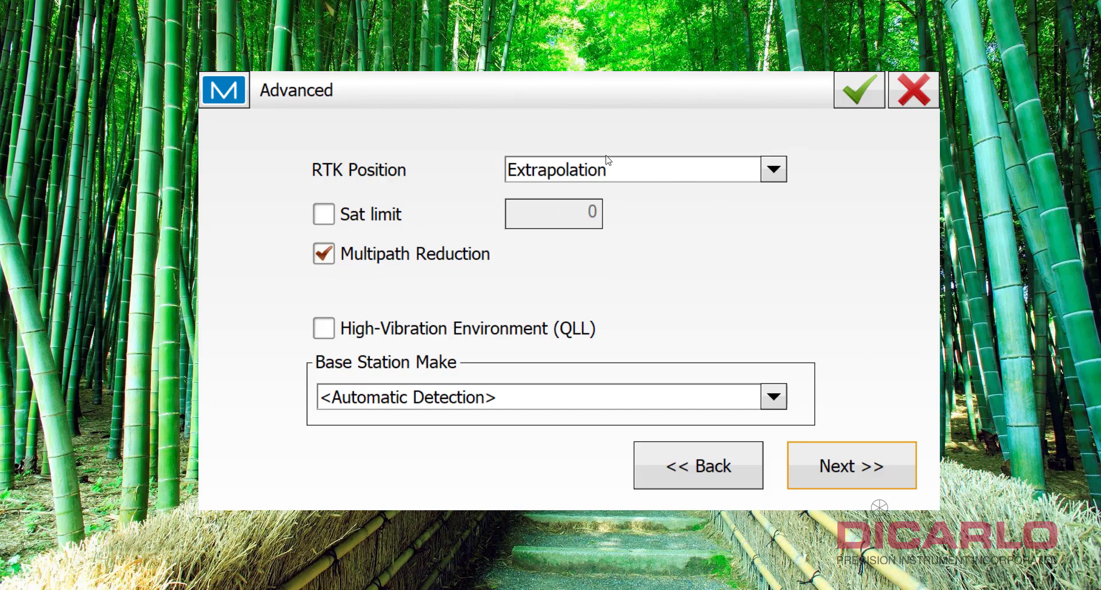
mouse_move(592, 170)
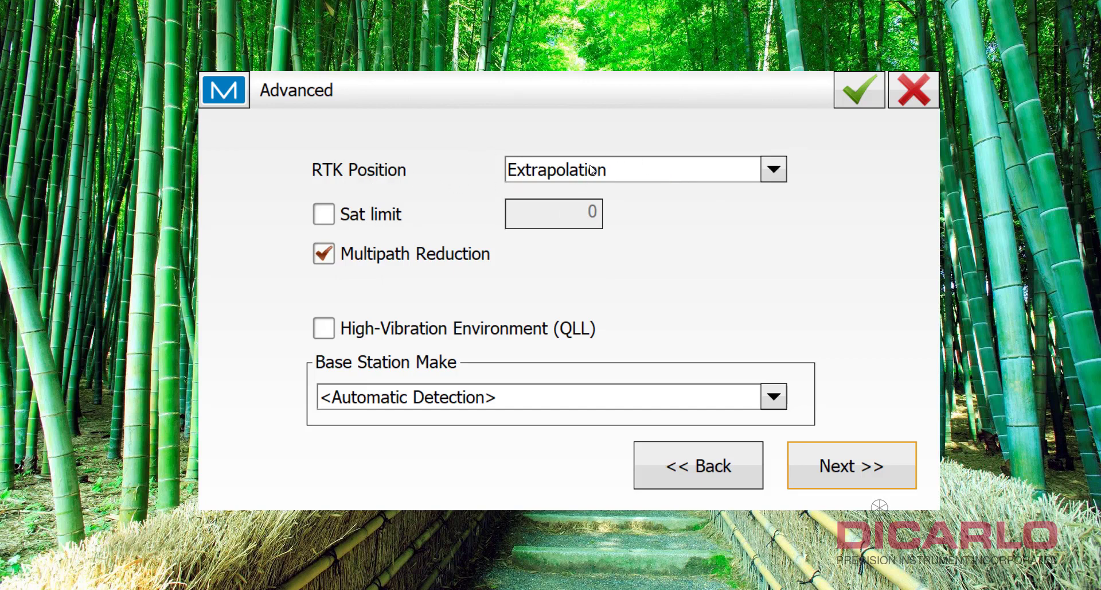
click(773, 169)
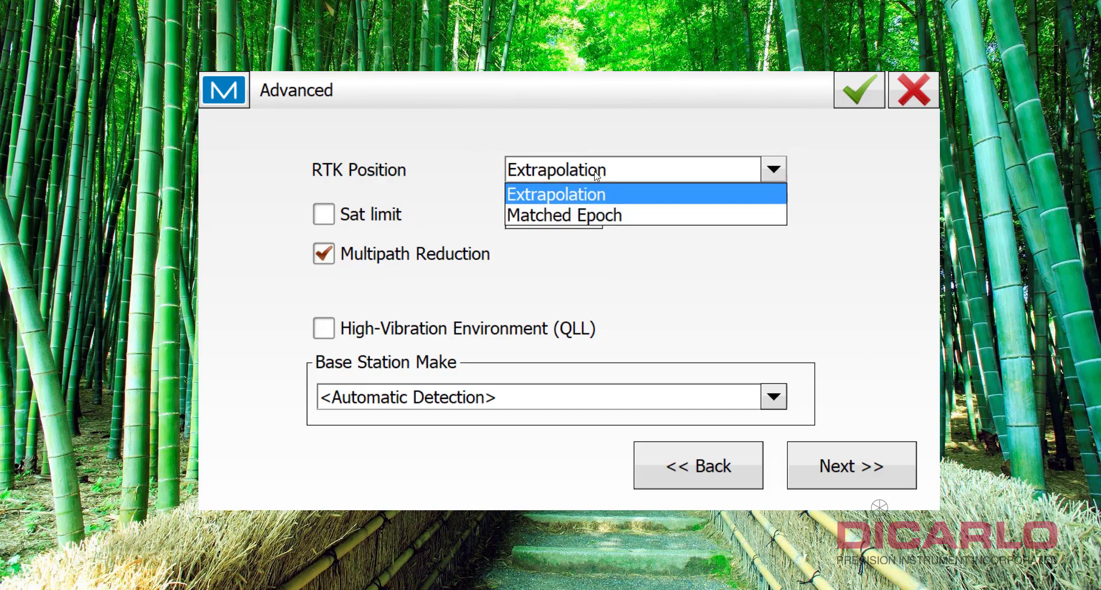
mouse_move(559, 195)
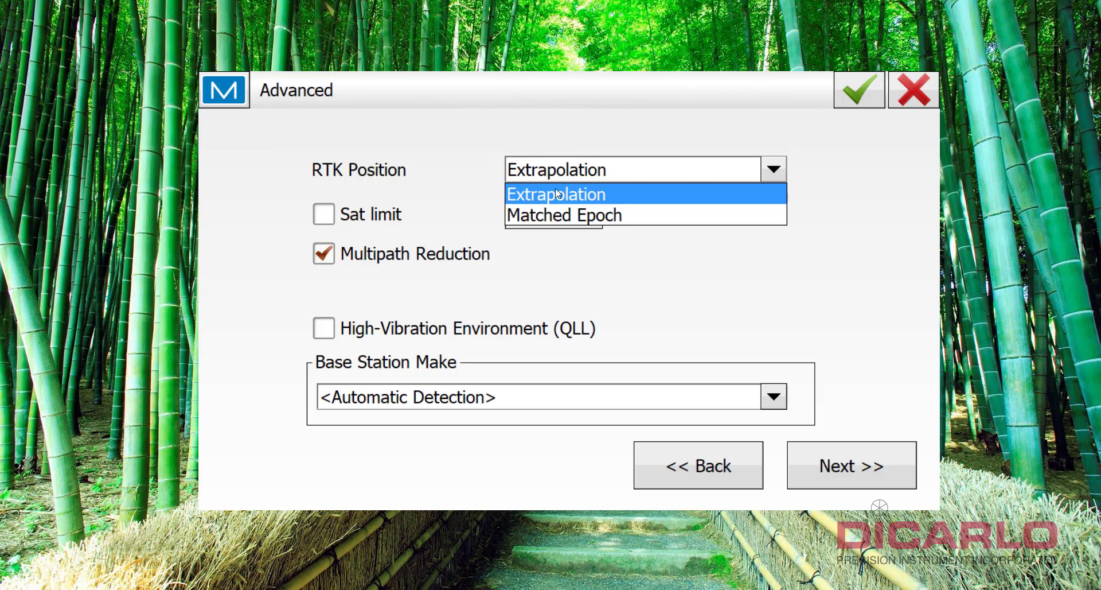
mouse_move(565, 215)
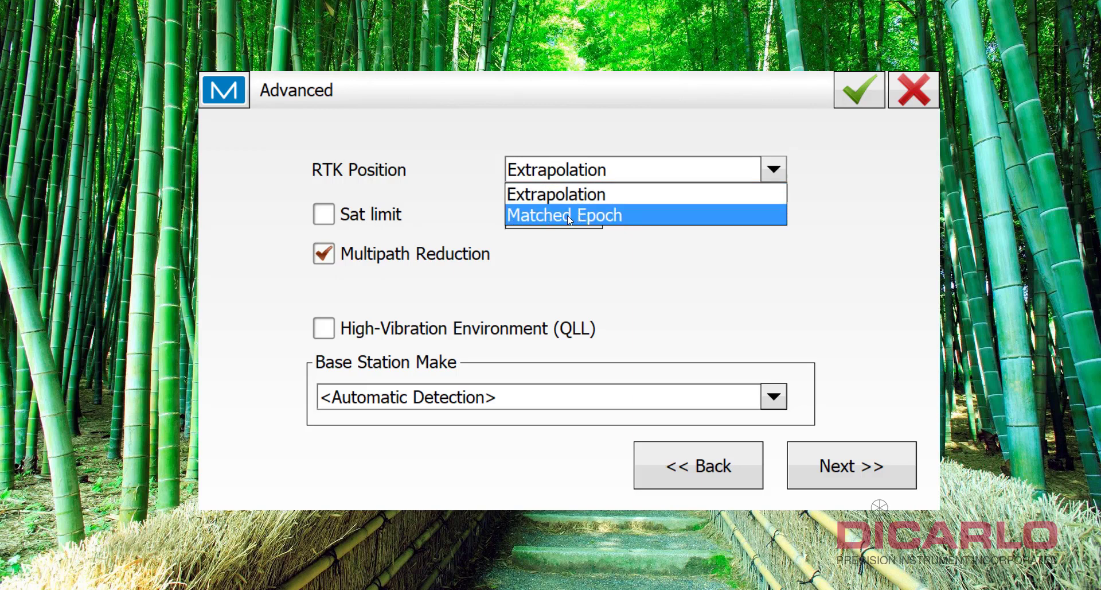
click(565, 215)
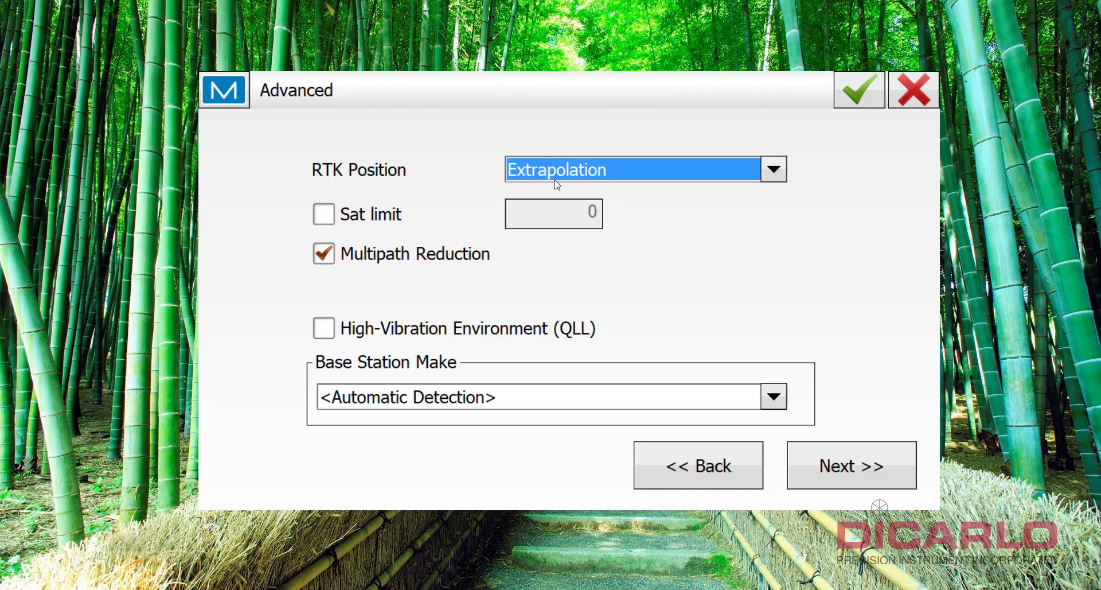
mouse_move(658, 165)
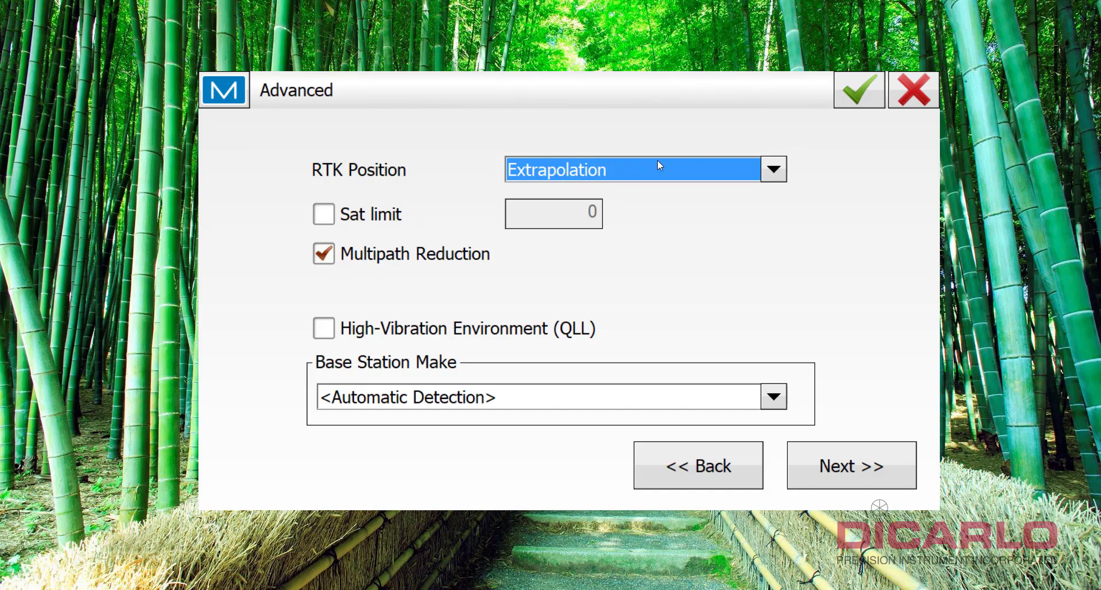
click(773, 169)
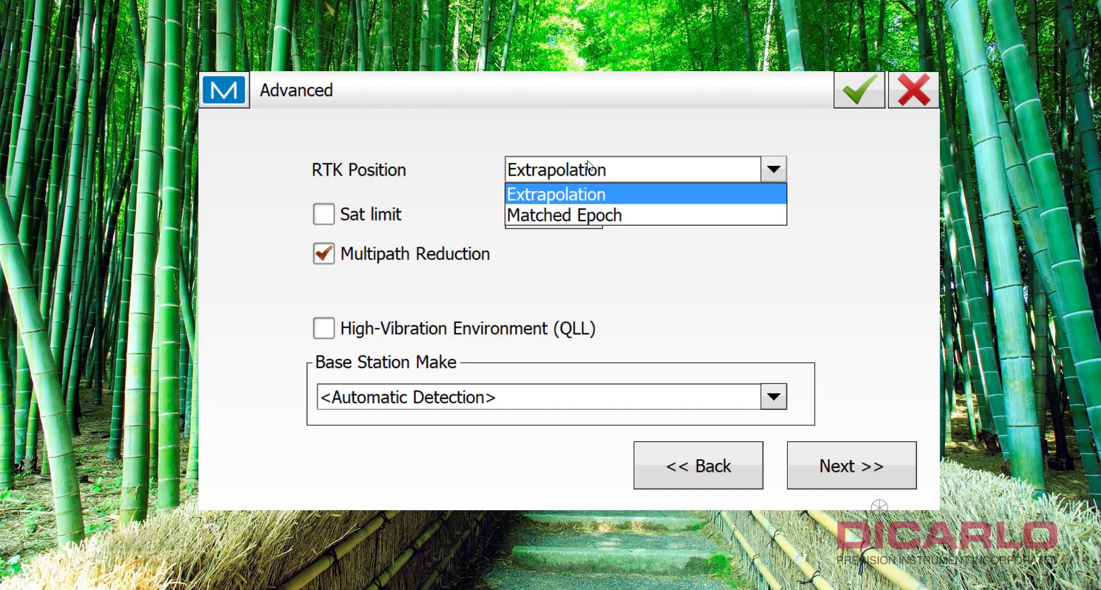
click(564, 214)
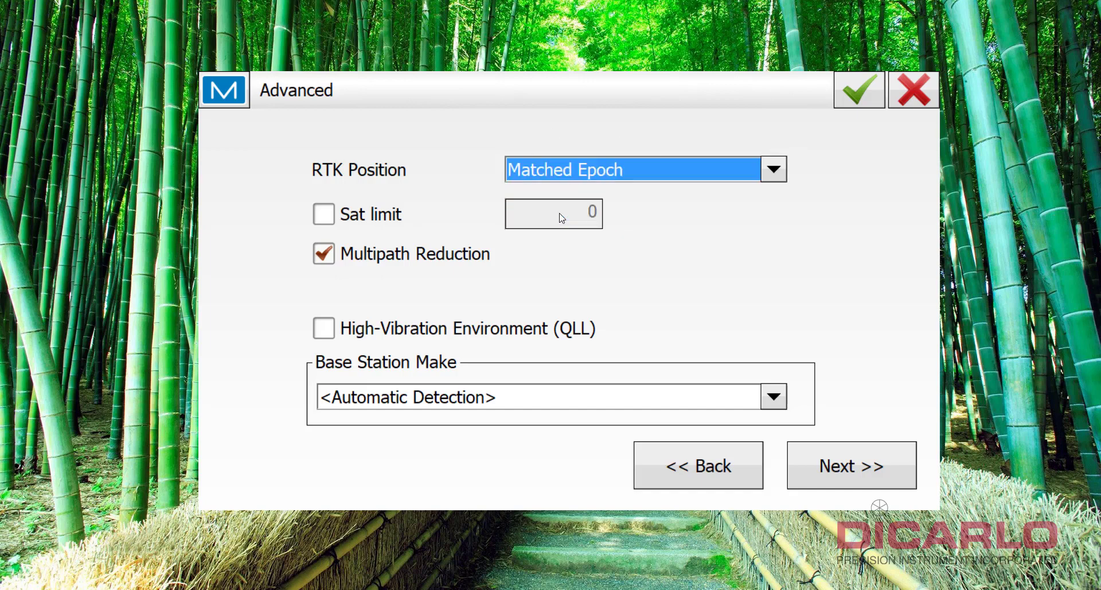
click(773, 169)
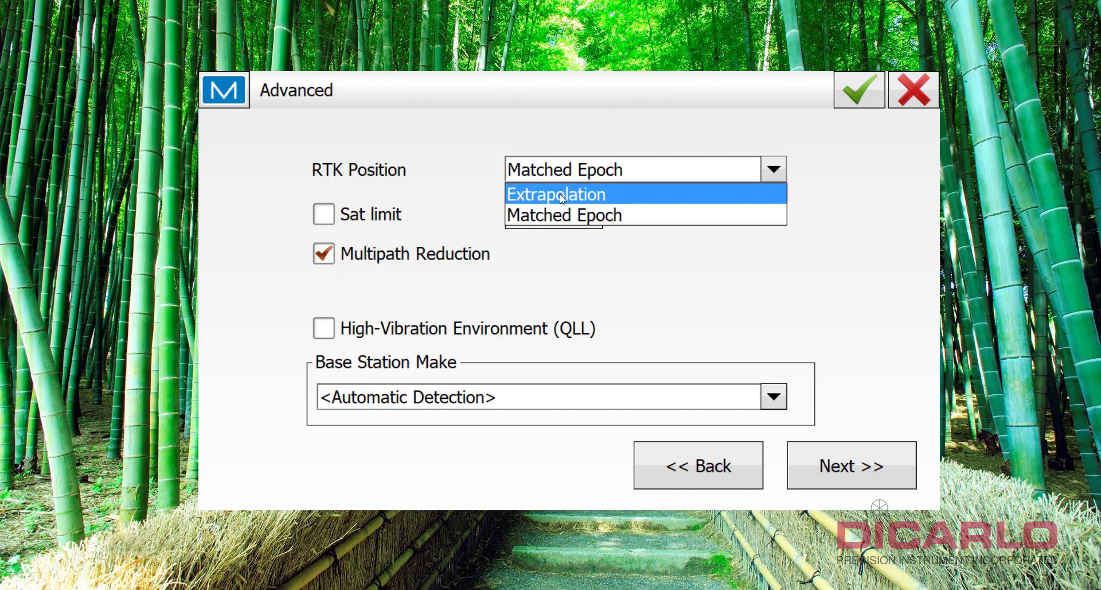
click(557, 194)
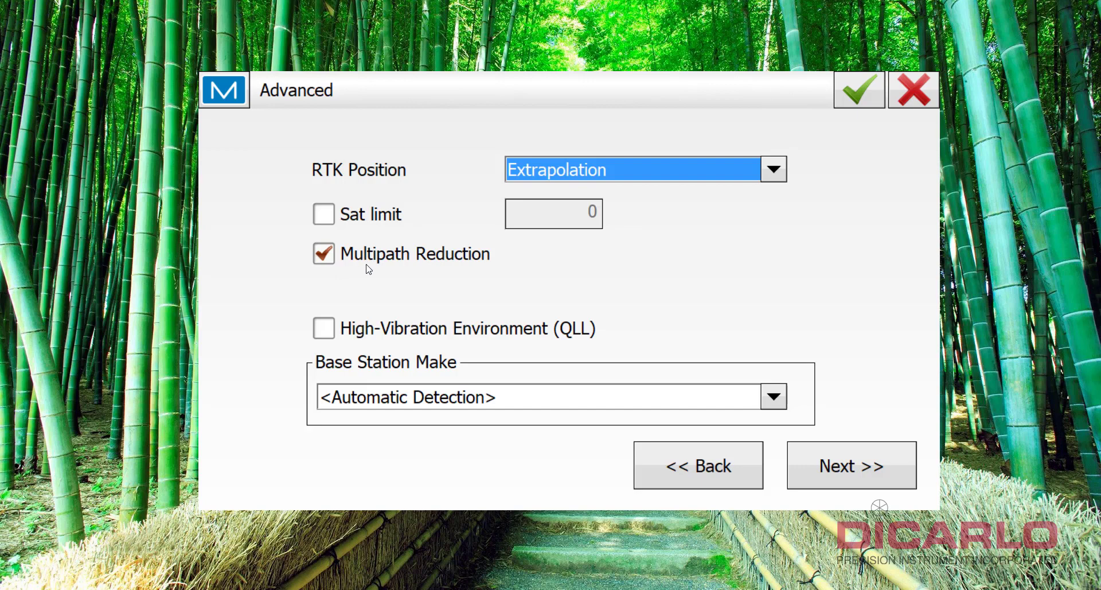
mouse_move(565, 352)
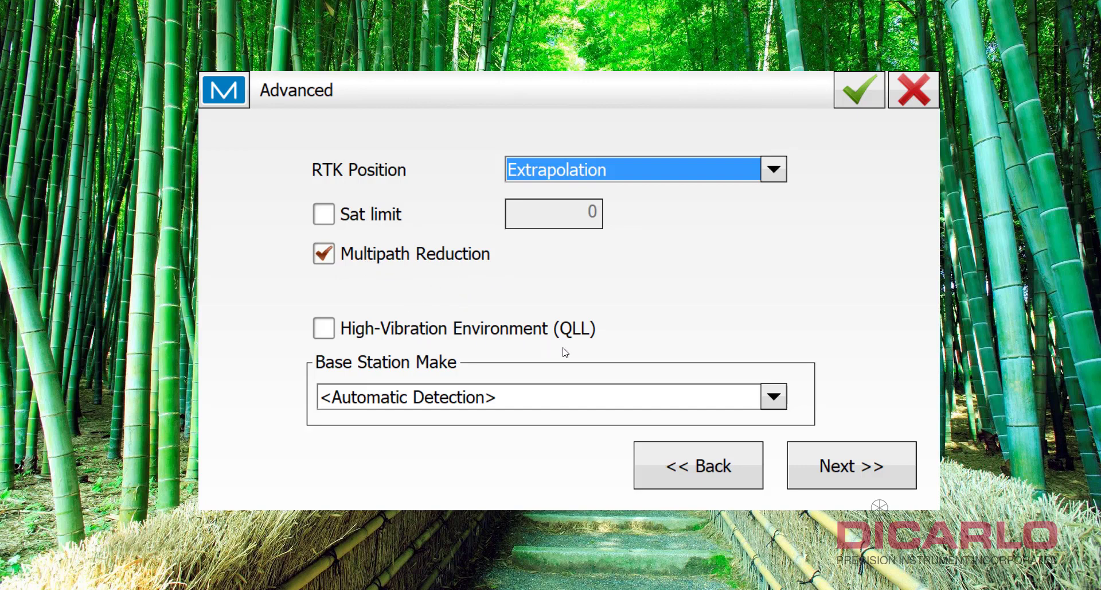
mouse_move(851, 464)
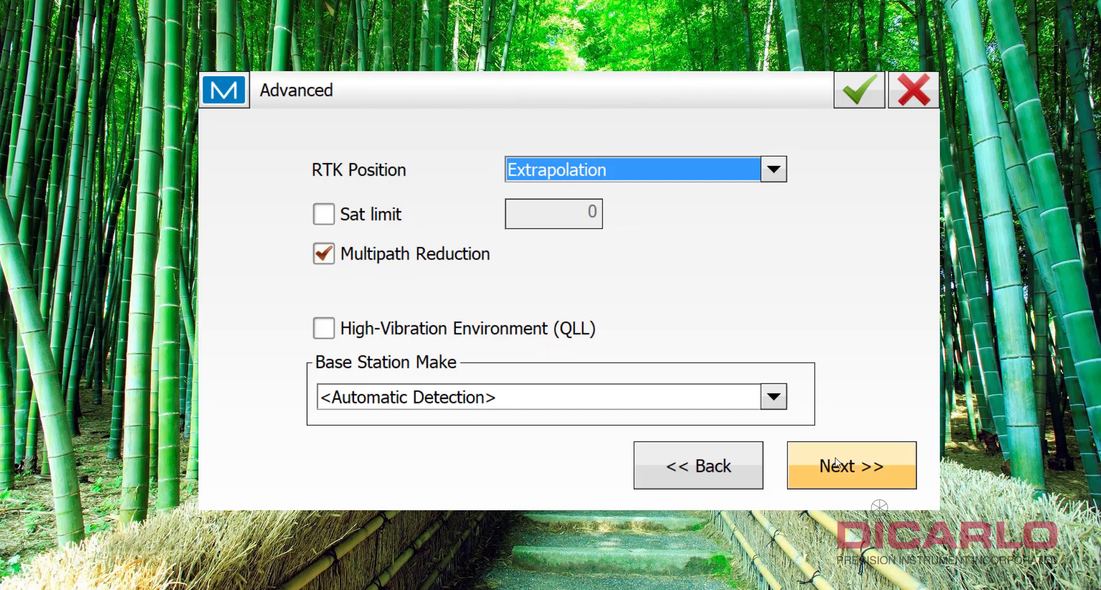
- Save the configuration and confirm Hiper VR Base & Rover UHF as the job's GNSS configuration
click(850, 464)
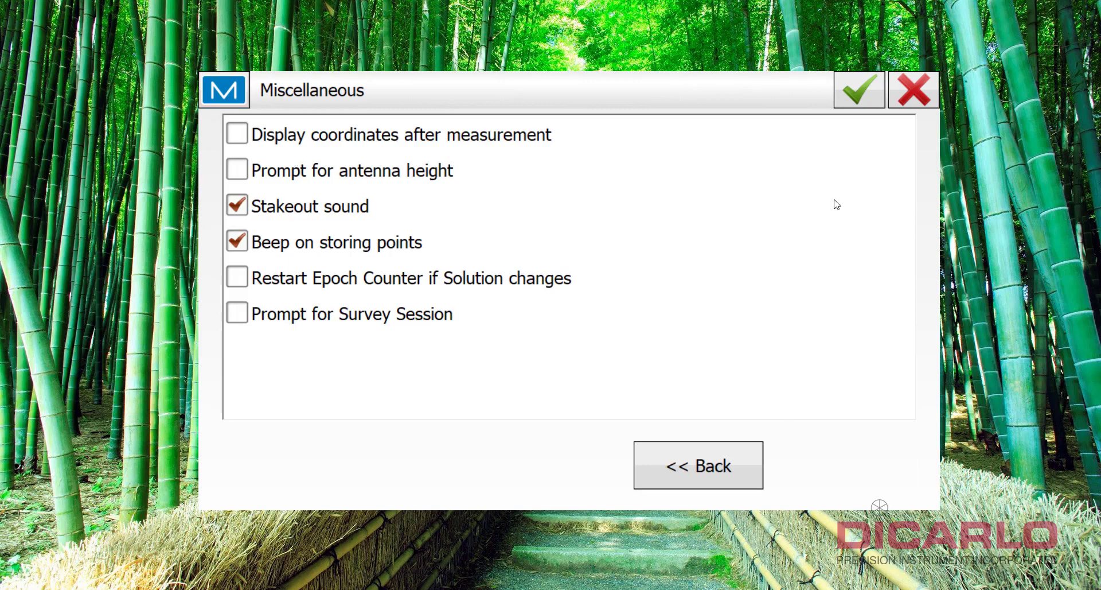
click(858, 89)
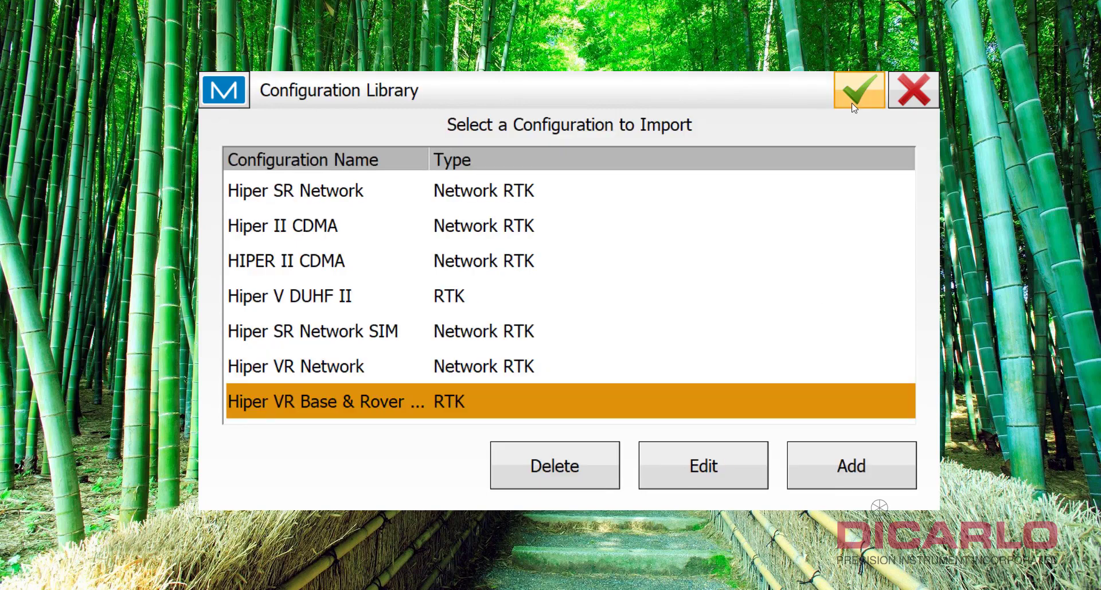
mouse_move(858, 95)
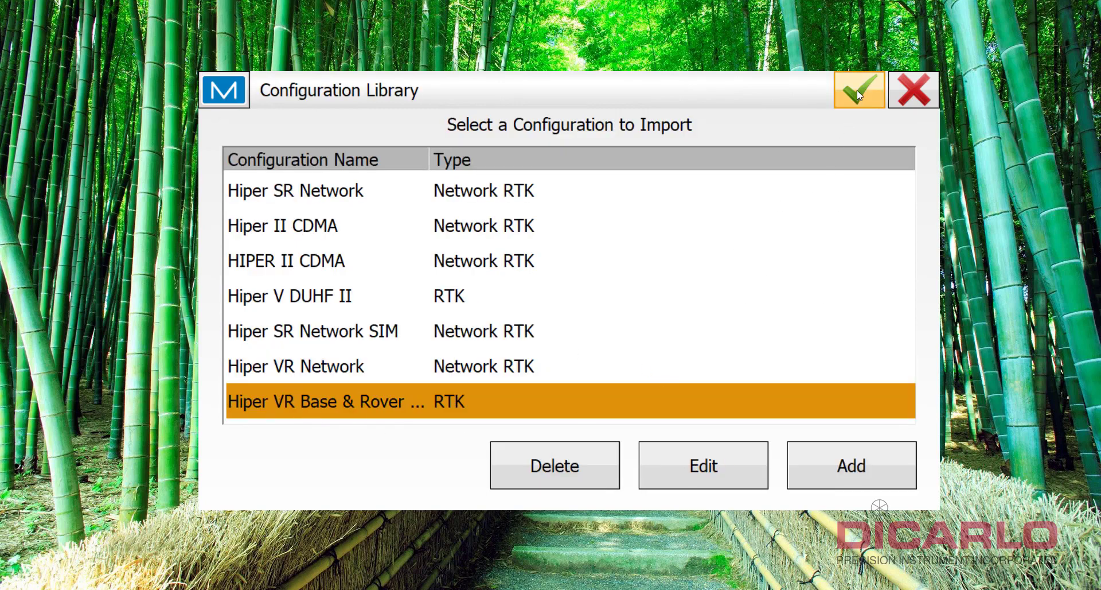
click(858, 89)
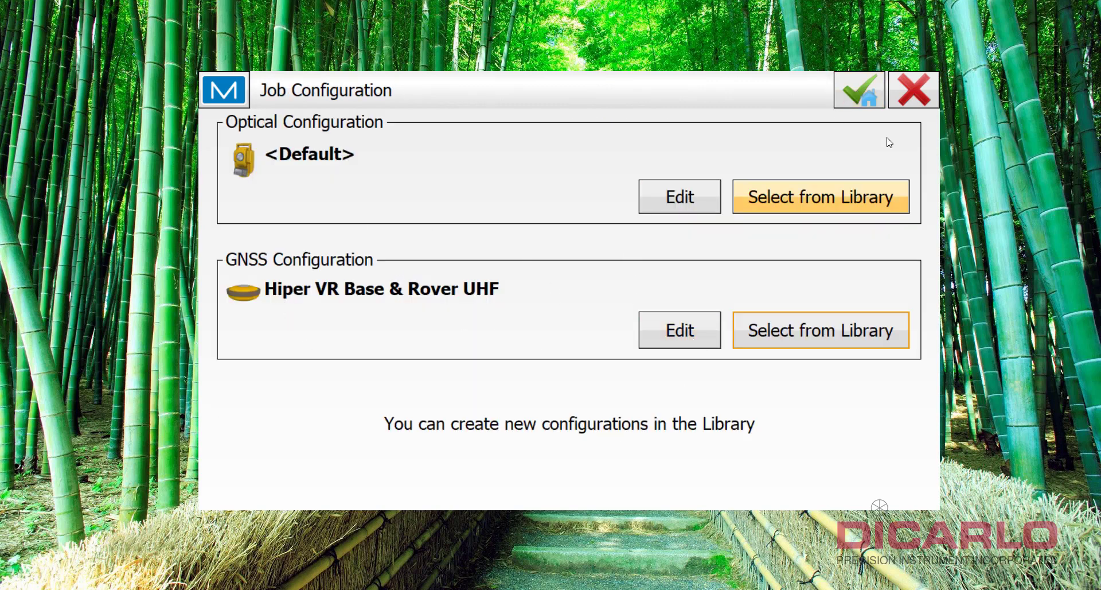
click(858, 89)
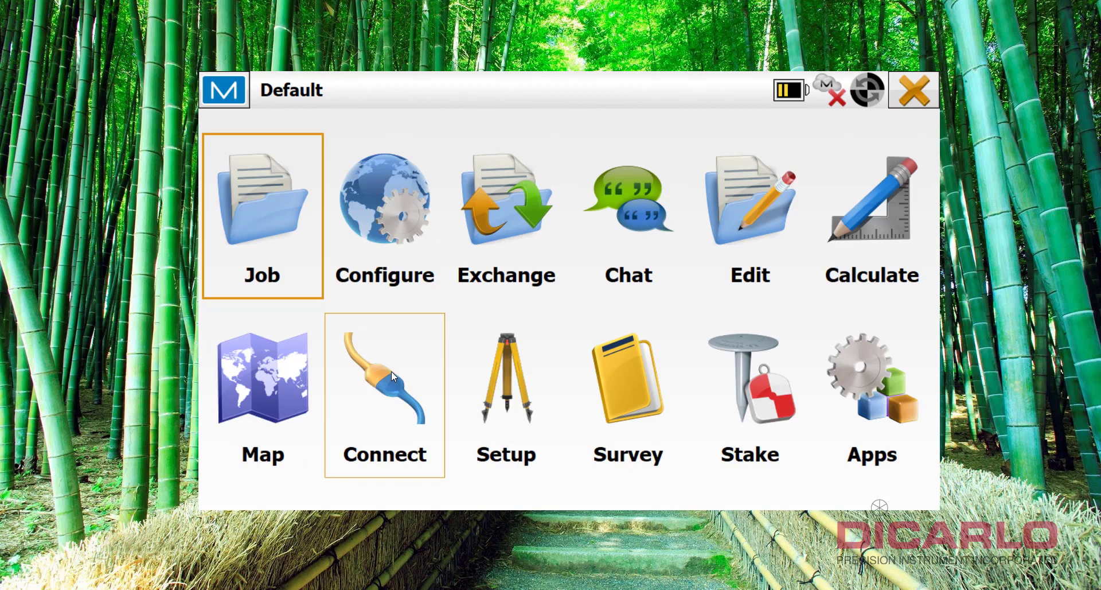
- In Connections, set the Hiper VR Base & Rover UHF GNSS receiver to Rover
click(383, 378)
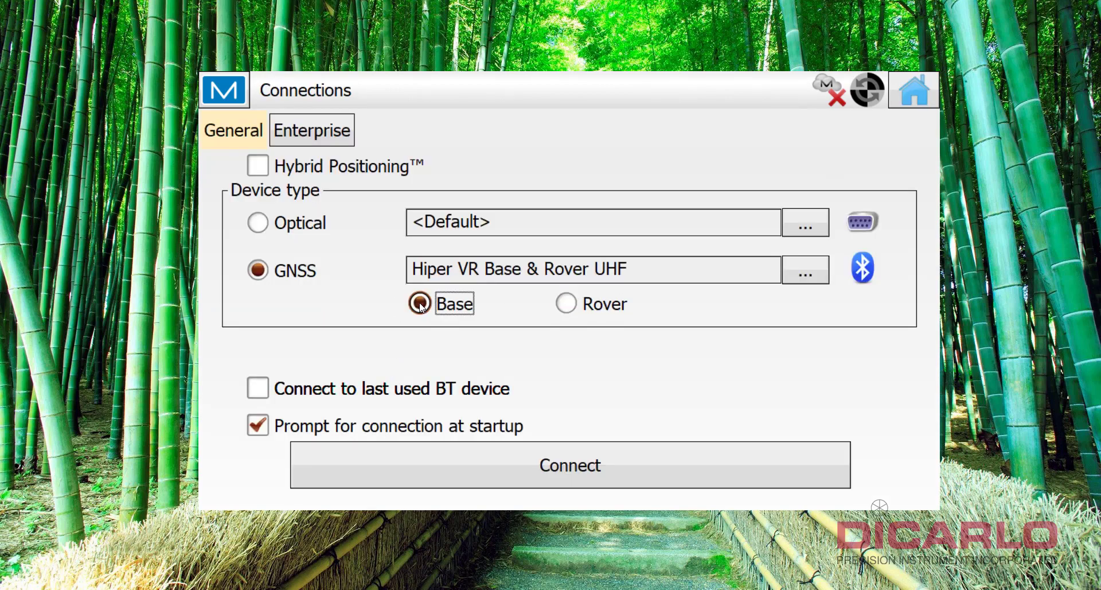
click(566, 303)
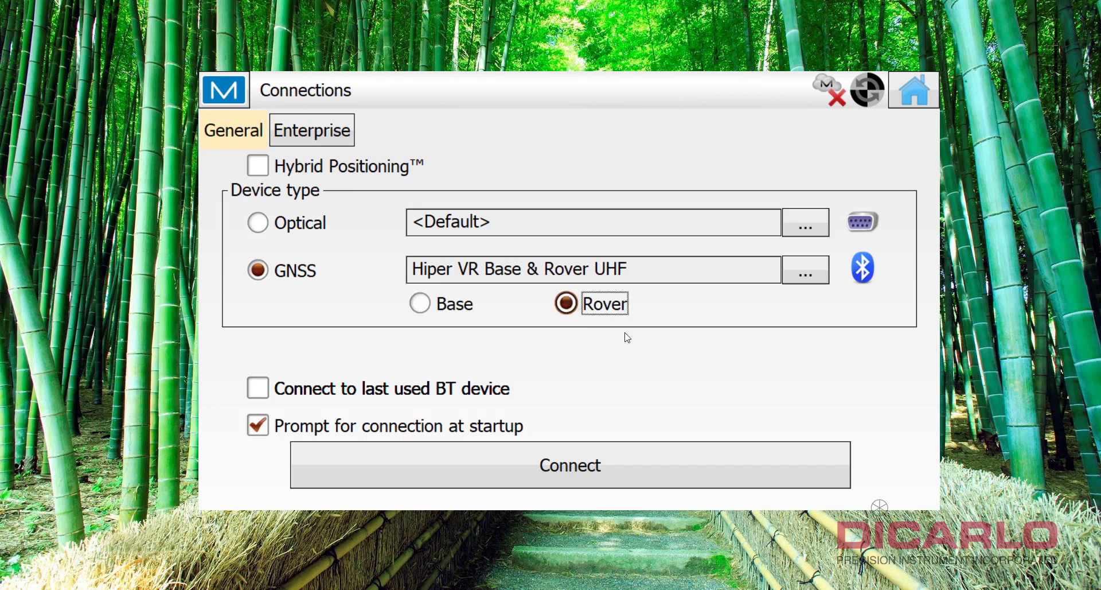
mouse_move(846, 161)
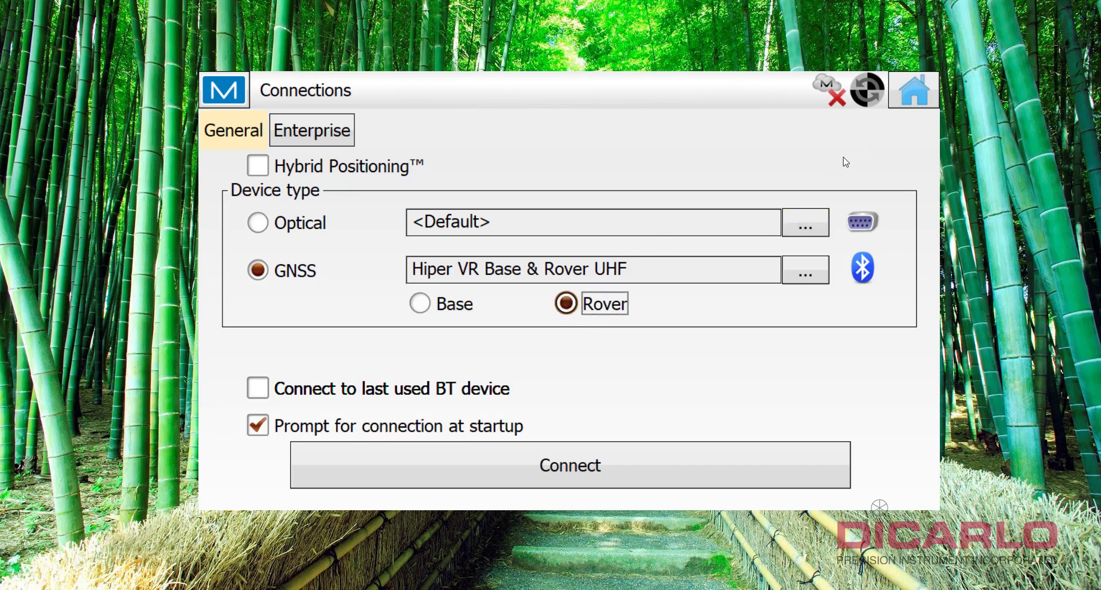